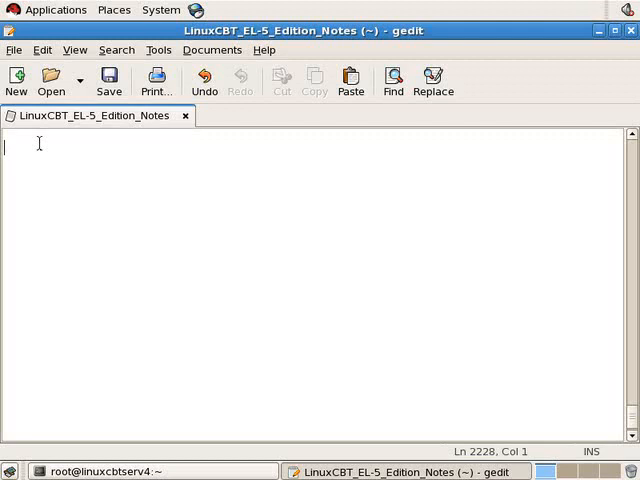
mouse_move(56, 172)
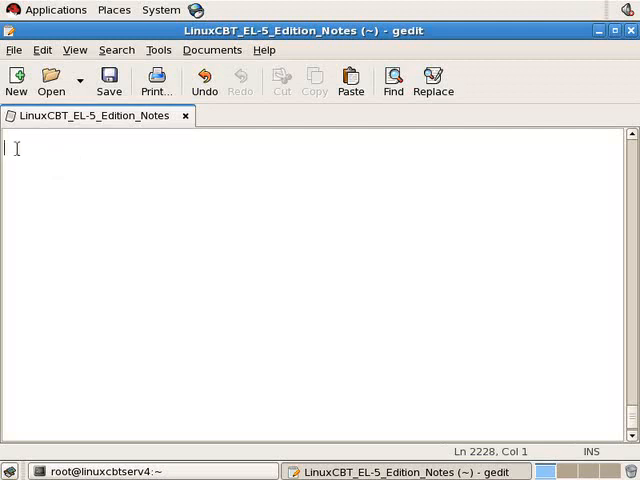
Add a ###Squid Proxy Server### heading followed by a Features: label
type("###")
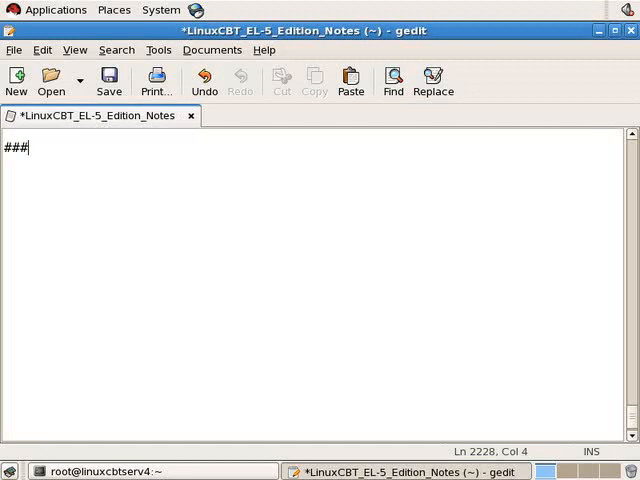
type("Squid Proxy")
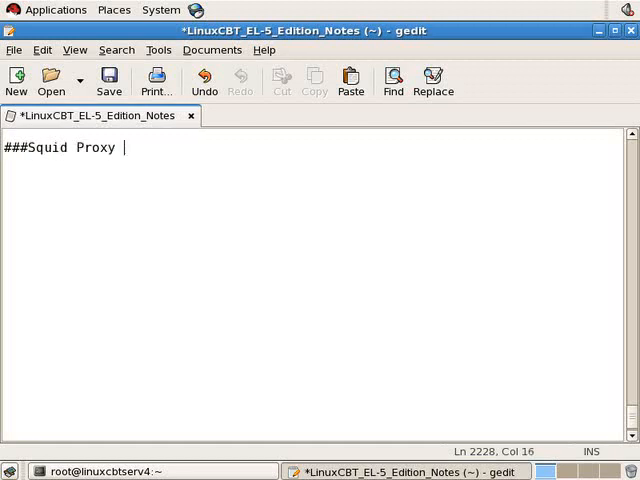
type("Server###")
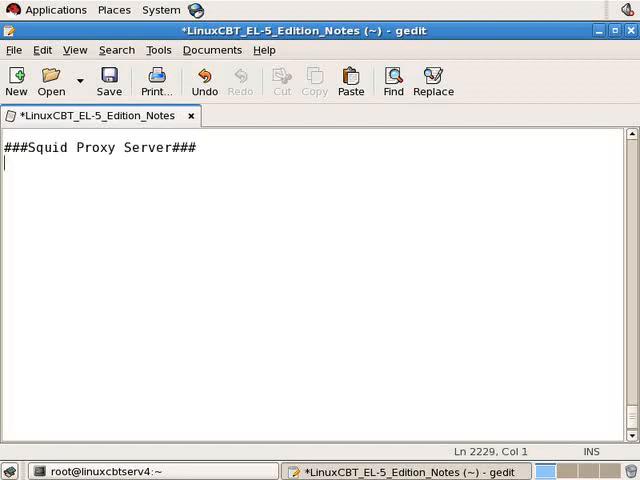
type("Features:")
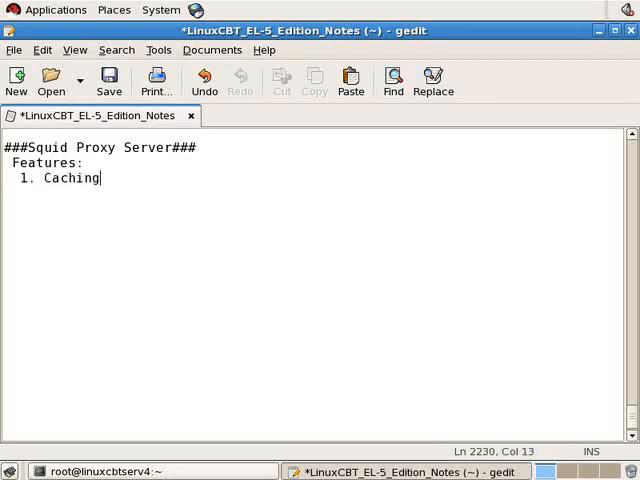
List three features: caching server, filters access to the Net, efficient bandwidth usage
type("server")
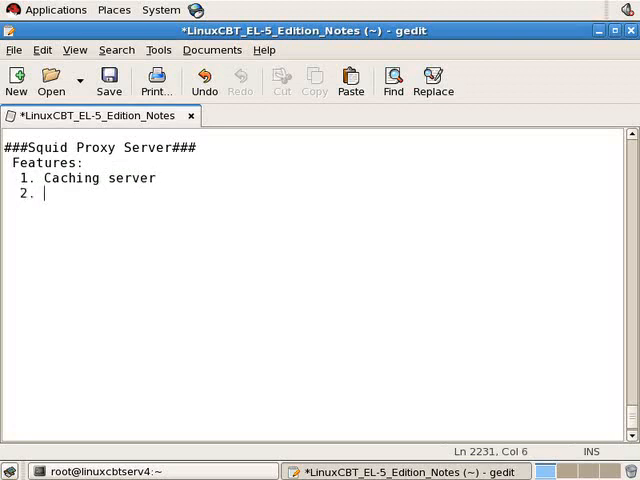
type("Filters")
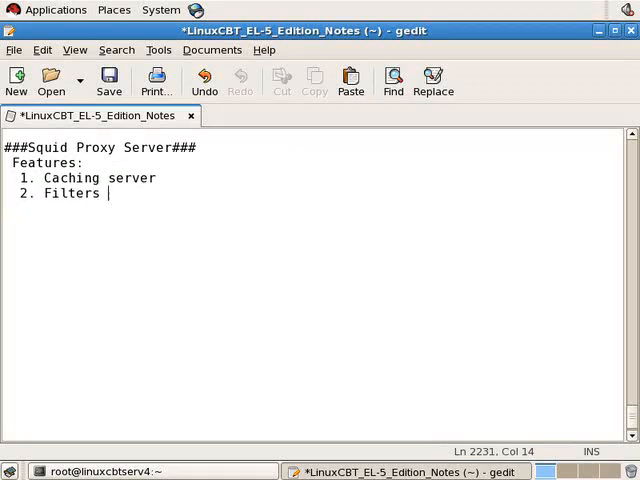
type("access to")
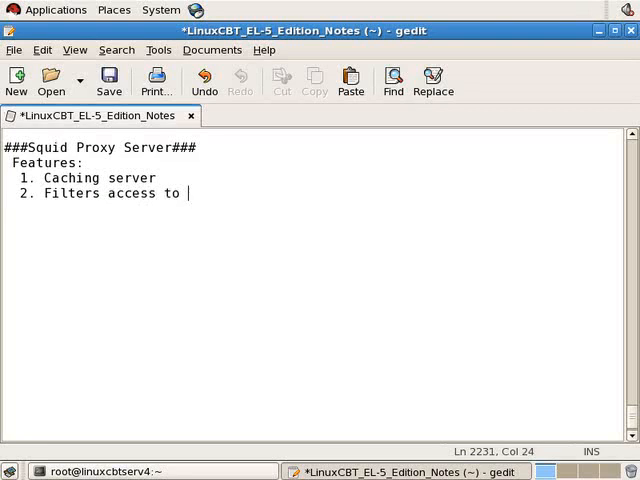
type("the Net")
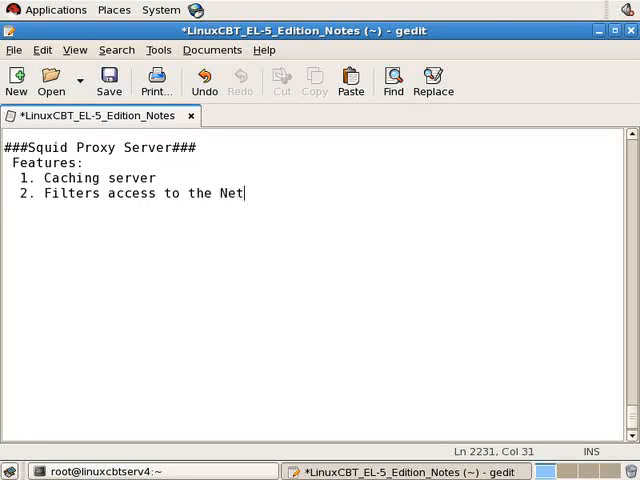
key("Return")
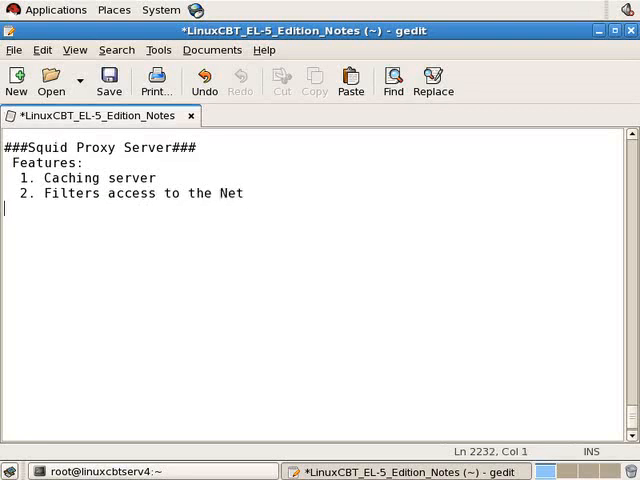
type("3.")
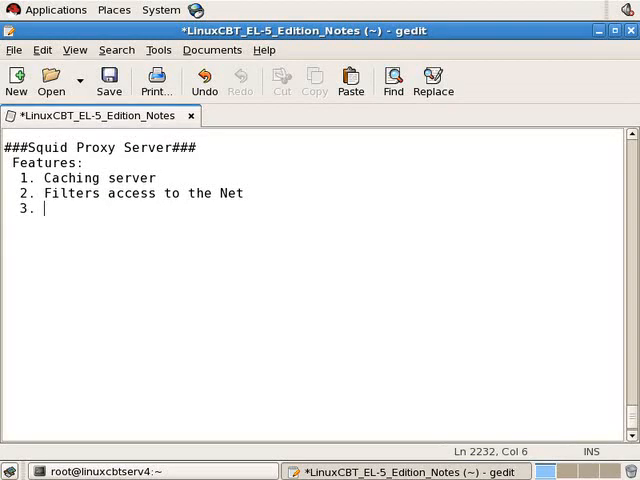
type("Efi")
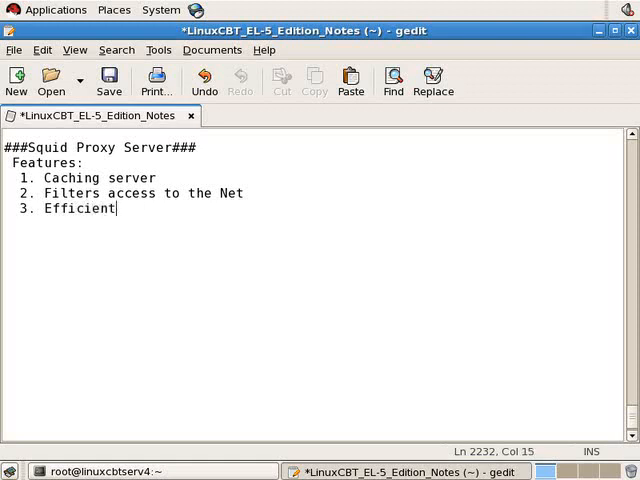
type("band")
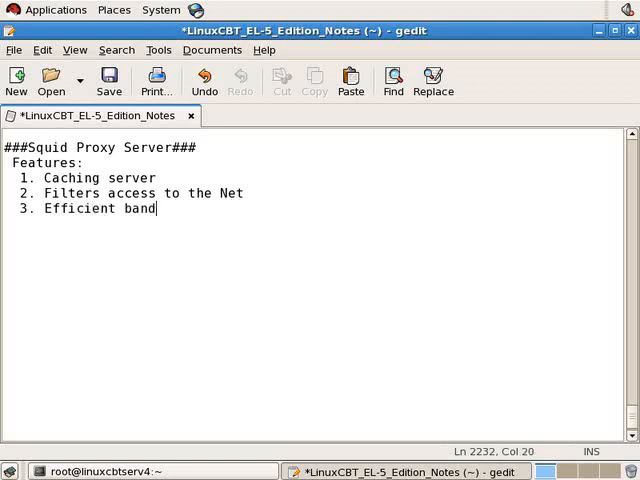
type("width")
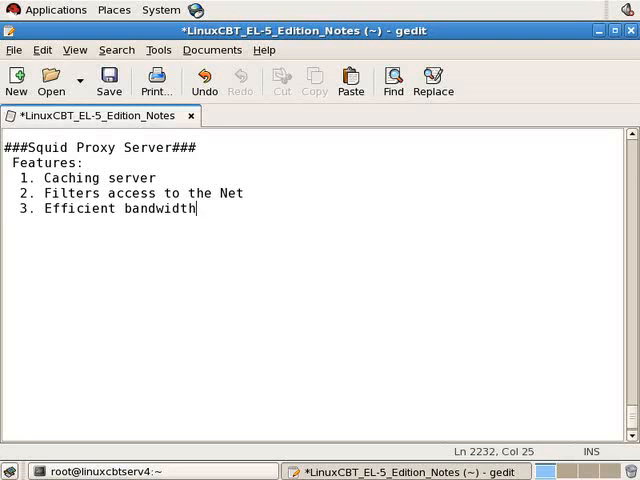
type("usage")
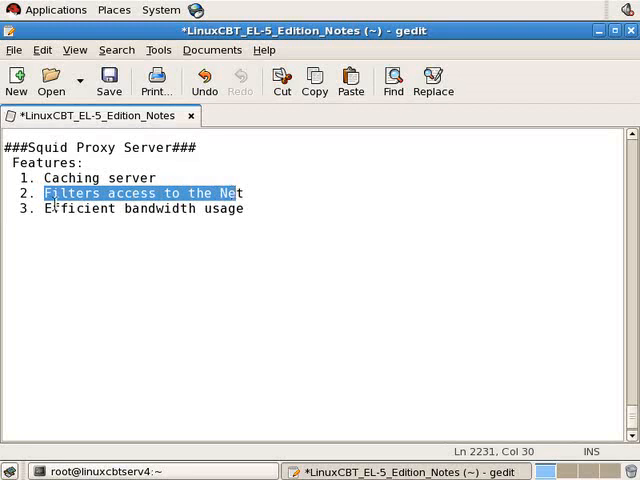
Clear the selection in the notes and leave the desktop showing
left_click(110, 208)
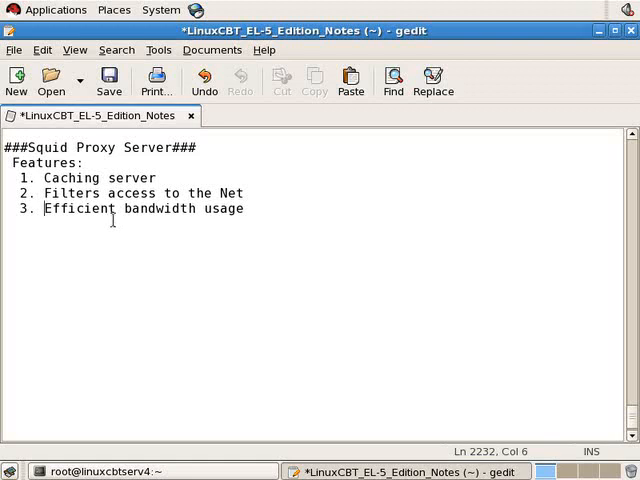
double_click(64, 176)
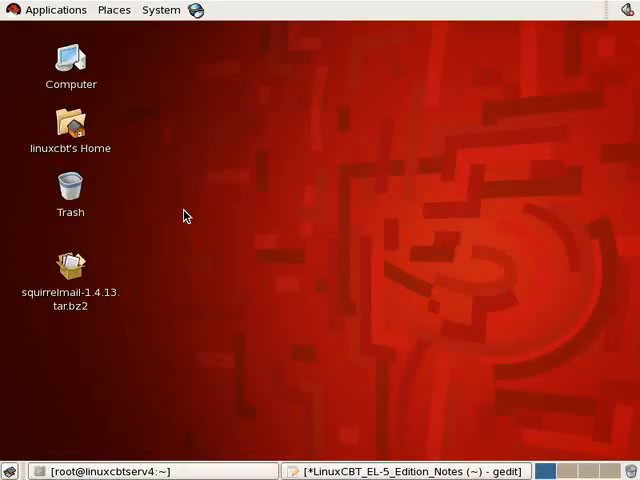
View LinuxCBT_EL-5_Edition_Classroom_Topology.jpg from the home folder maximized in Eye of GNOME
double_click(70, 128)
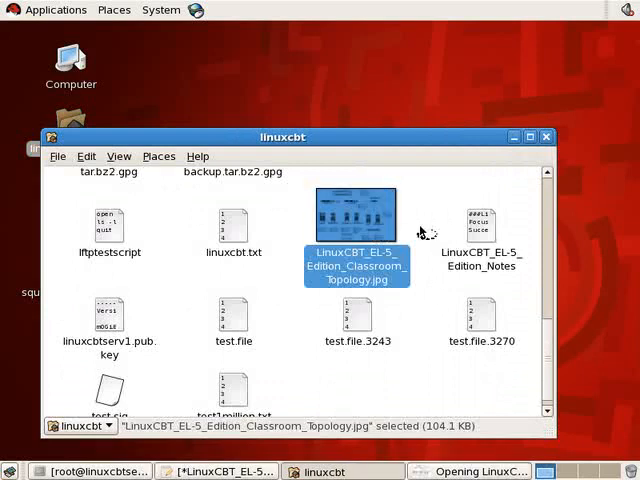
double_click(356, 216)
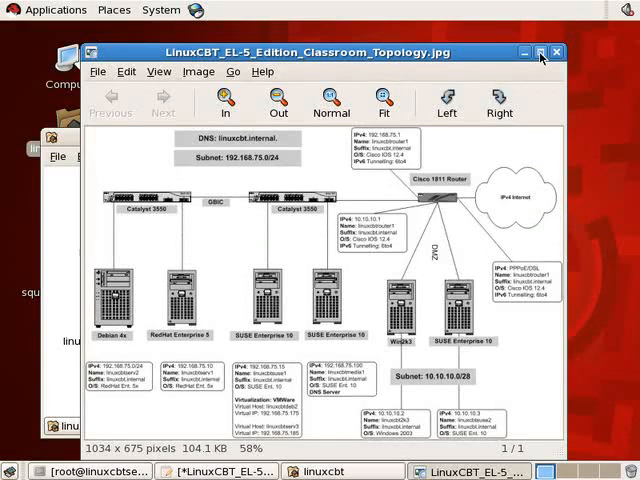
left_click(538, 52)
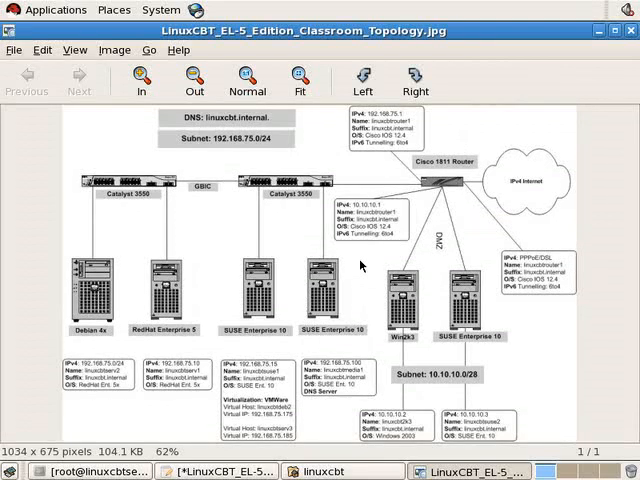
mouse_move(360, 264)
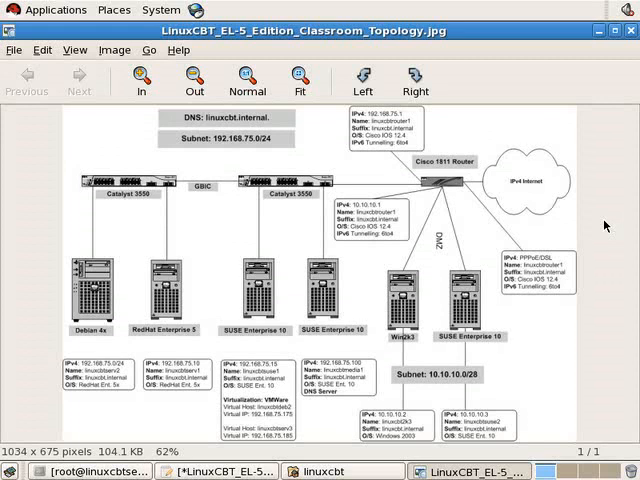
mouse_move(292, 260)
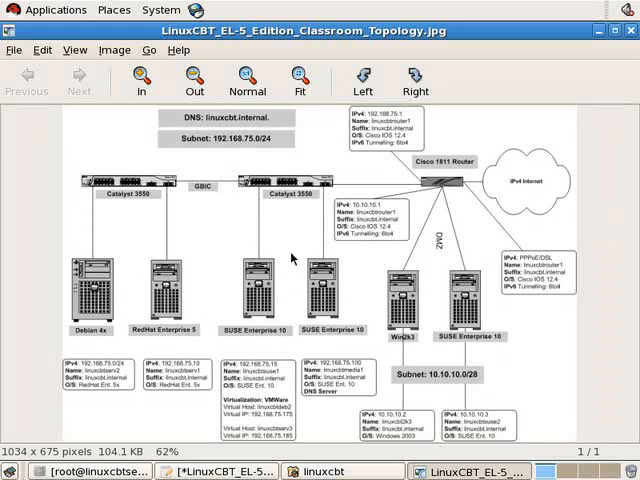
mouse_move(162, 302)
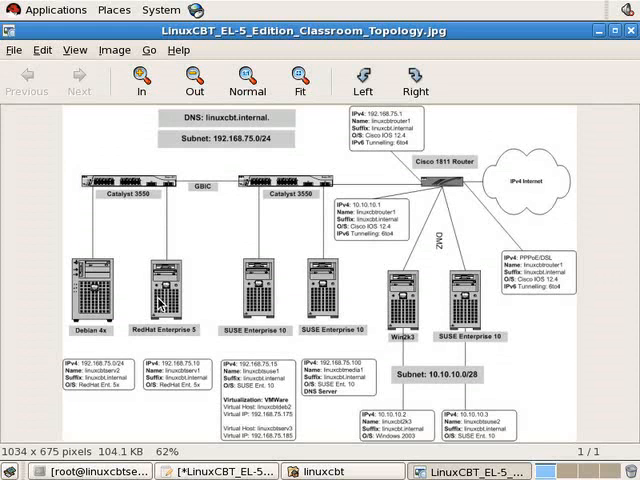
mouse_move(530, 208)
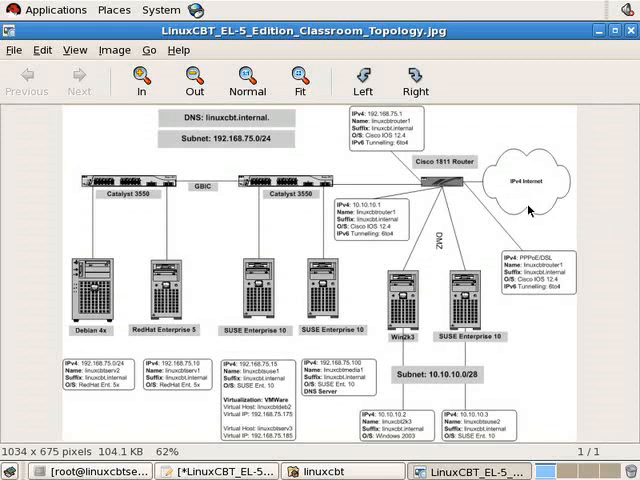
mouse_move(318, 366)
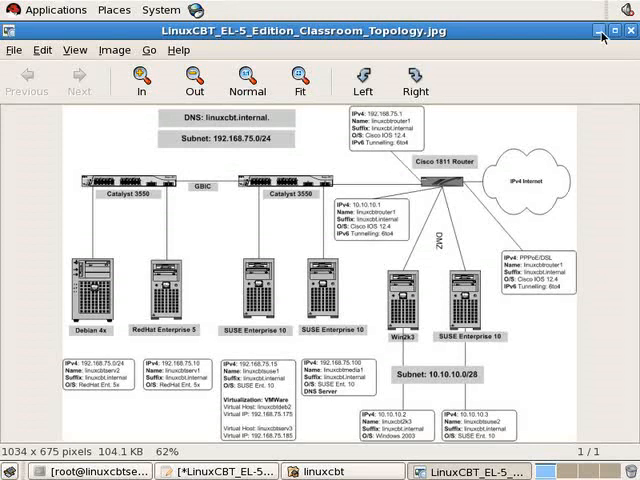
mouse_move(588, 30)
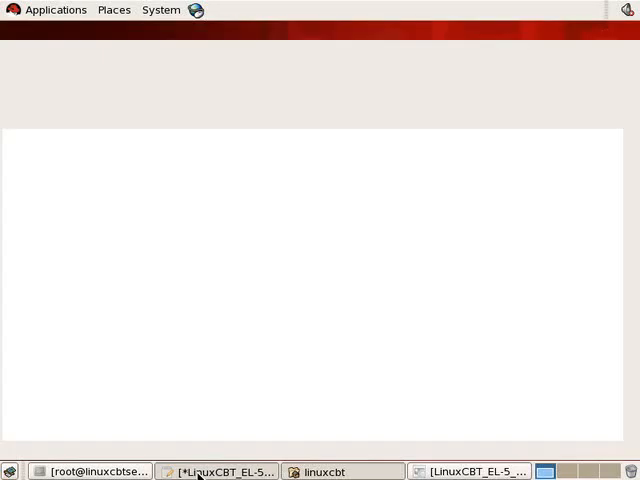
Add a Tasks: section to the notes with '1. Install Squid Proxy' as its first item
left_click(216, 472)
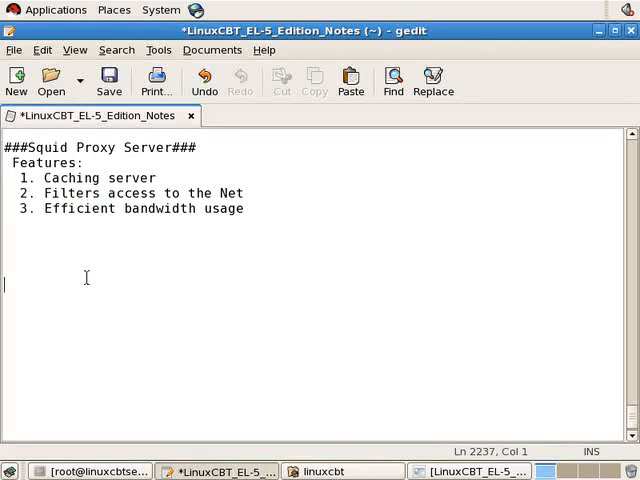
type("Task")
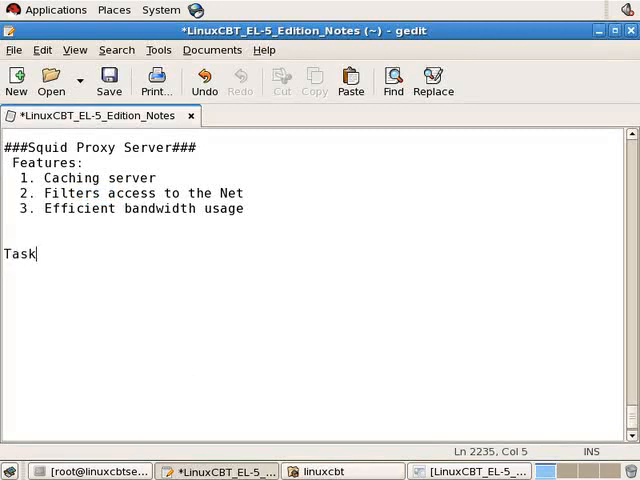
type("s:")
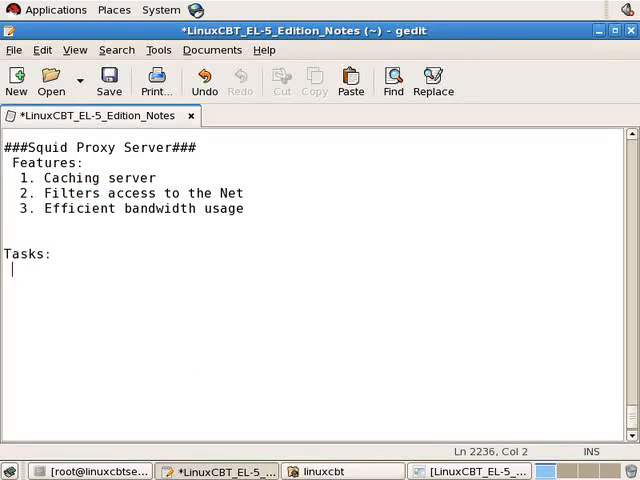
type("1. Install Squ")
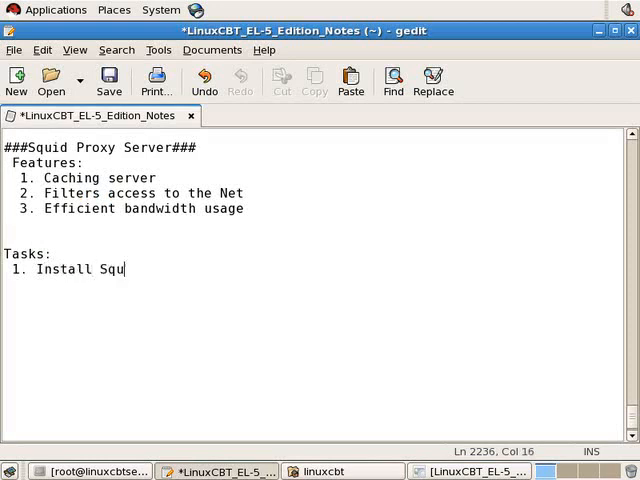
type("id Proxy")
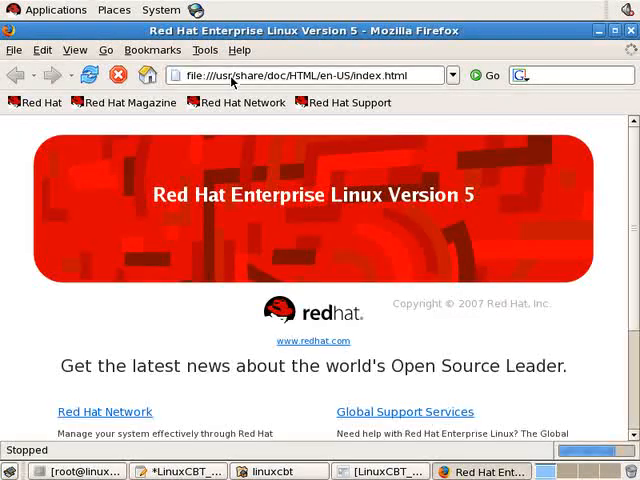
Browse to the RH5 Server repository index and find 'squid' in the package list
type("http://192.168.75.100/RH5/i386/Server/")
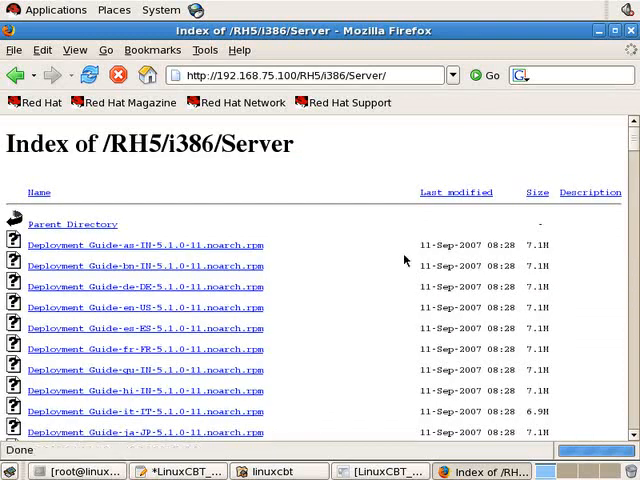
mouse_move(376, 232)
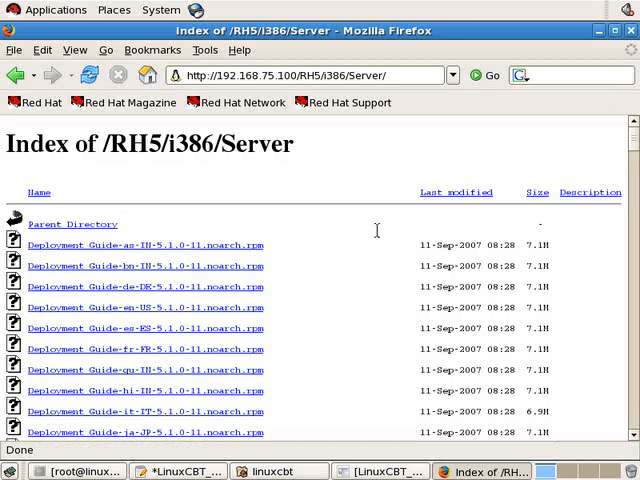
type("squid")
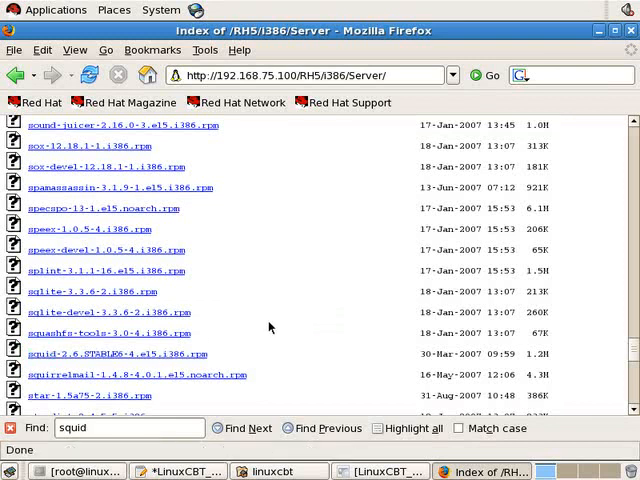
mouse_move(180, 472)
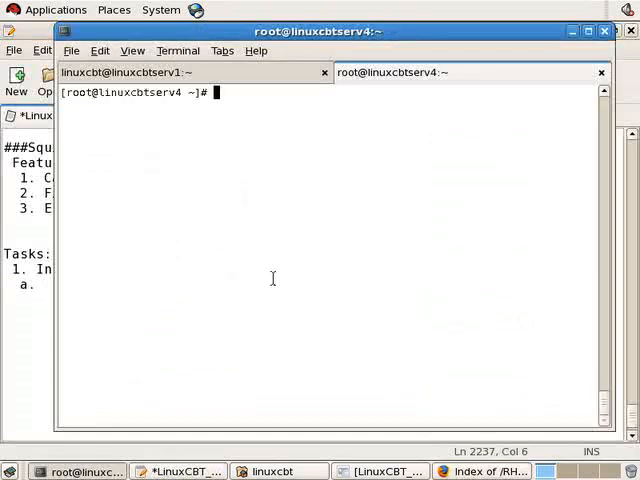
Install the squid package with yum -y install squid
type("yum -y install")
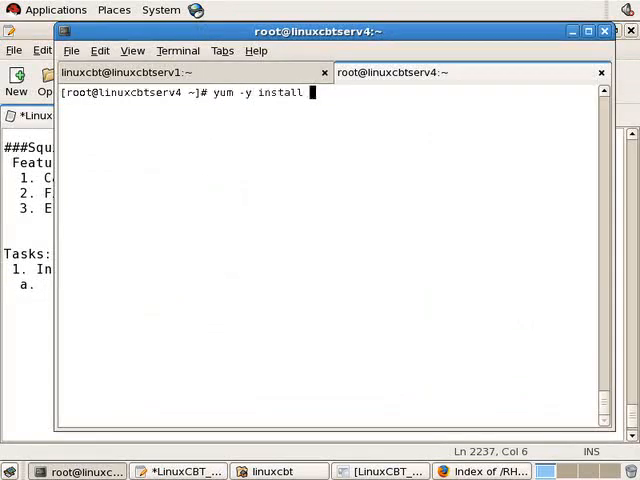
type("squid")
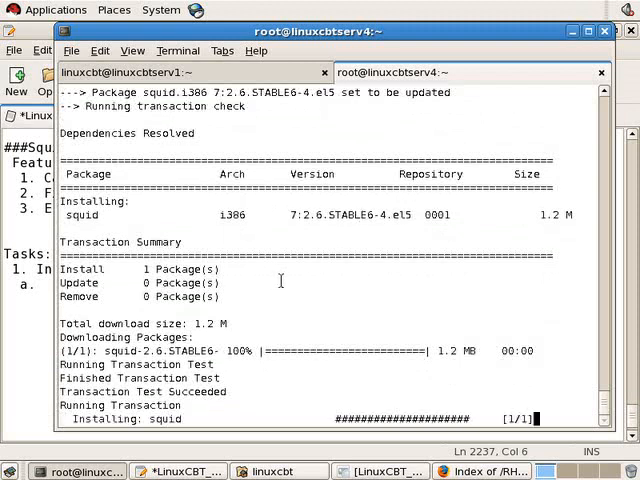
scroll("down", 3)
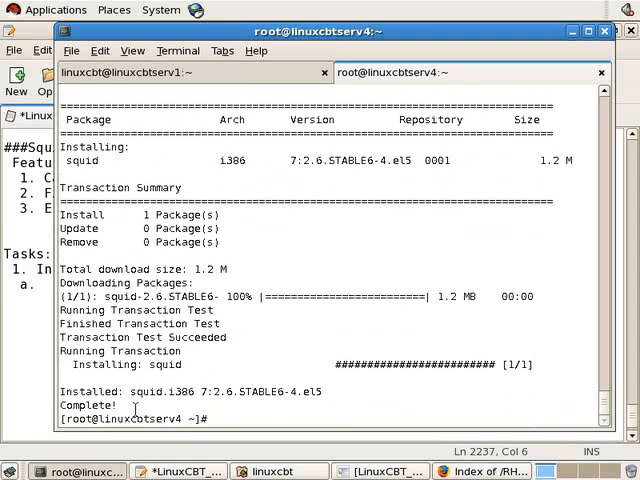
List every file squid installed with rpm -ql squid and look through the output
type("rpm -ql squid")
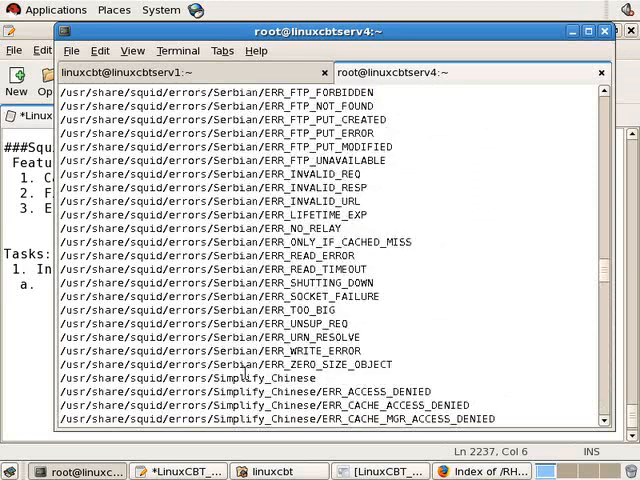
scroll("down", 3)
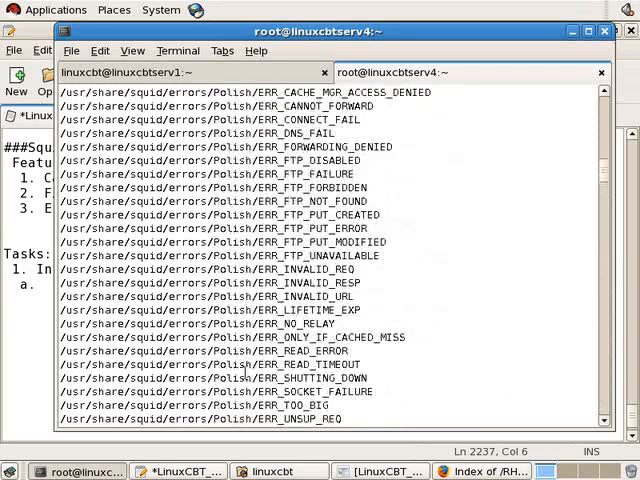
scroll("down", 3)
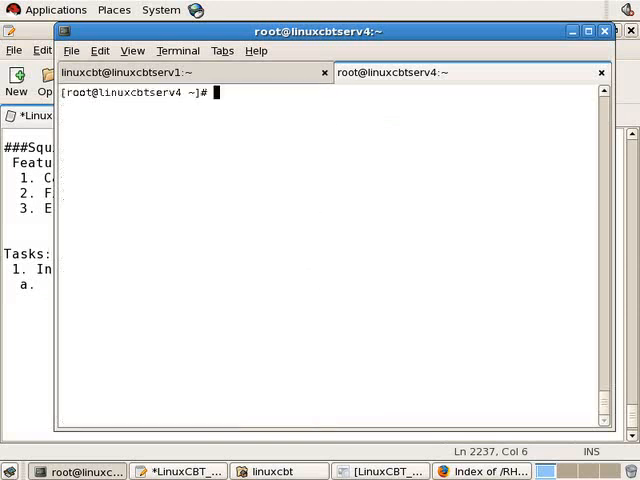
Page squid's file list through less and pick out the /etc/squid path
type("rpm -ql squid |")
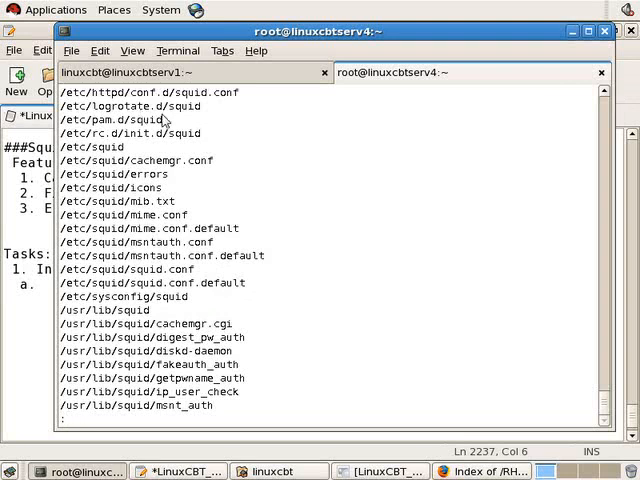
double_click(104, 92)
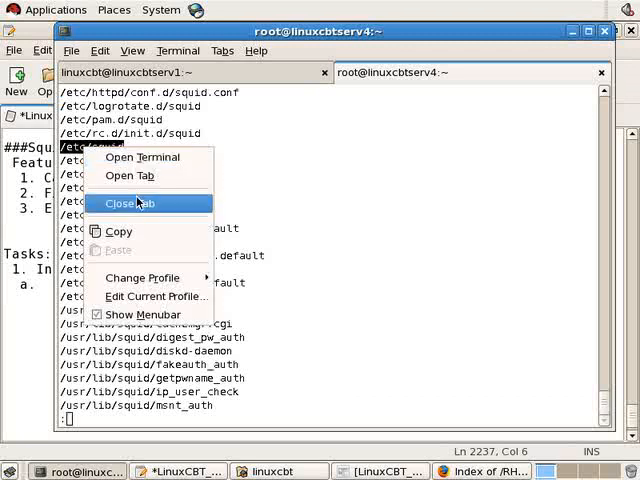
Note the yum install command and /etc/squid as the primary configuration container
left_click(180, 472)
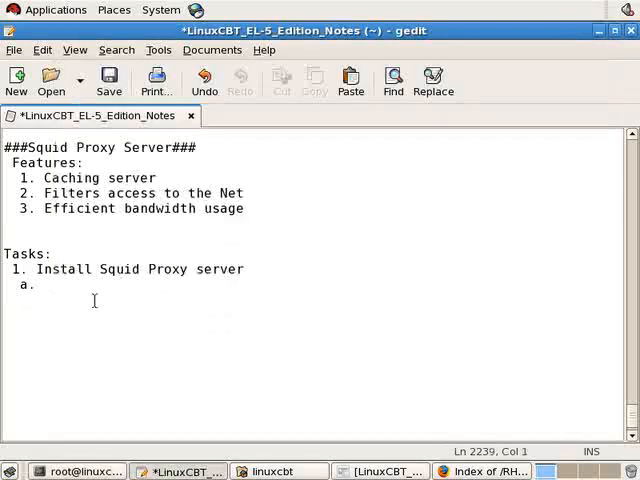
type("yum -y install squid")
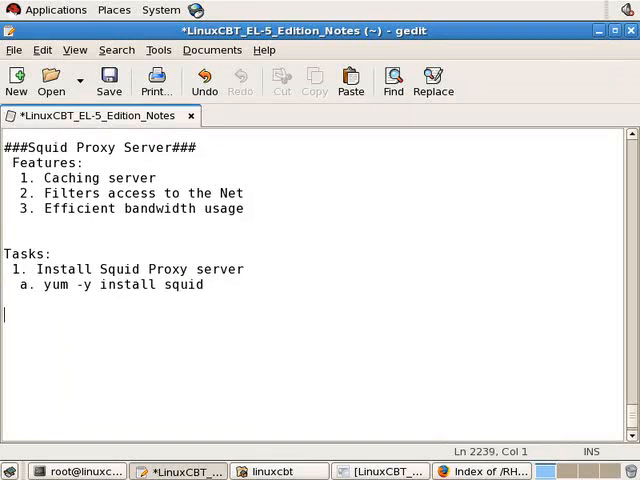
type("/etc/squid - primary con")
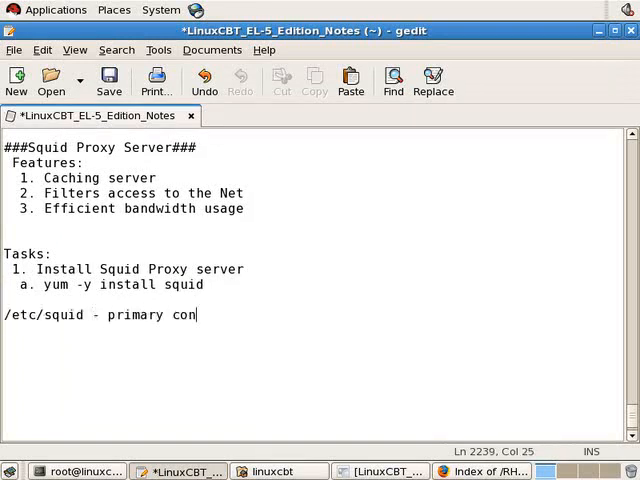
type("figuration conta")
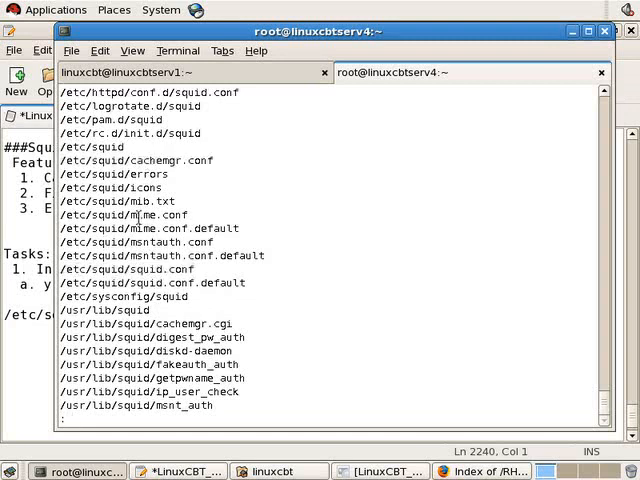
Note /etc/squid/squid.conf as the primary configuration file, then return to the file list
double_click(124, 216)
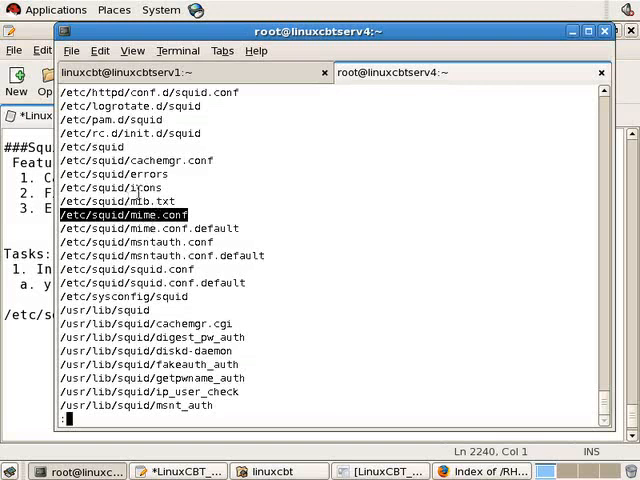
right_click(150, 276)
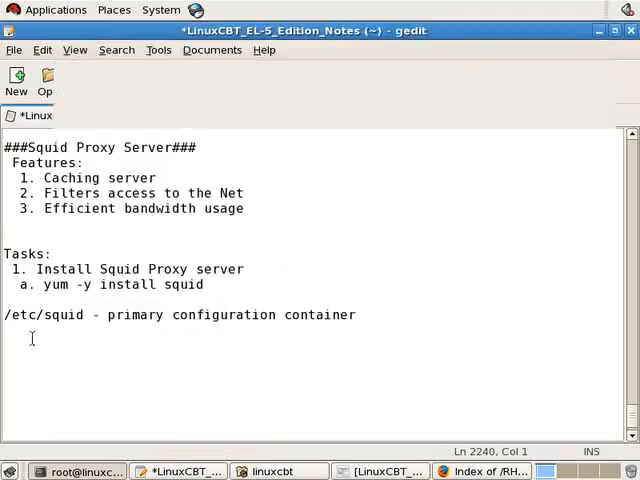
type("/etc/squid/squid.conf")
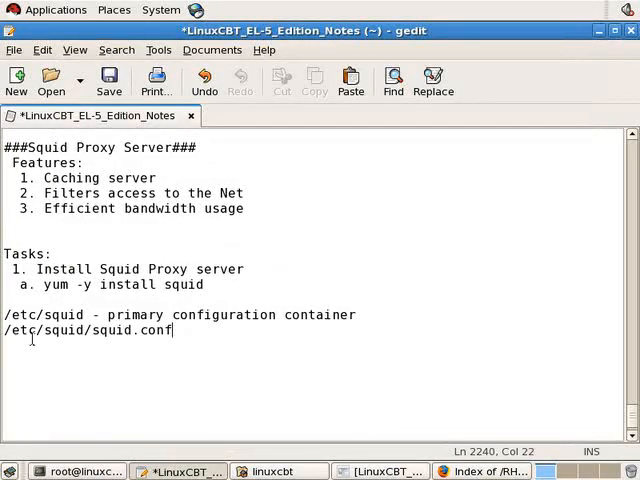
type("- primary c")
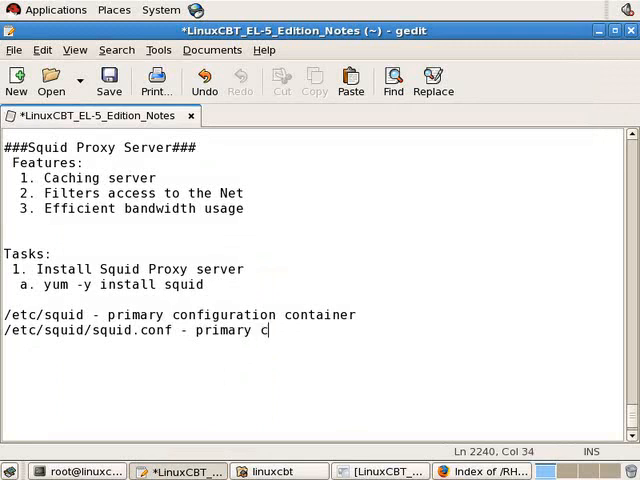
type("onfiguration files")
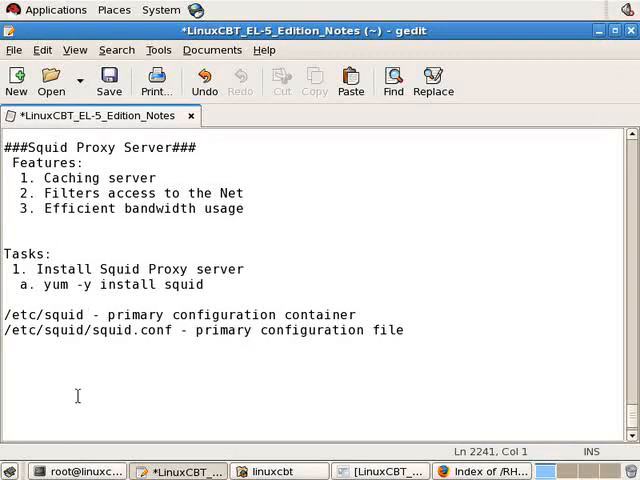
left_click(80, 472)
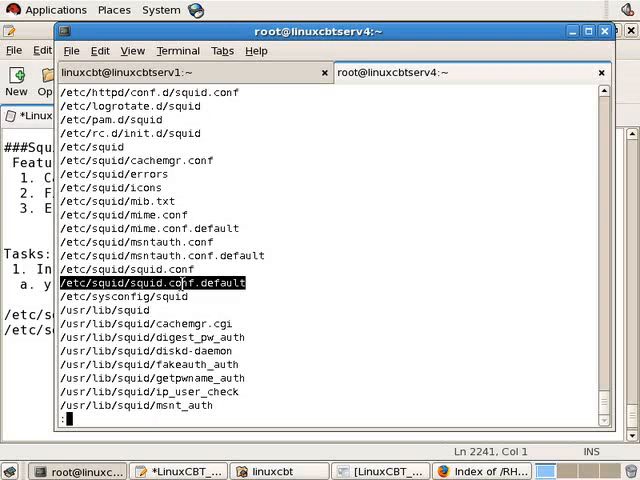
mouse_move(384, 156)
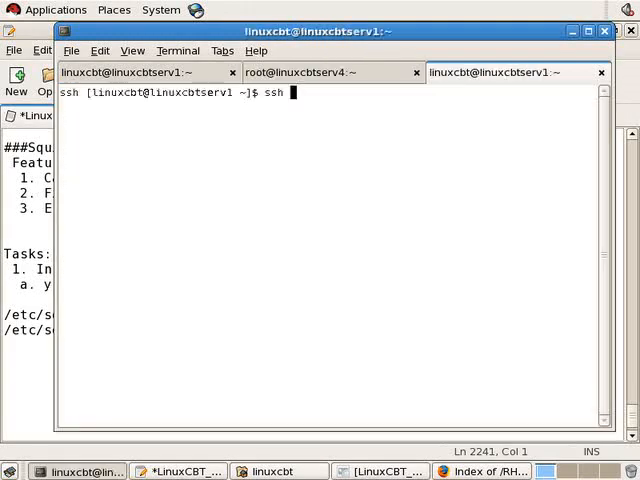
SSH as root to linuxcbtserv4 in a new tab, move to /etc/sysconfig and view the squid settings file
type("root@")
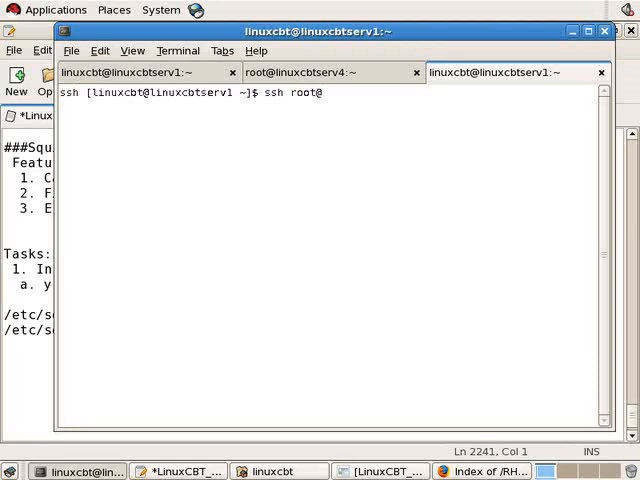
type("linuxcbt")
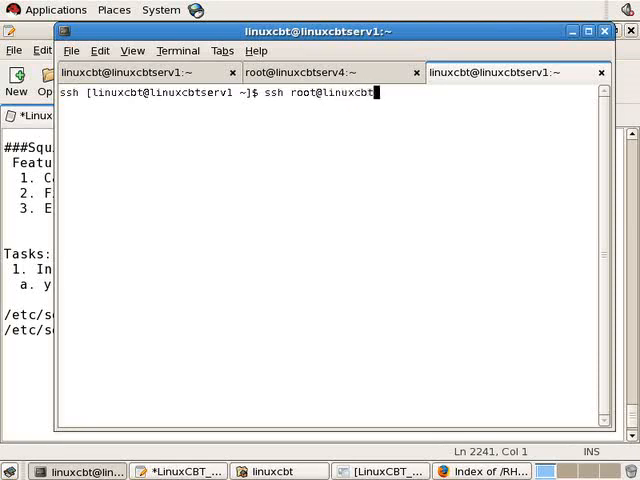
type("serv4")
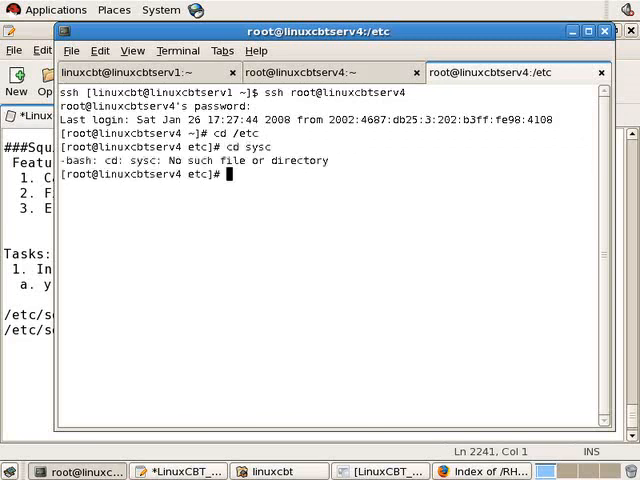
type("cd syscop")
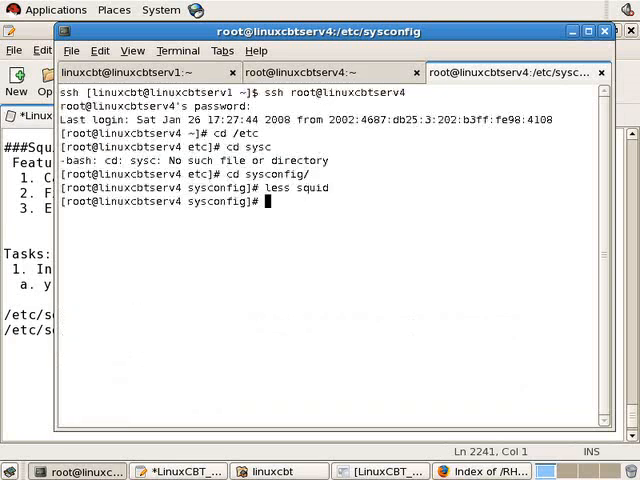
left_click(316, 72)
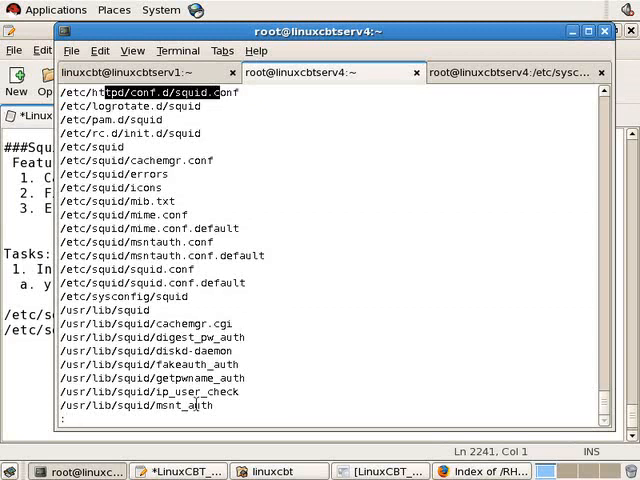
Scroll squid's installed file list to locate /usr/sbin/squidclient
scroll("down", 3)
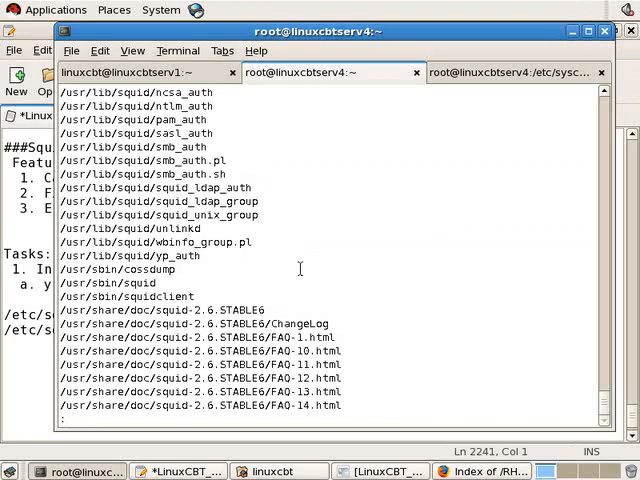
scroll("up", 3)
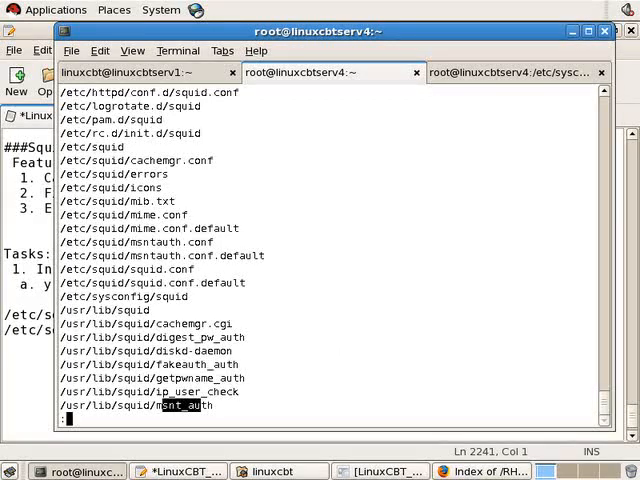
scroll("down", 3)
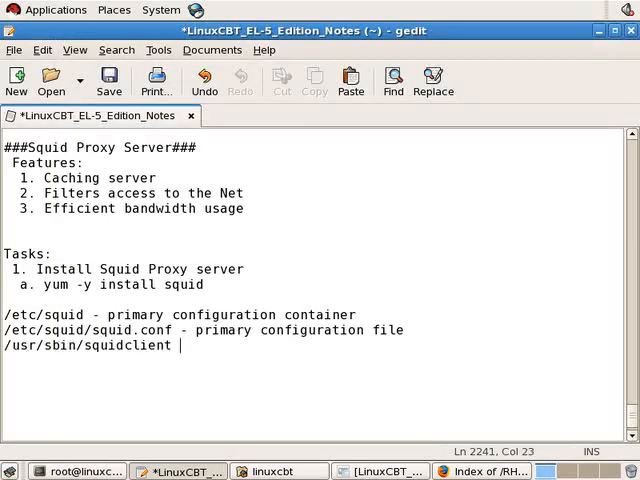
Finish the squidclient note as '- used to test Squid server'
type("- used to test Proxy")
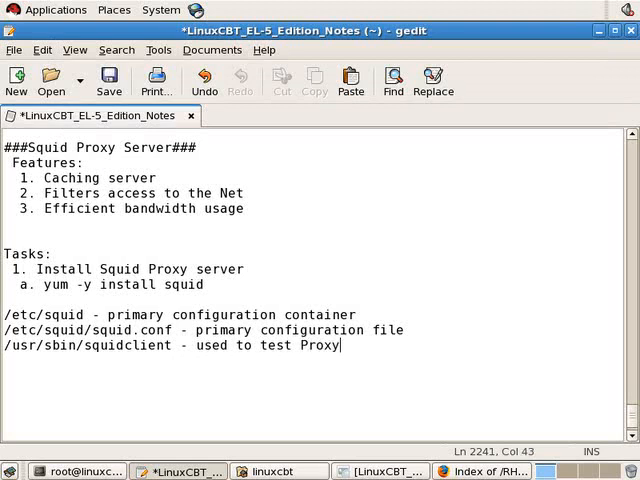
type("Squid")
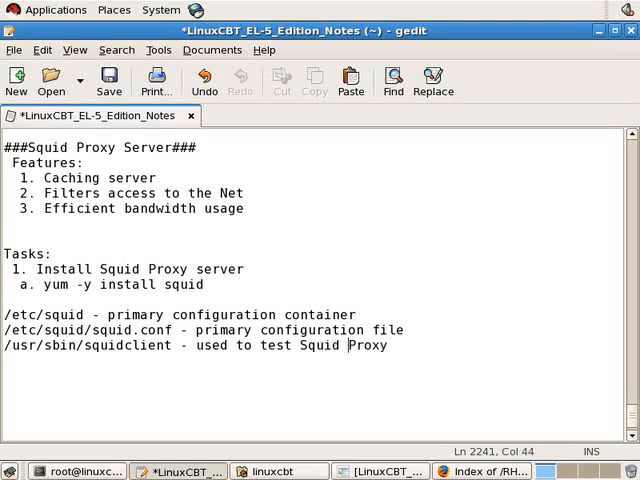
type("server")
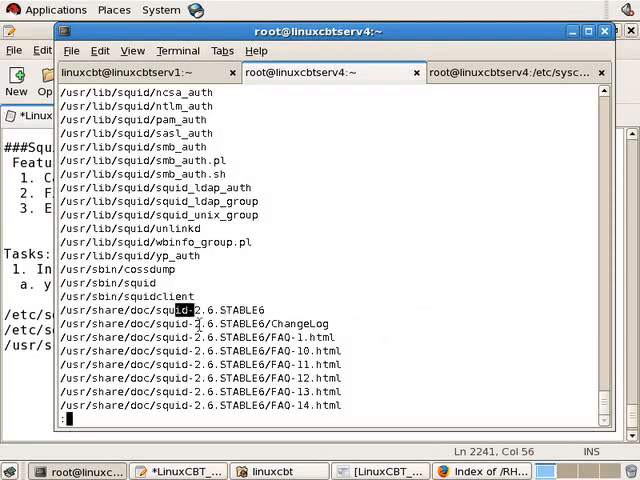
Find /var/log/squid in the file list and record it as the primary log directory
scroll("down", 3)
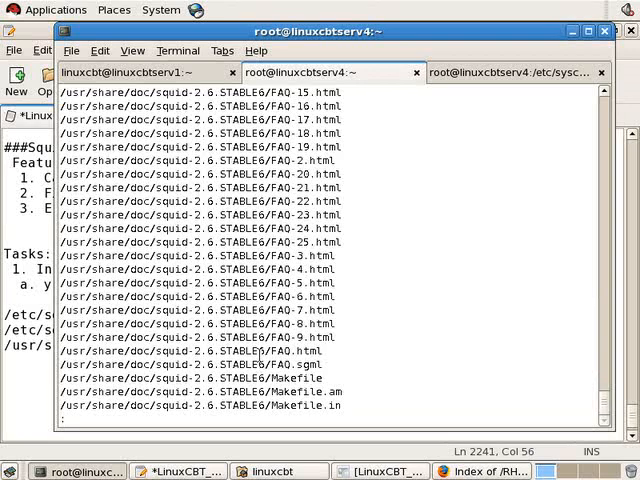
scroll("down", 3)
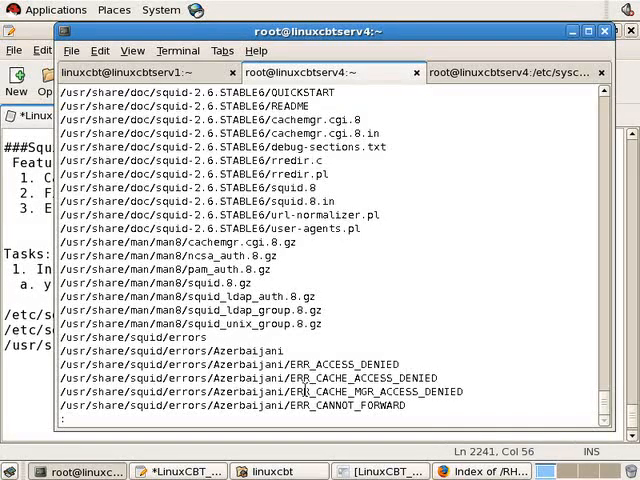
scroll("down", 3)
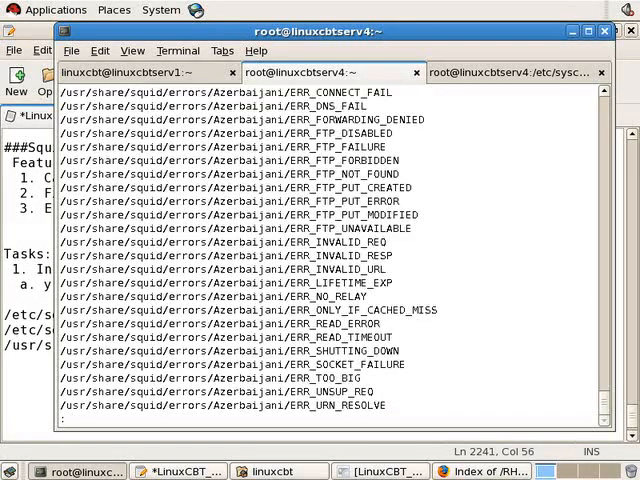
scroll("down", 3)
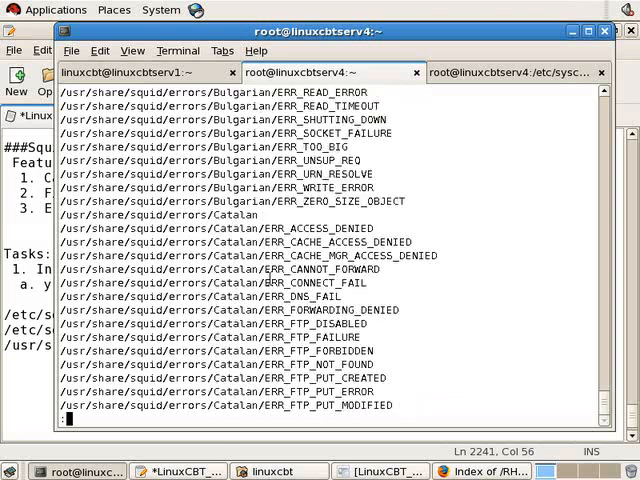
scroll("down", 3)
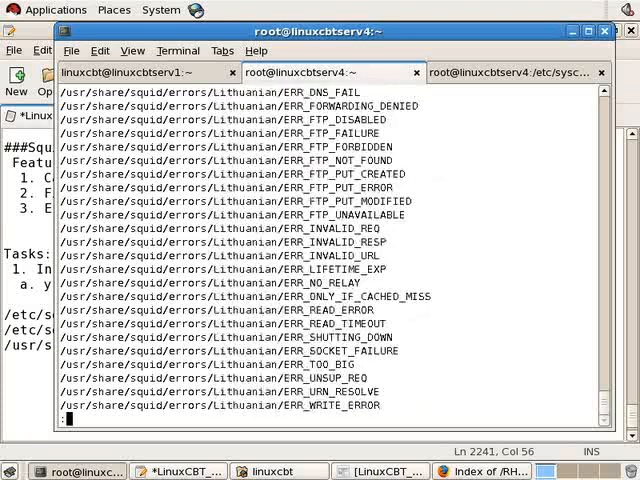
scroll("down", 3)
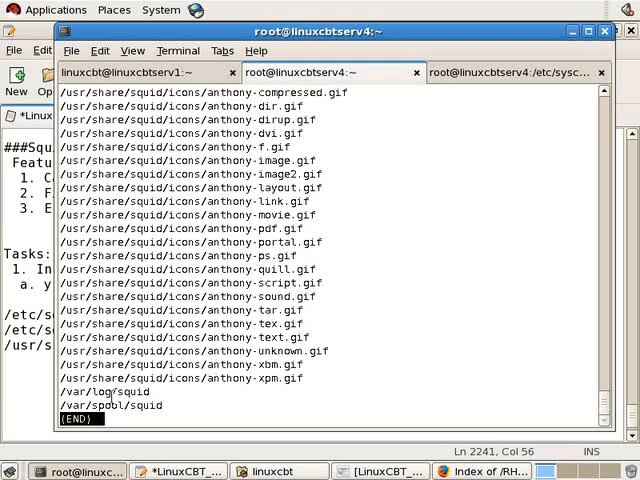
double_click(108, 392)
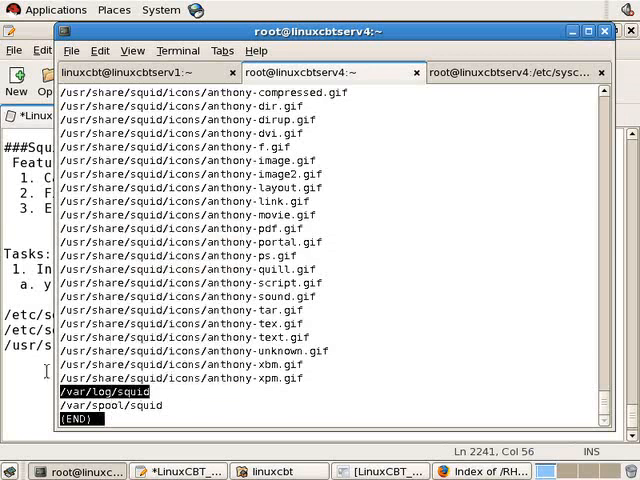
left_click(178, 472)
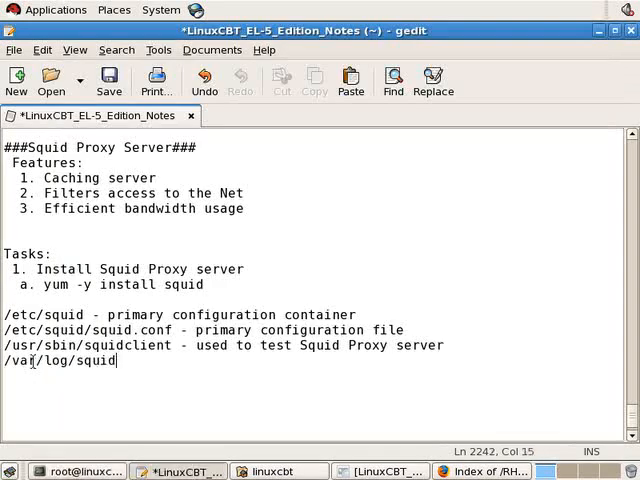
type("- primary log")
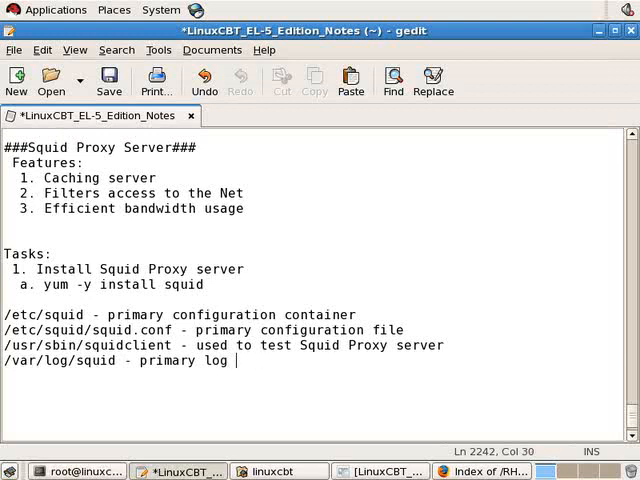
type("directory")
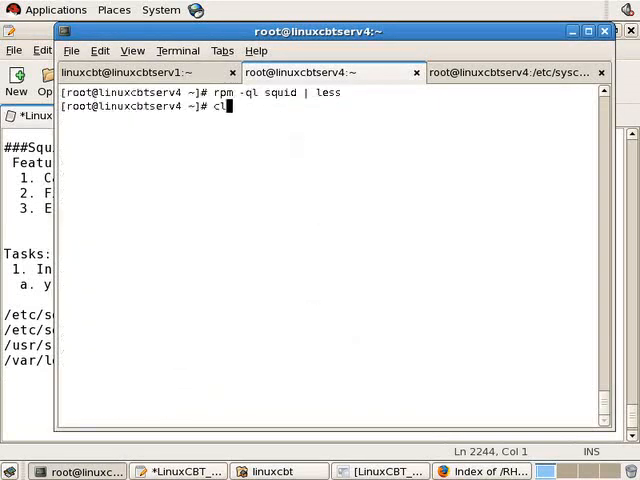
Clear the terminal, then note '2. Start Squid, and ensure that it starts when the system reboots' with sub-item 'a. service'
key("Return")
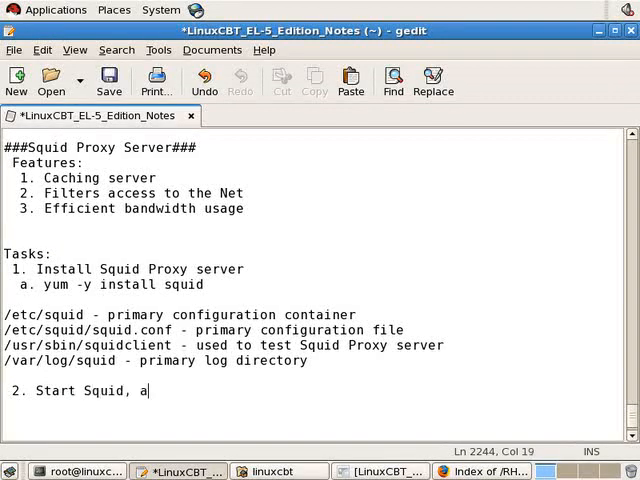
type("nd ensure that it starts when the sys")
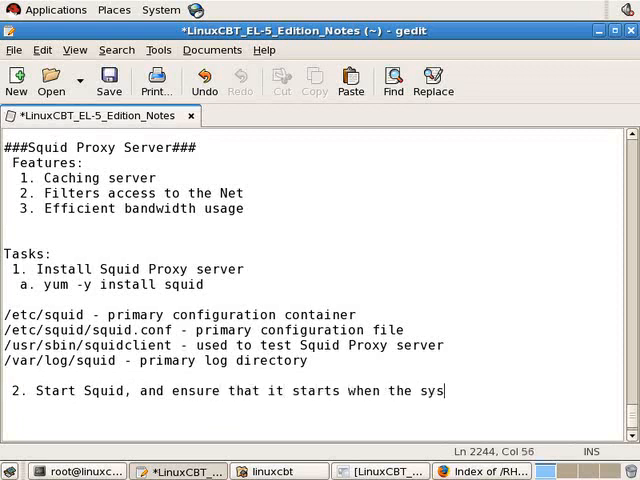
type("tem reboots")
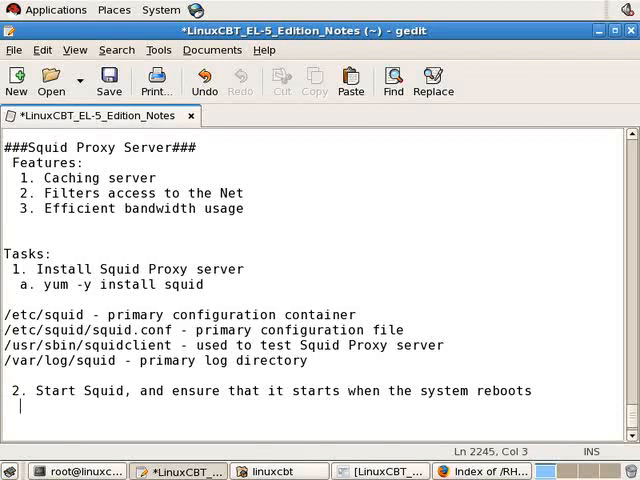
type("a.")
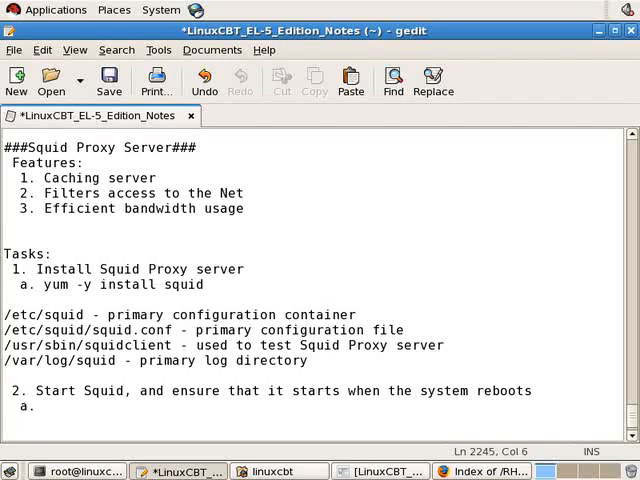
type("service")
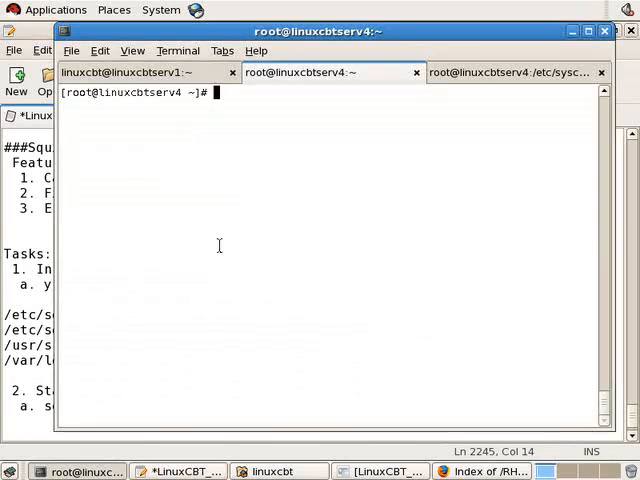
Note 'ls -ltr /etc/init.d/squid', 'service squid start' and 'chkconfig --level 35 squid on' in gedit
type("ls -ltr /etc/ini")
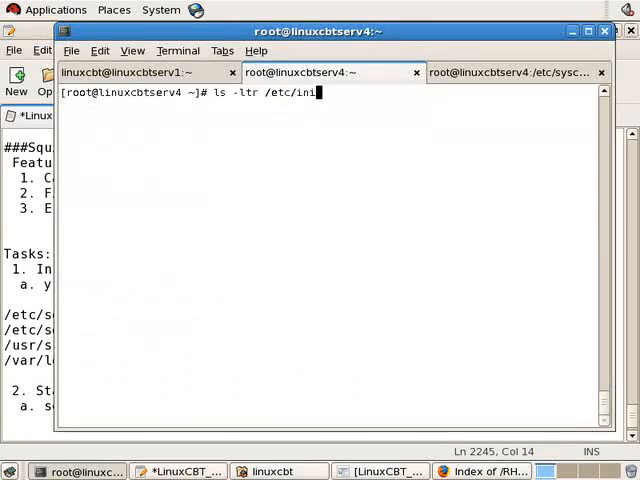
type("t.d/squid")
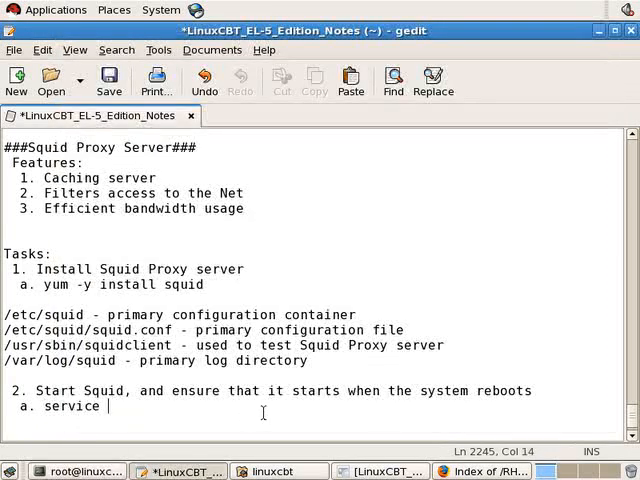
type("squid start")
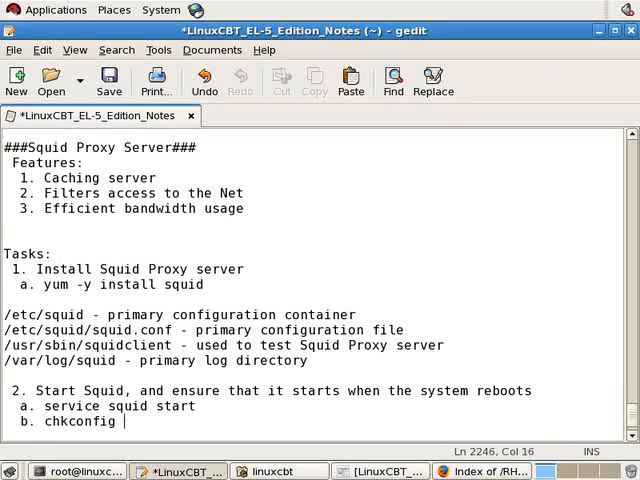
type("--level 35")
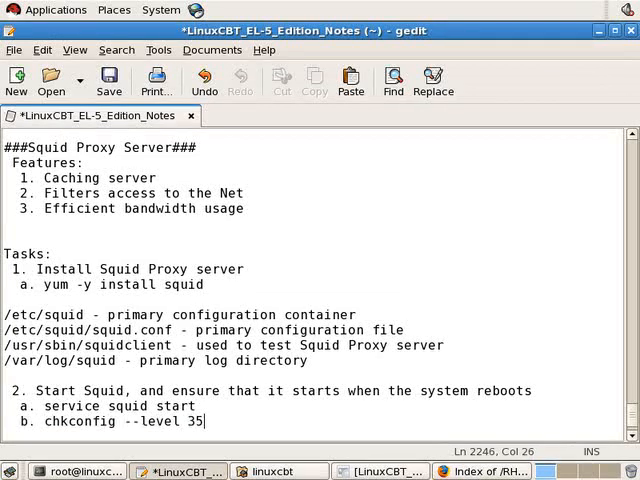
type("squin")
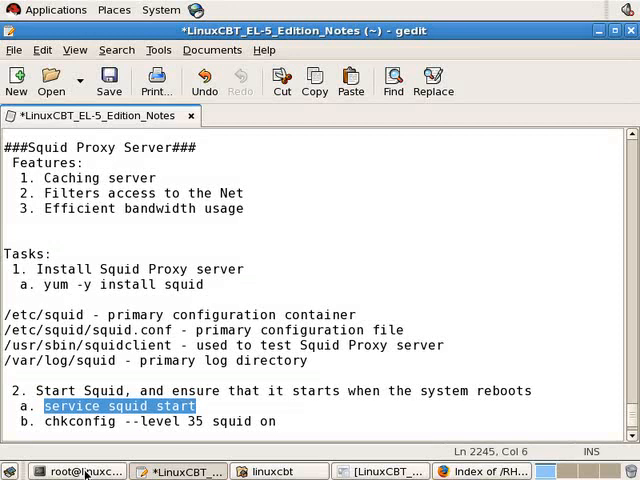
In the terminal, list the squid init script, start the Squid service and list /var/spool/squid/
left_click(84, 472)
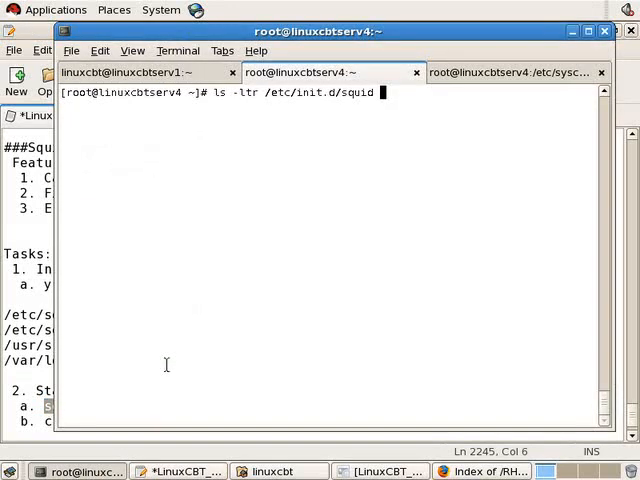
key("Return")
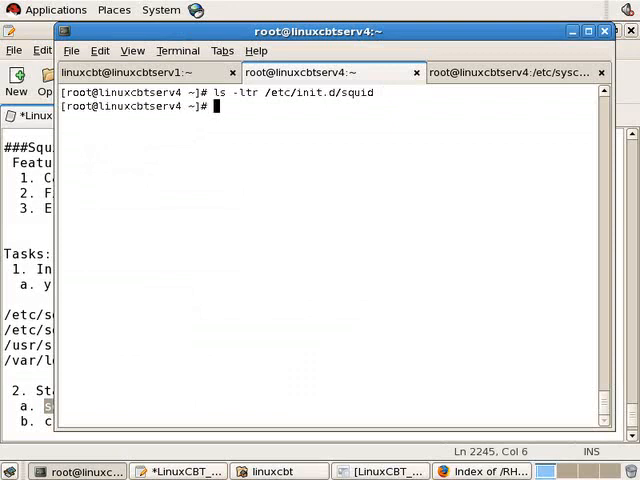
type("service squid statu")
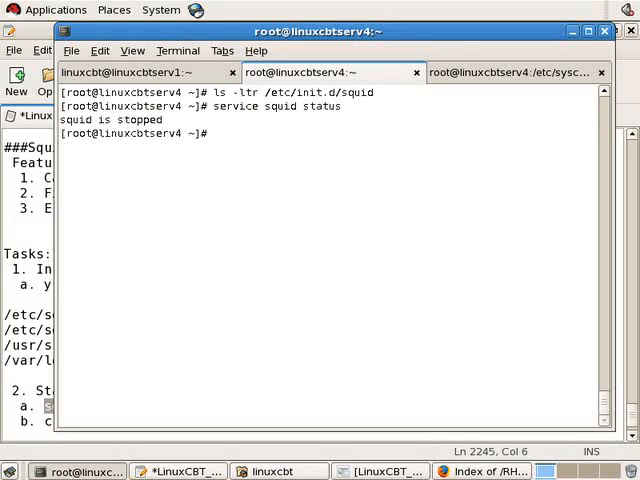
type("service squid start")
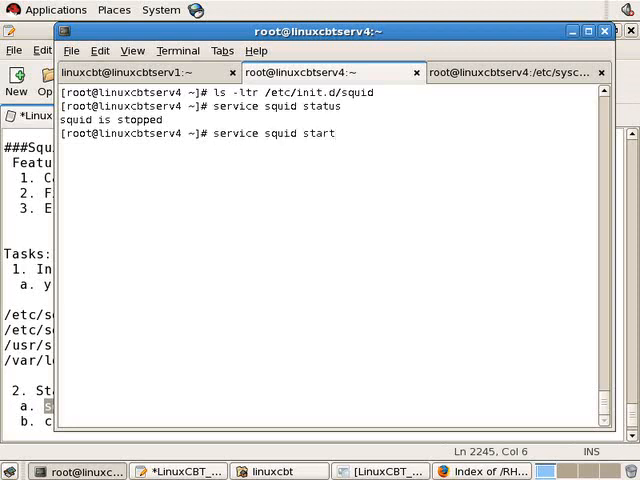
key("Return")
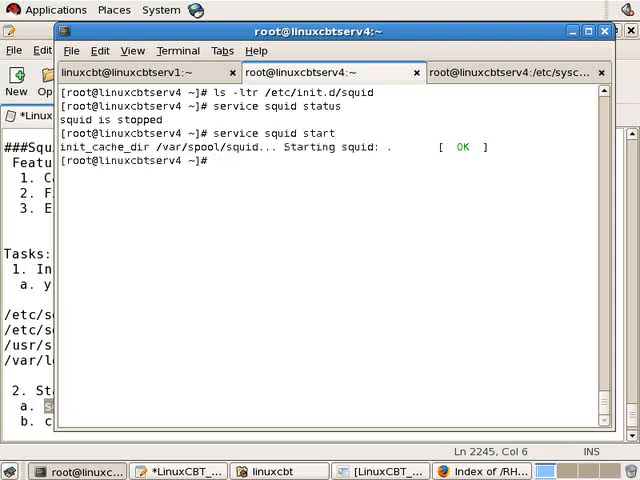
mouse_move(116, 144)
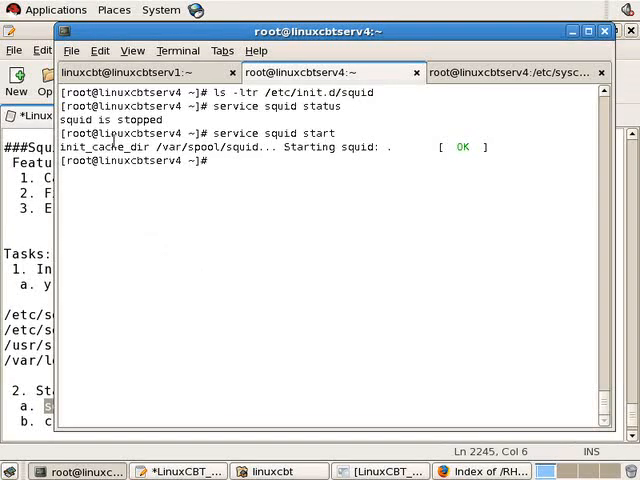
type("ls -ltr /var/spool/")
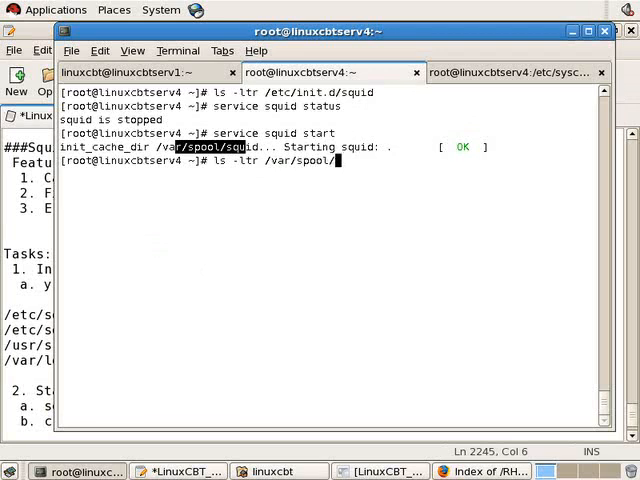
key("Return")
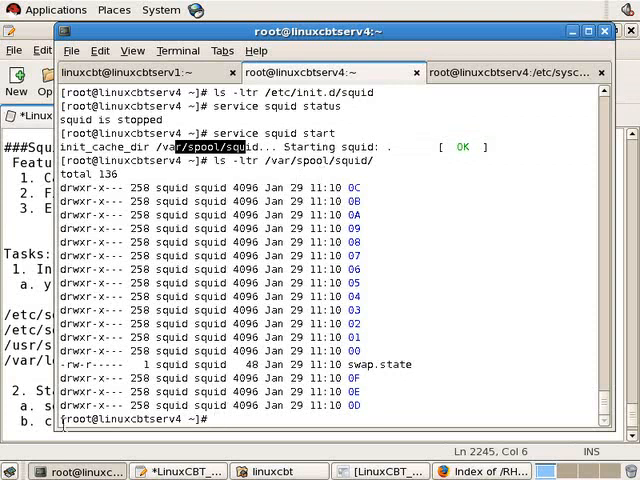
Note 'Ensure that ample storage/fast disk is available for /var/spool/squid'
left_click(178, 472)
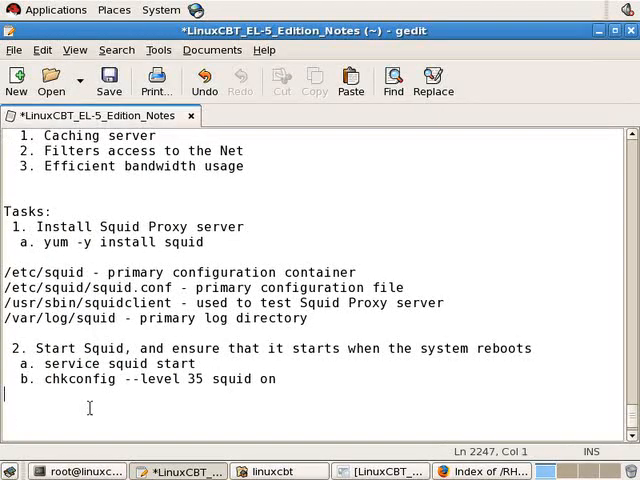
type("Note: En")
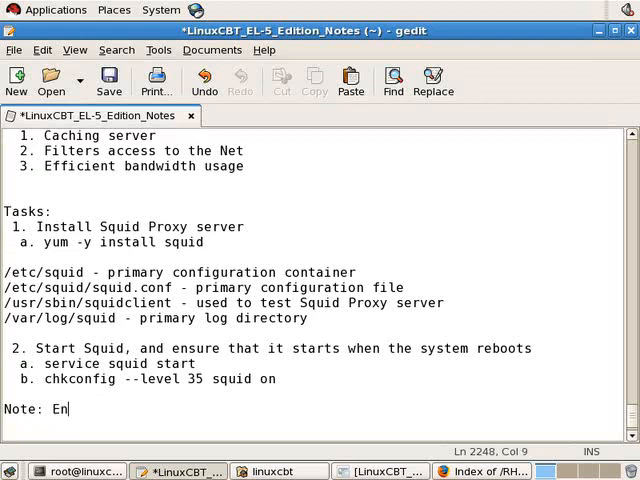
type("sure that ample disk sto")
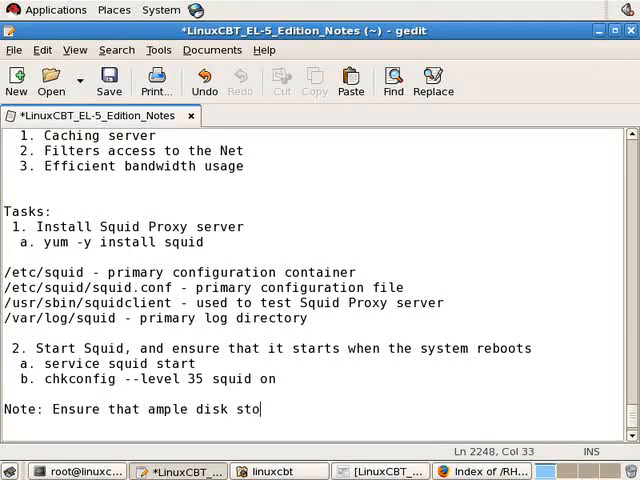
type("rage")
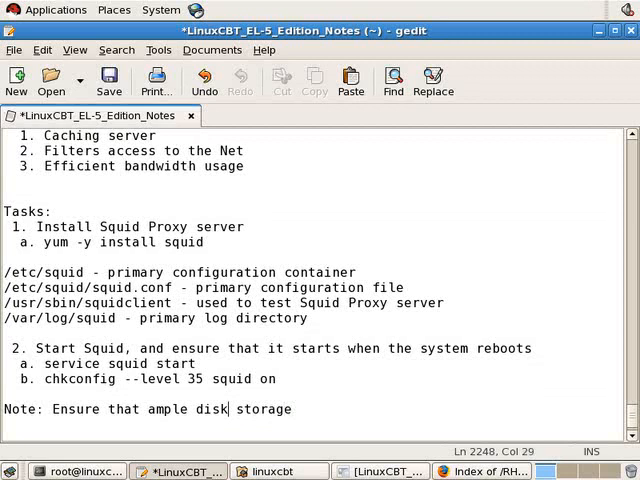
type("/fast")
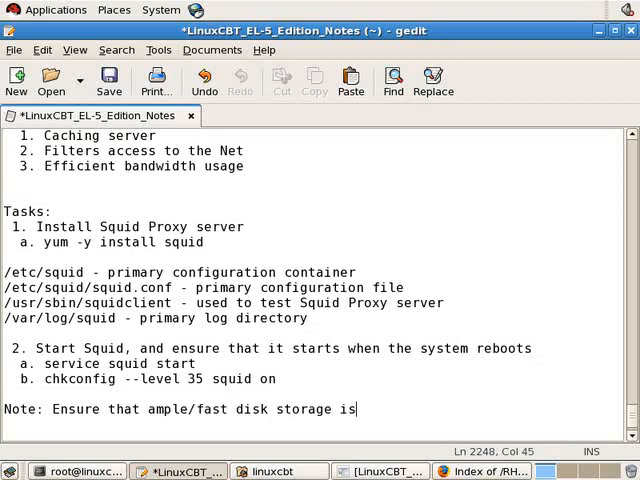
type("available for: /var/spoo")
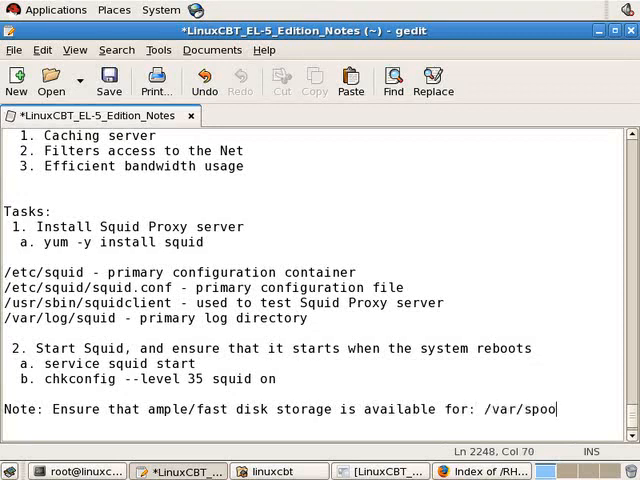
type("l/squid")
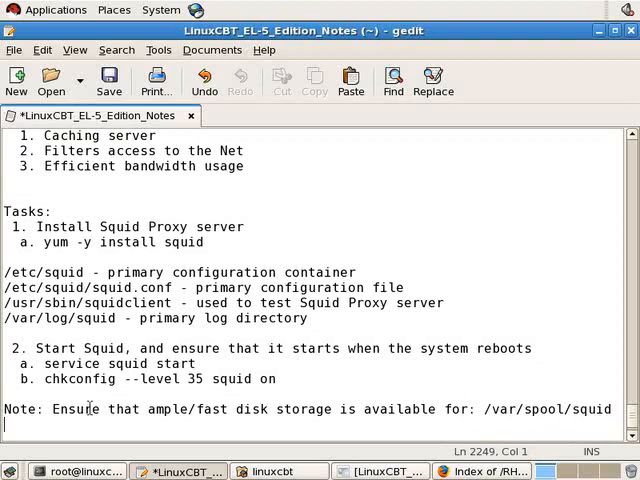
Add '/var/spool/squid - cache directory' under the log directory line
left_click(76, 472)
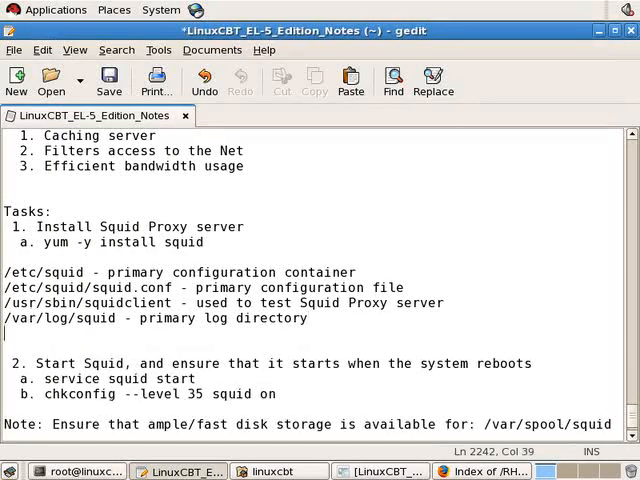
type("/var/spool/s")
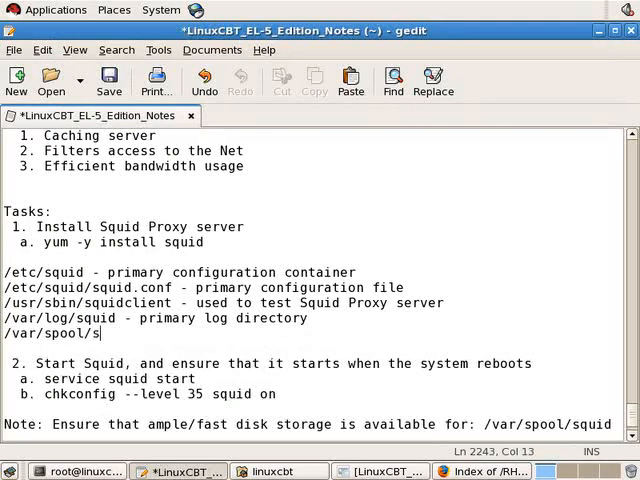
type("quid -")
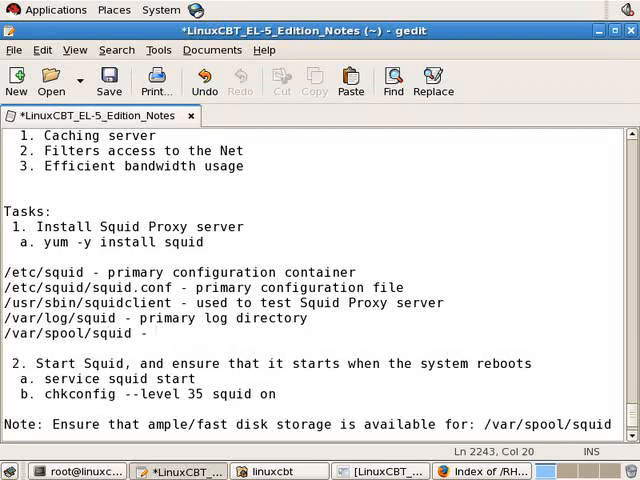
type("cache directory containter")
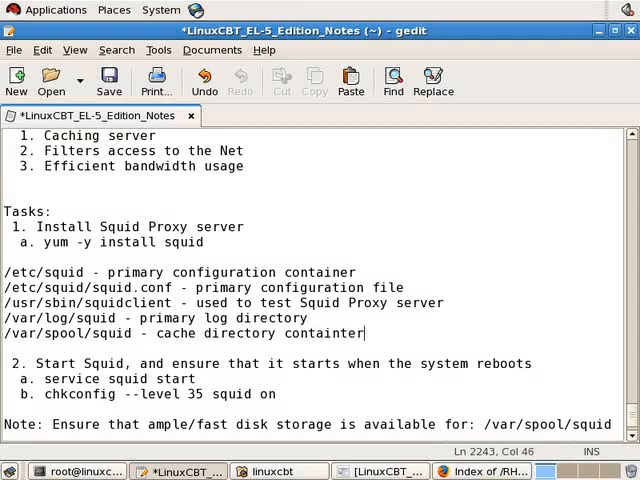
scroll("down", 3)
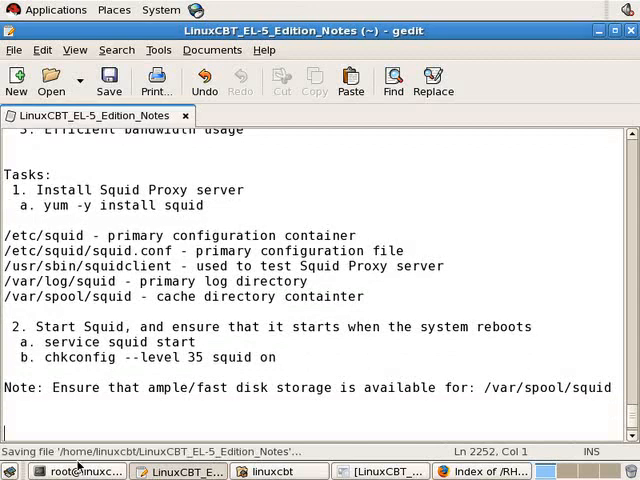
Save the notes, then run 'netstat -ntlp | grep squid' and select port 3128 in the output
left_click(80, 472)
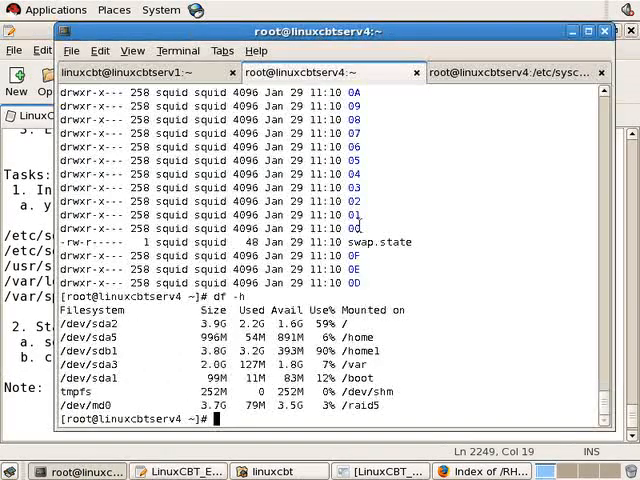
type("clear")
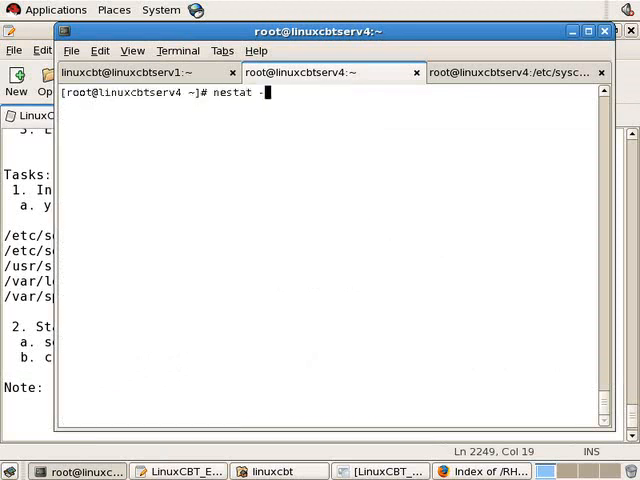
type("tlp | grep squid")
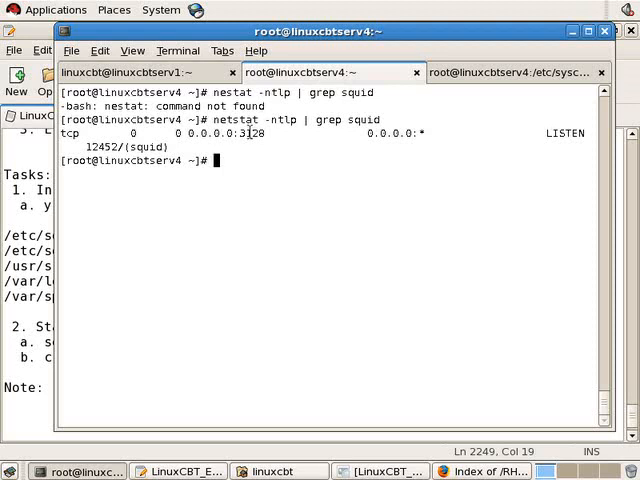
double_click(252, 132)
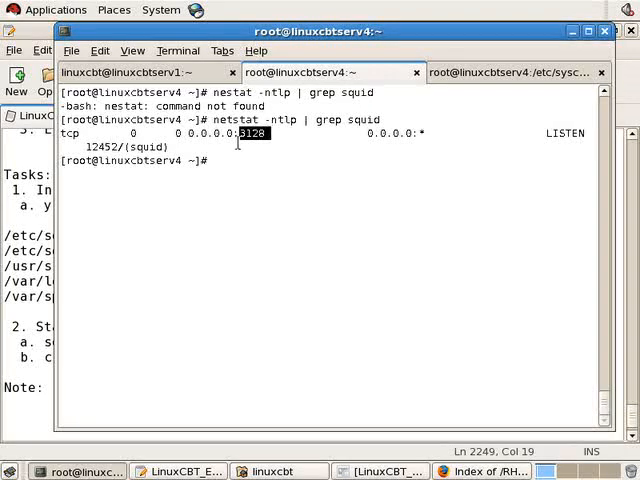
mouse_move(136, 288)
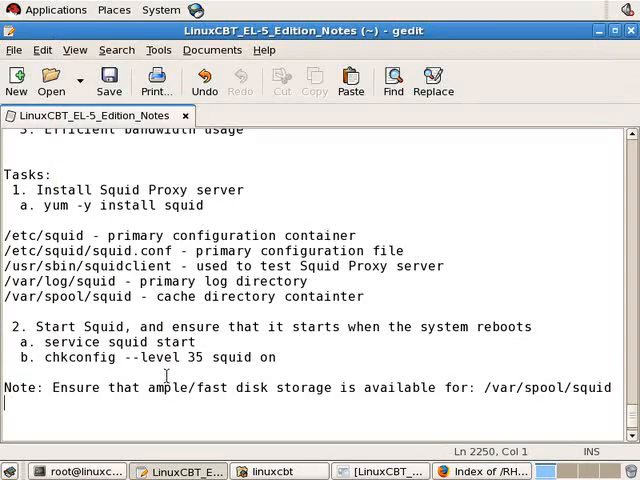
Note 'Note: Squid defaults to TCP:3128'
type("Note: Squid def")
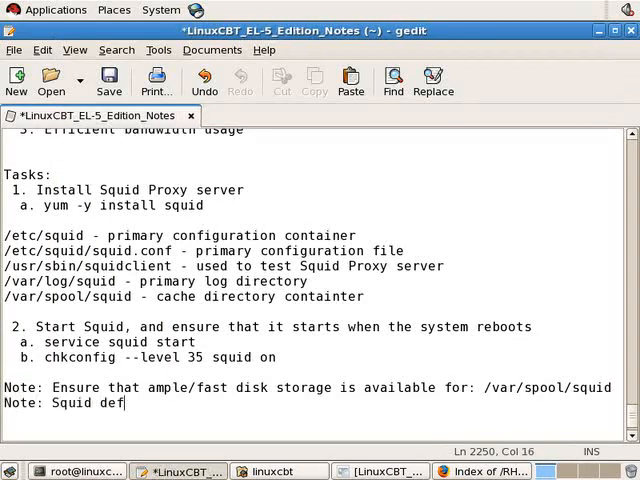
type("aults to TC")
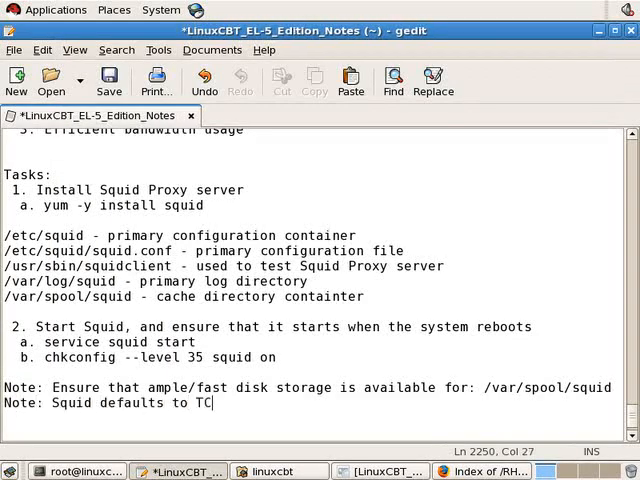
type("P:3128")
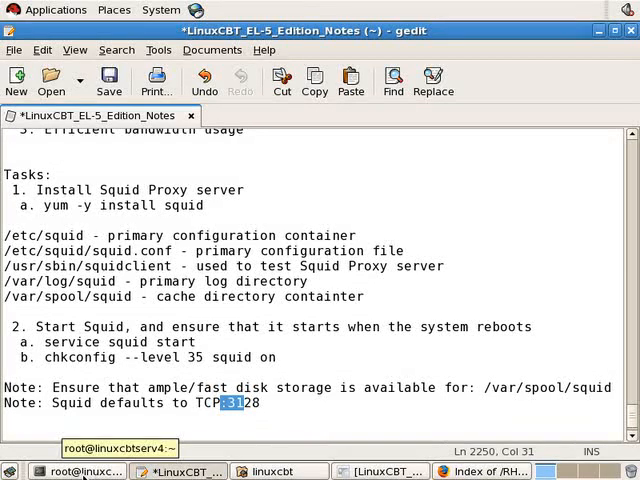
left_click(82, 472)
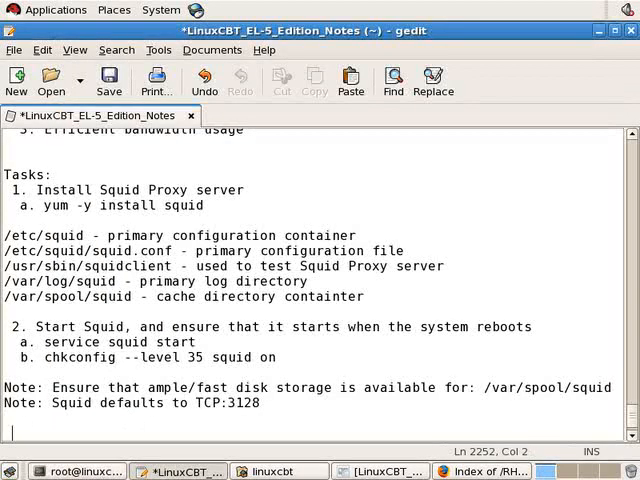
Add '3. Configure Firefox browser to use Squid Proxy server'
type("3.")
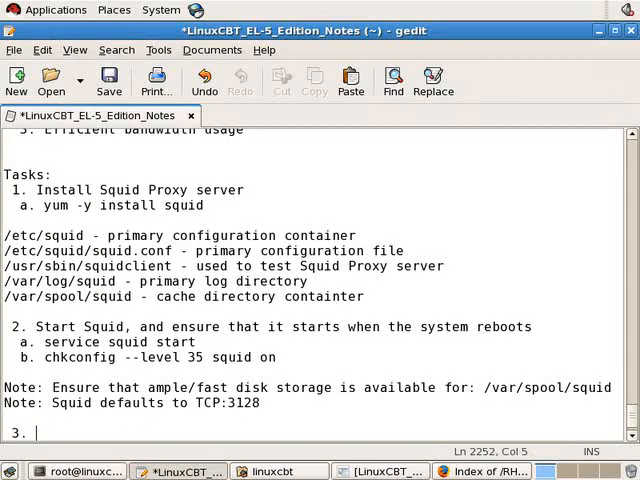
type("Configure")
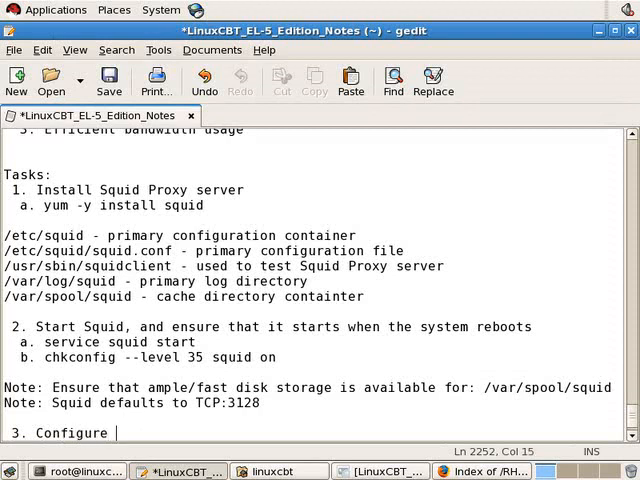
type("Fir")
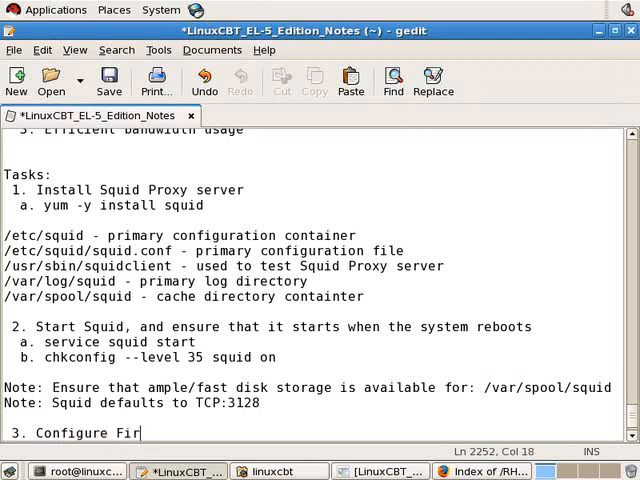
type("efox browser to use")
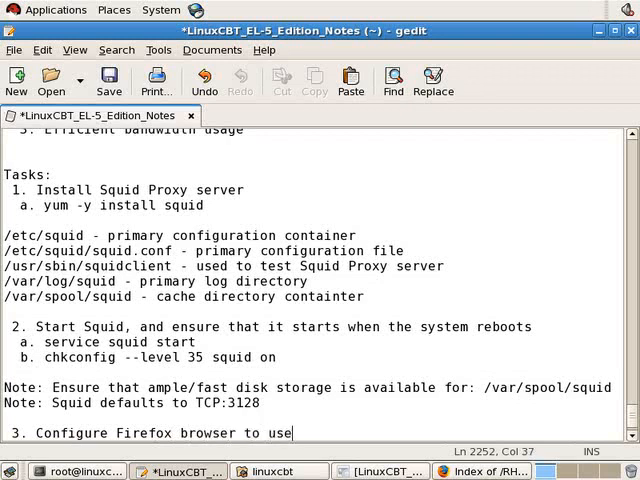
type("Squid Proxy server")
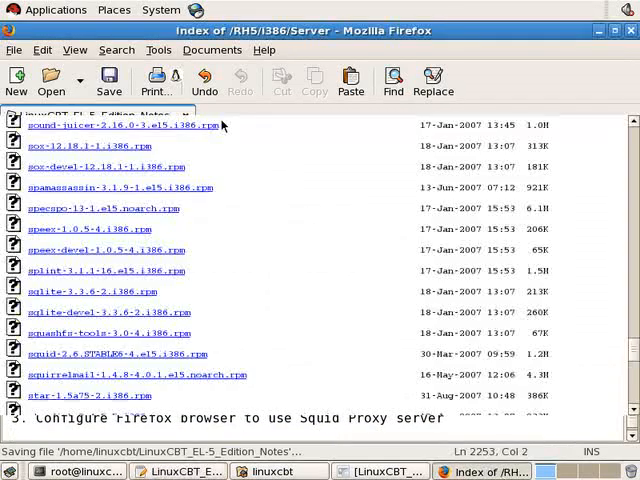
Bring Firefox to the front and open Edit > Preferences
left_click(42, 50)
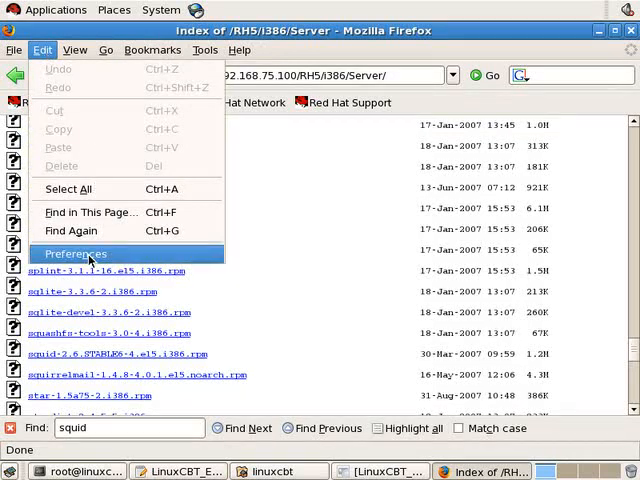
left_click(204, 50)
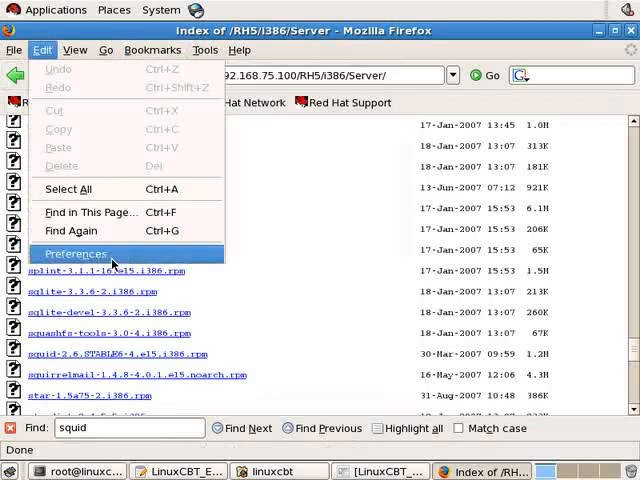
left_click(76, 252)
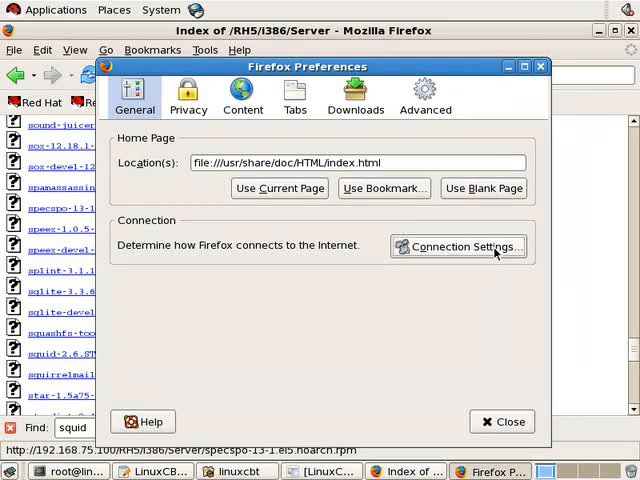
In Connection Settings choose Manual proxy configuration
left_click(458, 246)
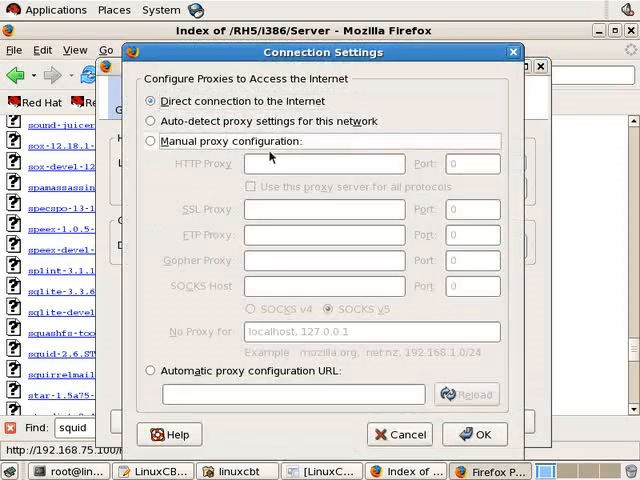
left_click(150, 140)
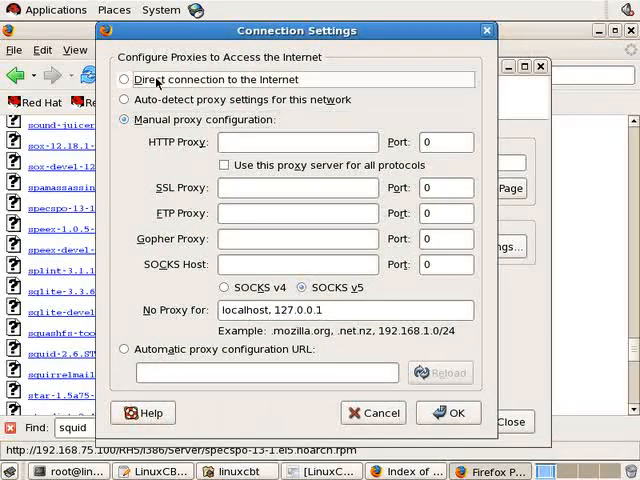
left_click(124, 80)
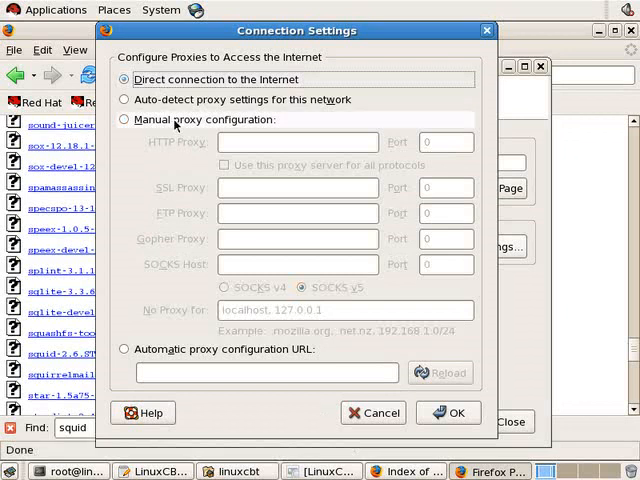
left_click(124, 120)
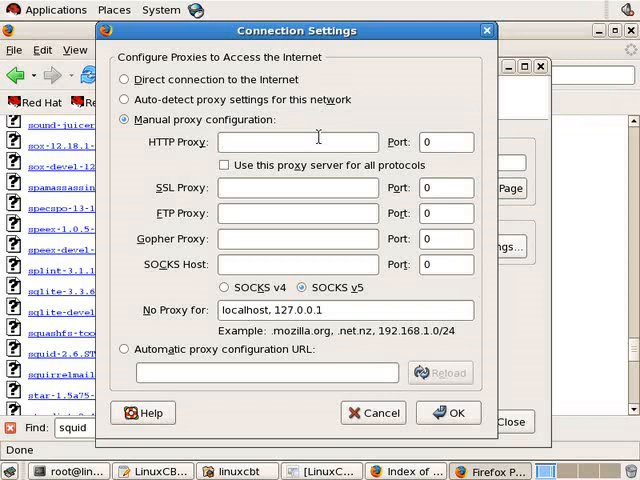
Enter proxy 192.168.75.199 port 3128 and use it for all protocols
type("192.168.75.")
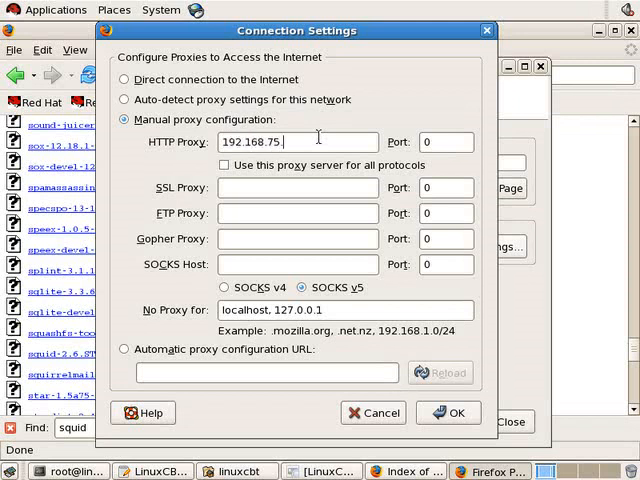
type("199")
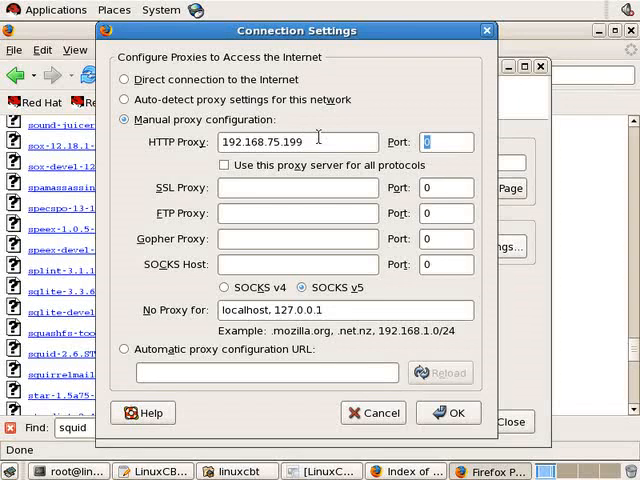
type("3128")
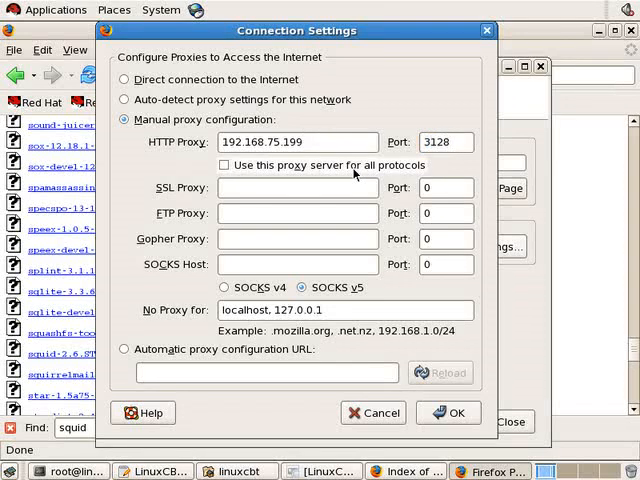
triple_click(296, 140)
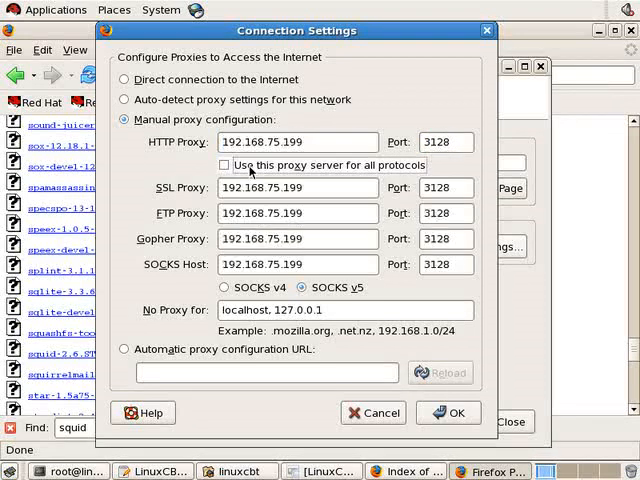
left_click(224, 164)
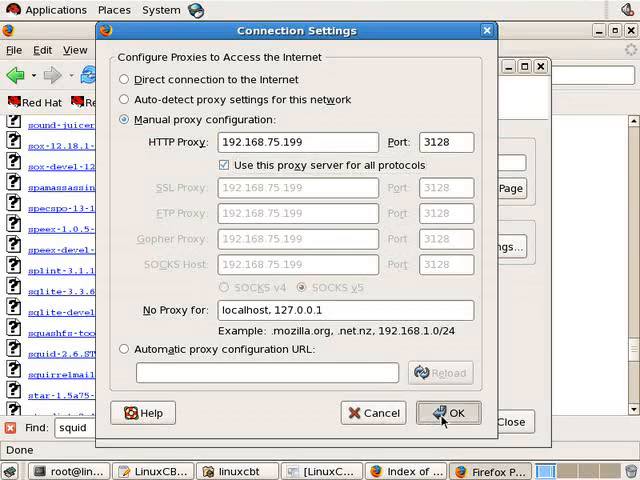
Confirm the proxy settings and reload the repository index, getting Squid's Access Denied error
left_click(448, 412)
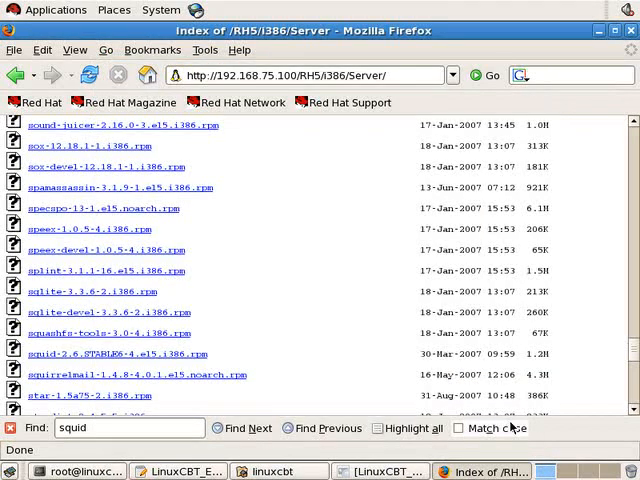
mouse_move(410, 308)
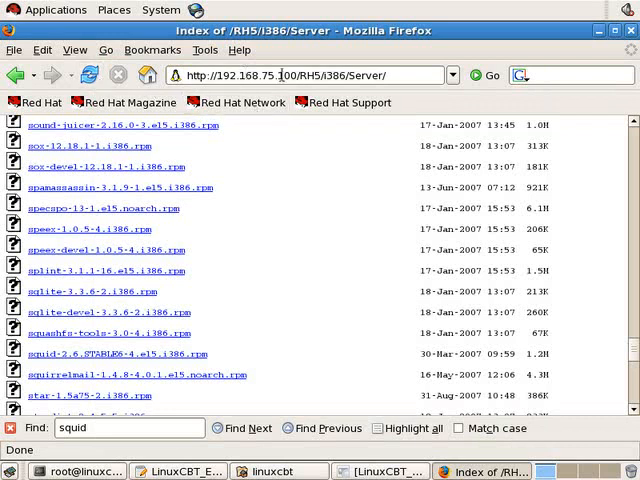
left_click(88, 76)
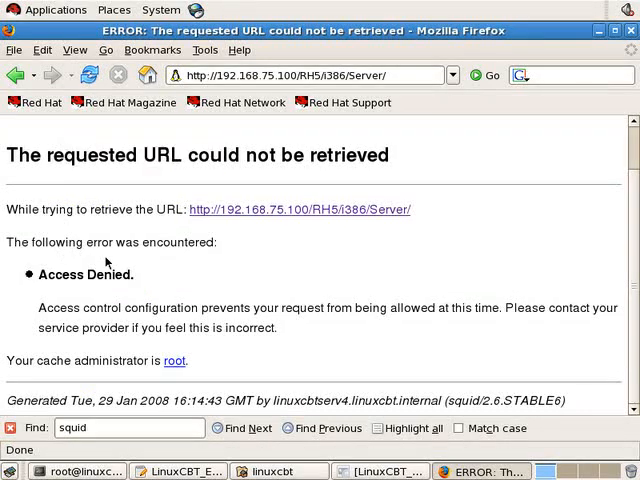
mouse_move(228, 292)
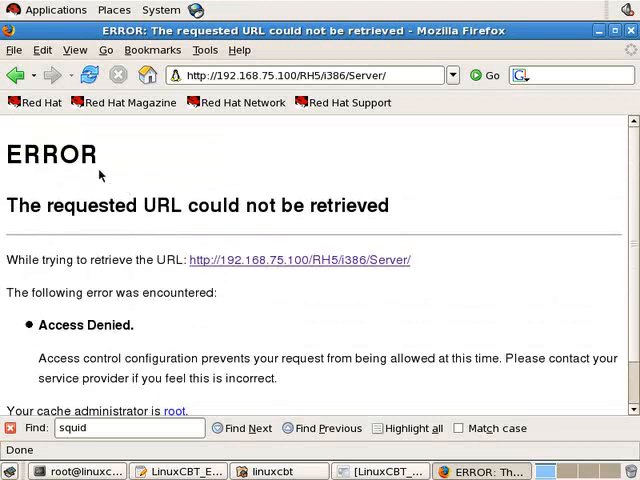
scroll("down", 3)
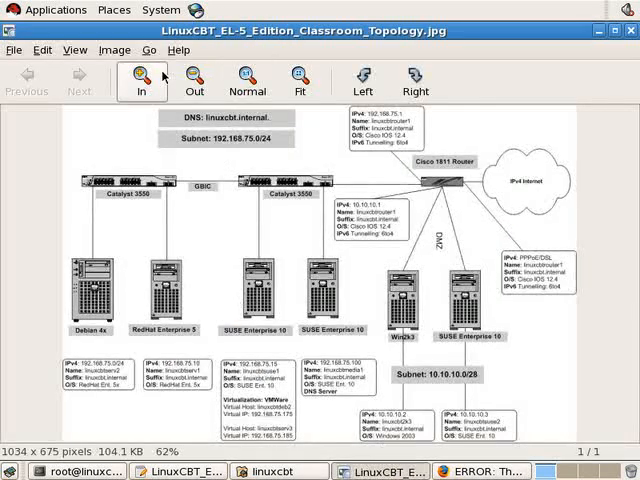
Zoom the topology diagram to 100% to read the 192.168.75.0/24 subnet
left_click(140, 78)
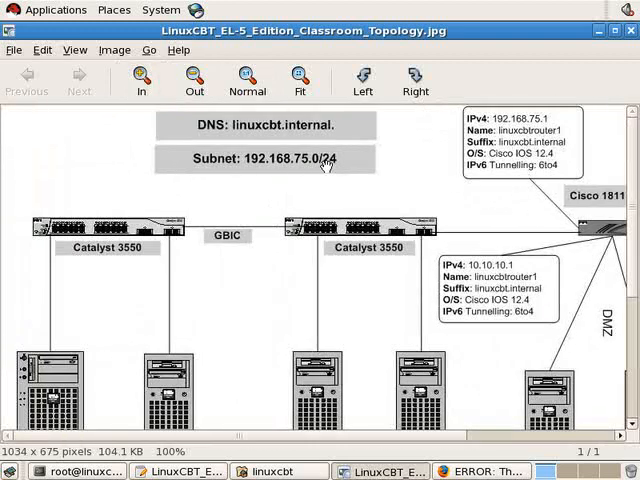
mouse_move(318, 172)
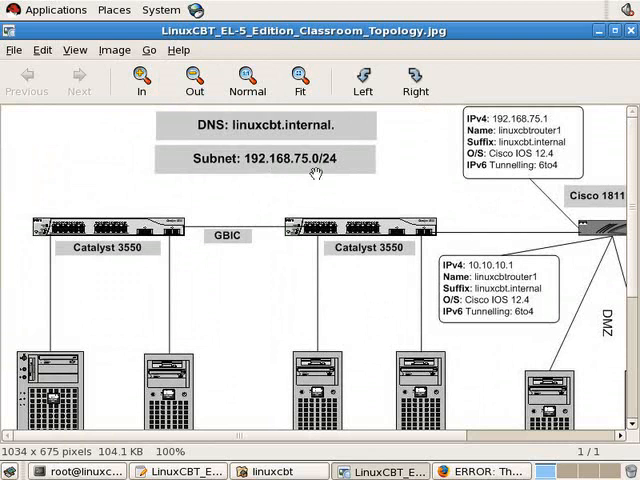
mouse_move(322, 170)
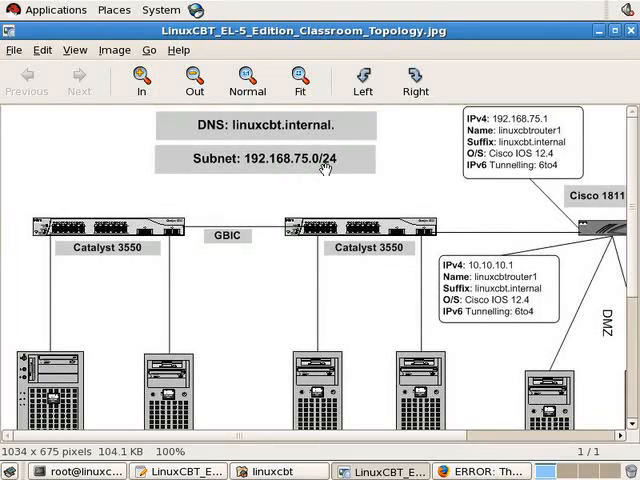
mouse_move(164, 452)
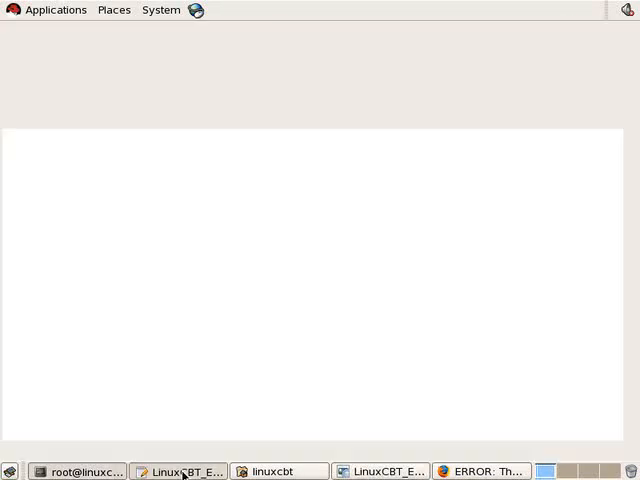
Note '4. Configure Squid to allow LAN access through, to resources' and save
left_click(180, 472)
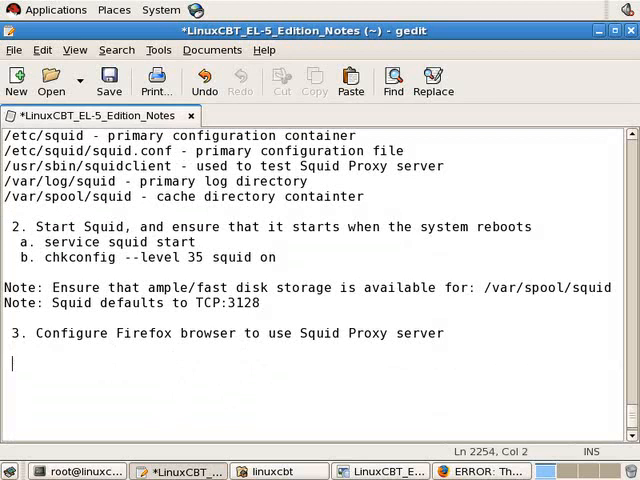
type("4. Configure")
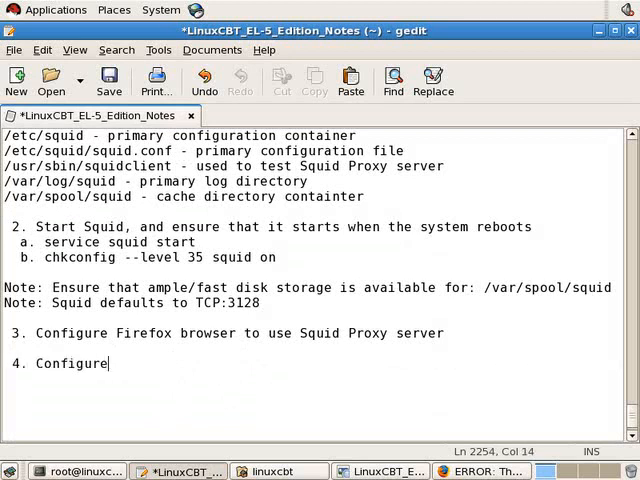
type("Squid to allow")
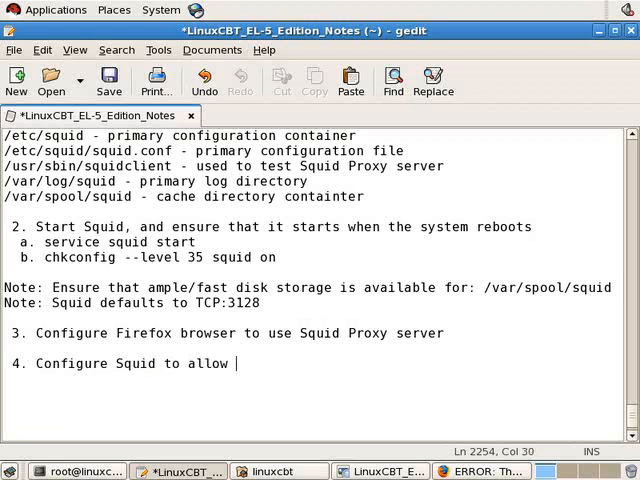
type("LAN acc")
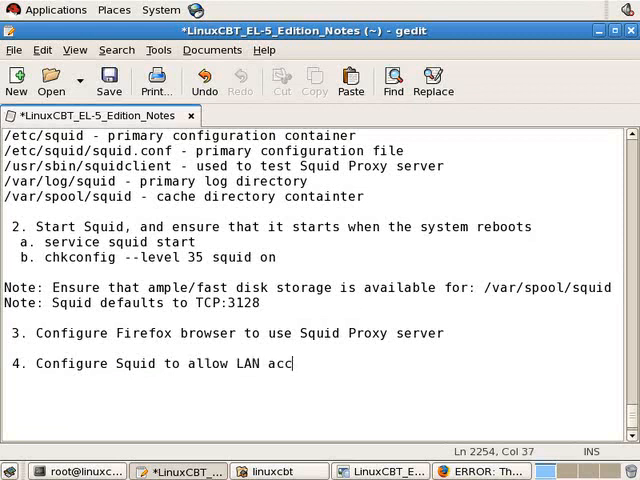
type("ess through")
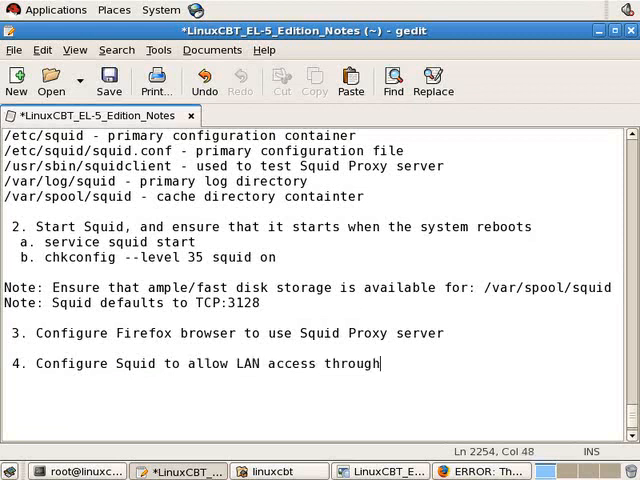
type(", to")
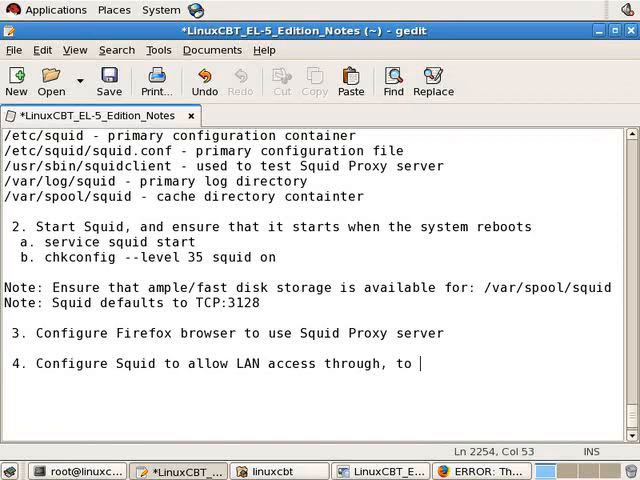
type("resources")
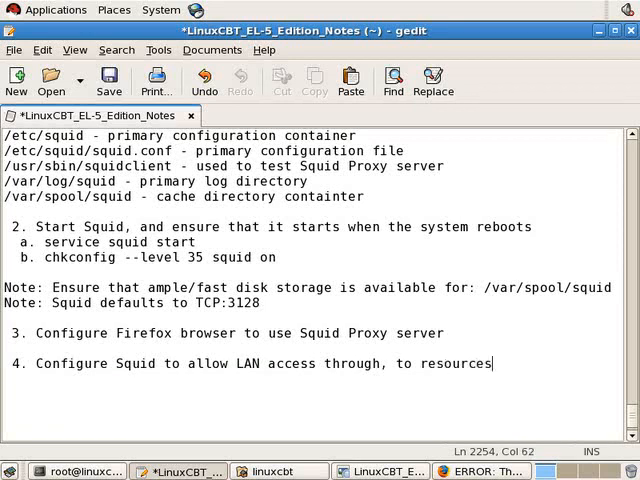
key("ctrl+s")
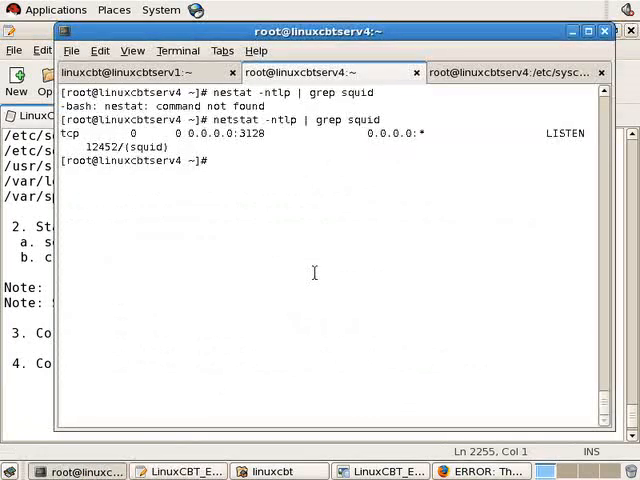
Add sub-item 'a. nano /etc/squid/squid.conf'
left_click(178, 472)
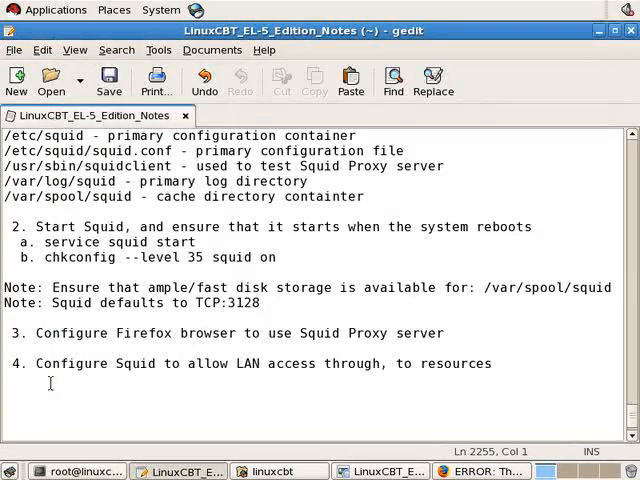
type("a. nano /etc/squi")
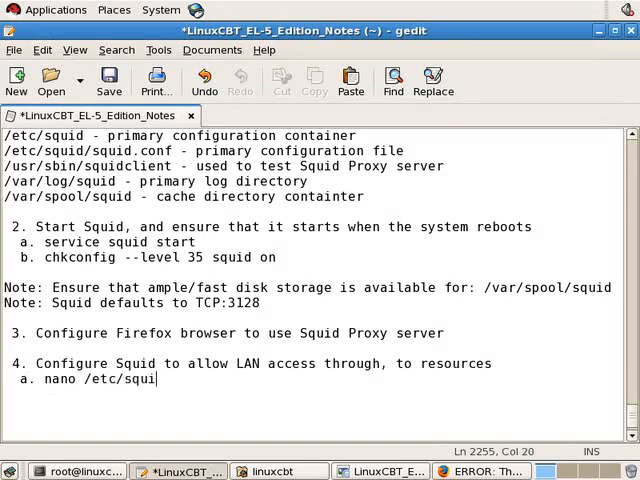
type("d/squid.conf")
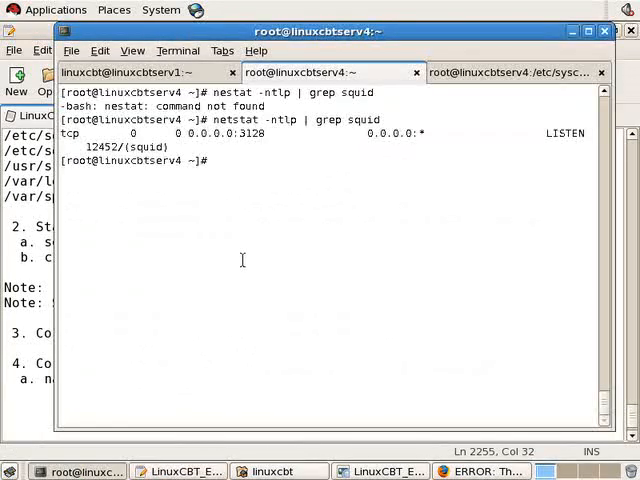
Open /etc/squid/squid.conf in nano, search it, and scroll to the ACL and http_access sections
type("cd /etc/")
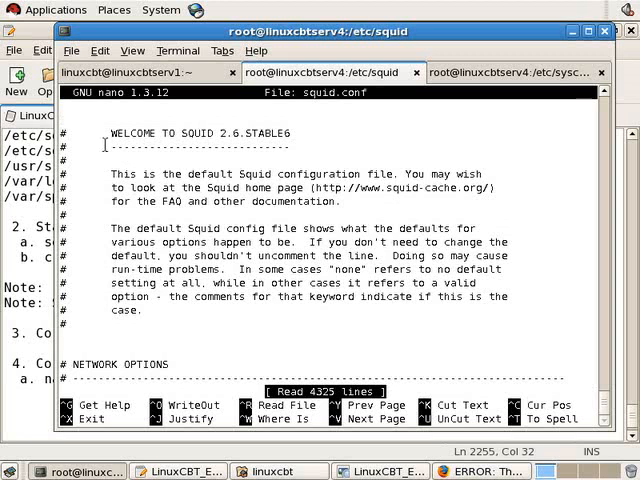
key("ctrl+w")
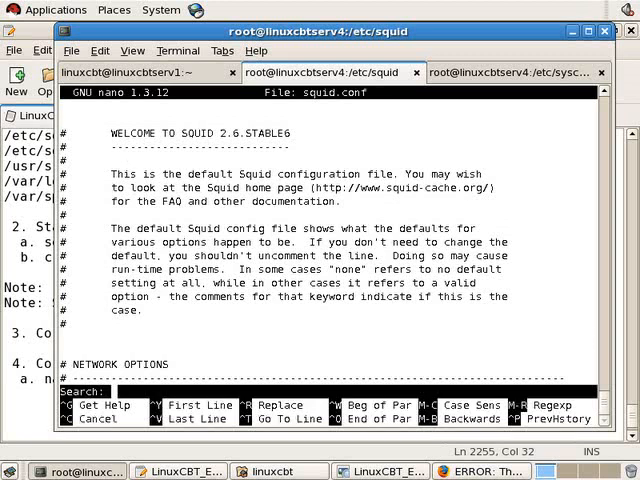
type("a")
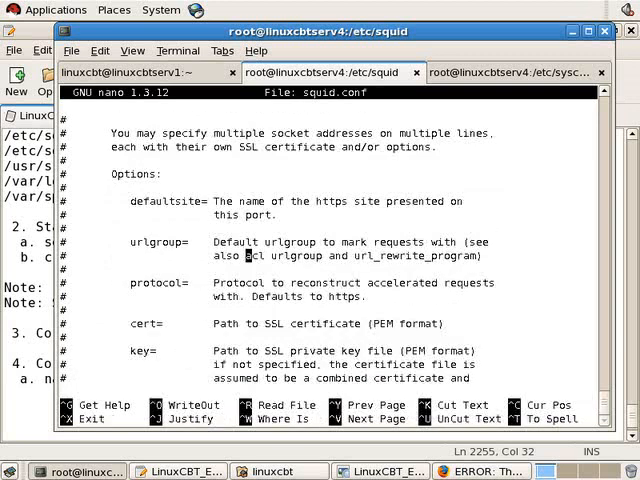
scroll("down", 3)
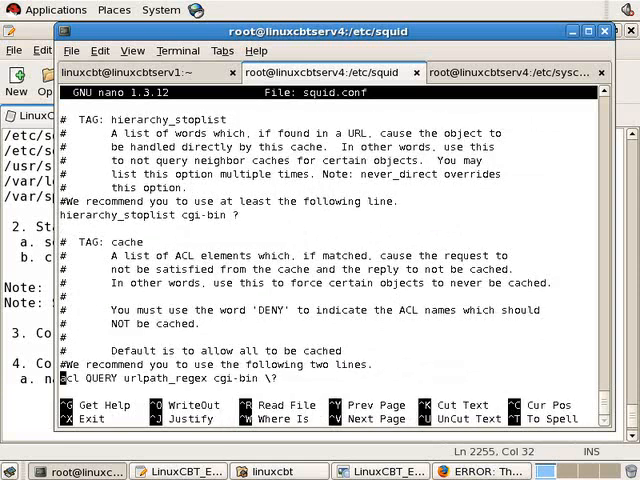
scroll("down", 3)
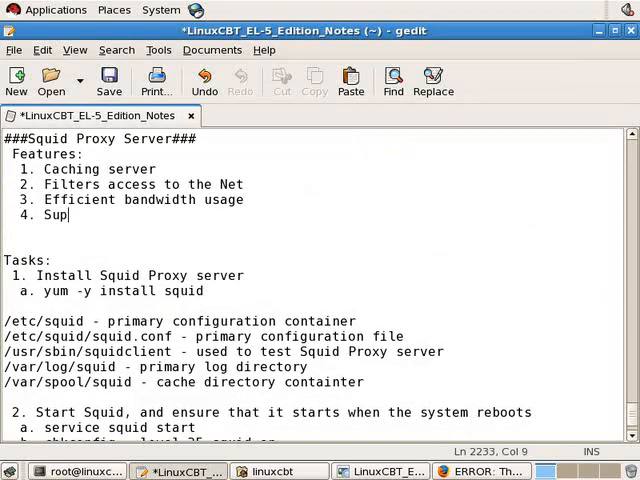
Write feature 4 as 'Supports a wide criteria of ACLS:' in the notes
type("ports a wide")
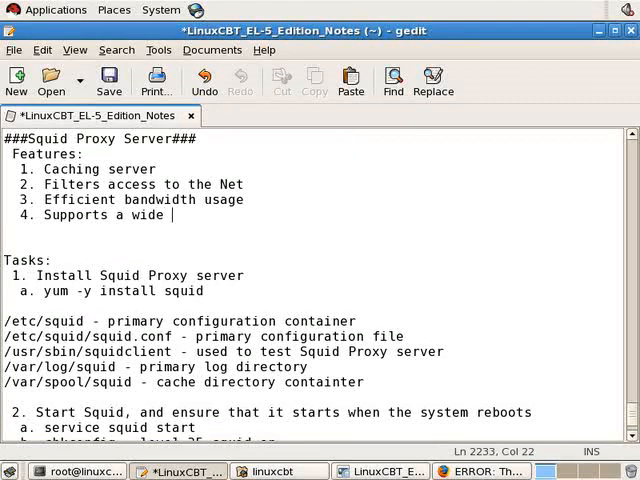
type("criteria")
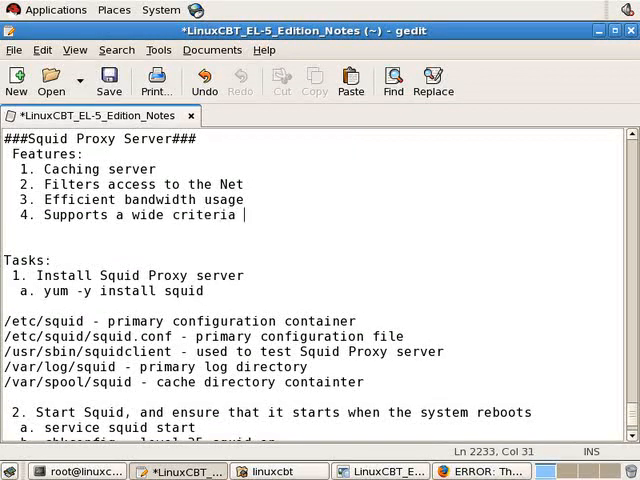
type("of AC")
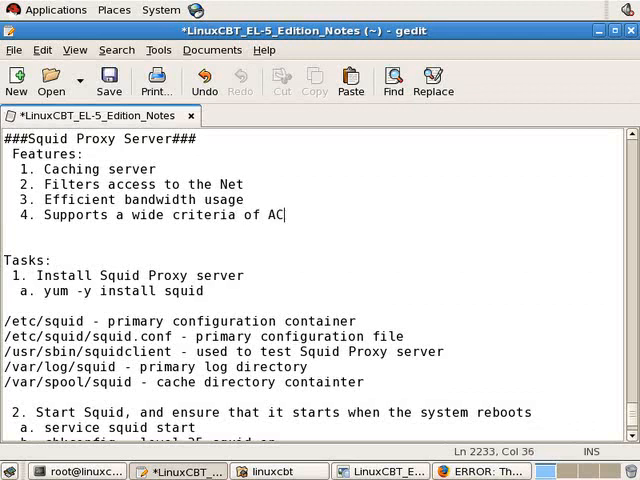
type("LS:")
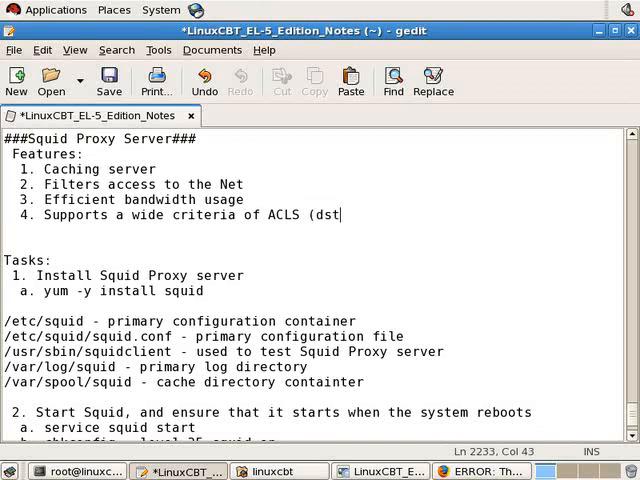
List the ACL criteria '(dstdomain, src_IP, Time of day, etc.)' after feature 4
type("domain, src")
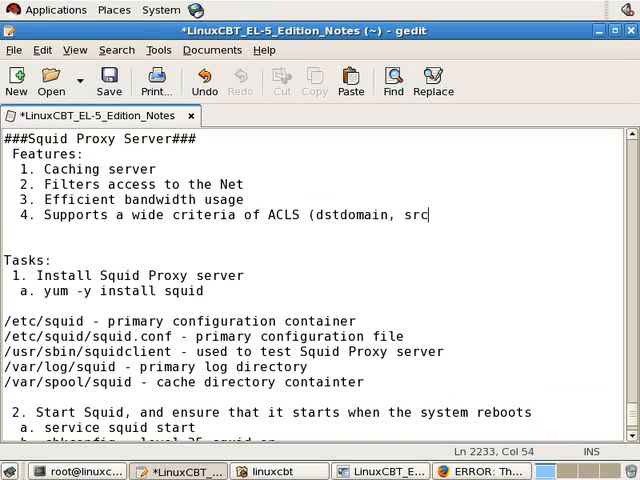
type("i")
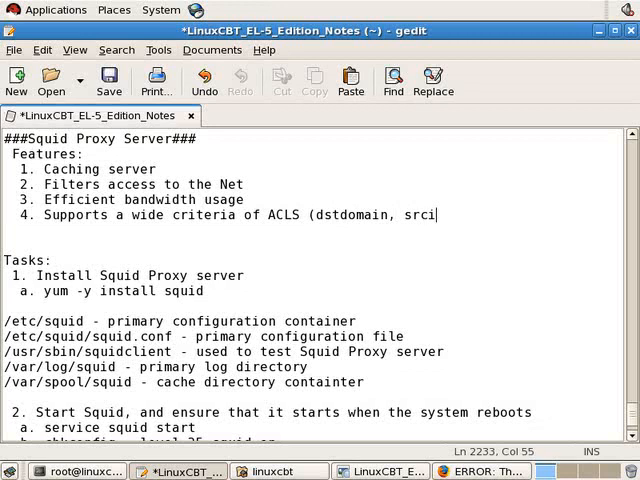
type("_IP,")
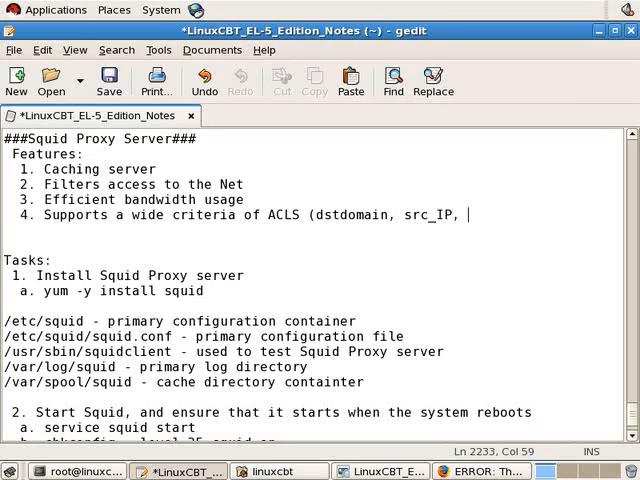
type("Time of d")
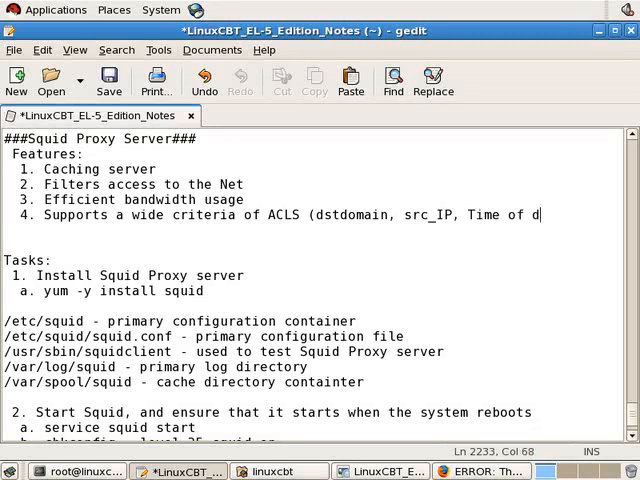
type("ay, etc.)")
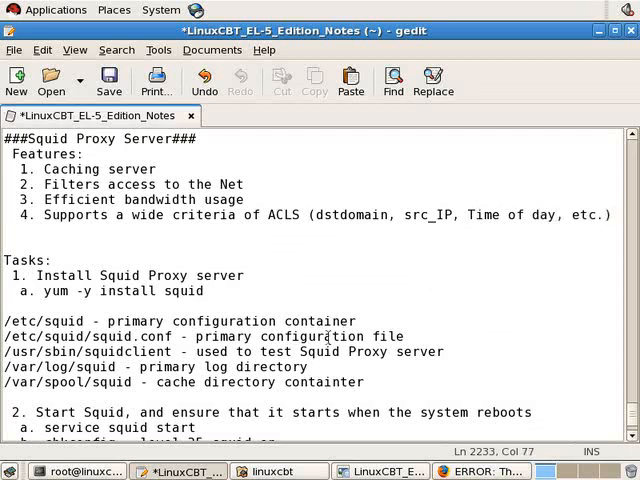
scroll("down", 3)
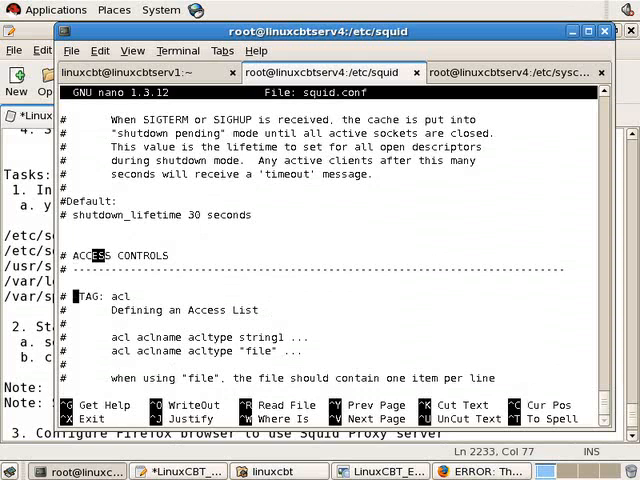
scroll("down", 3)
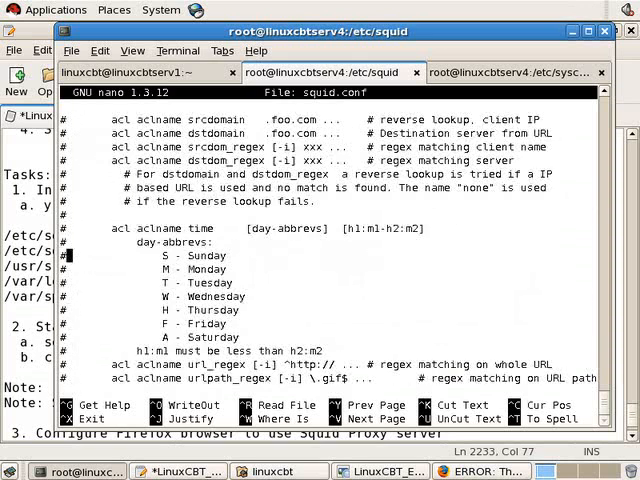
scroll("down", 3)
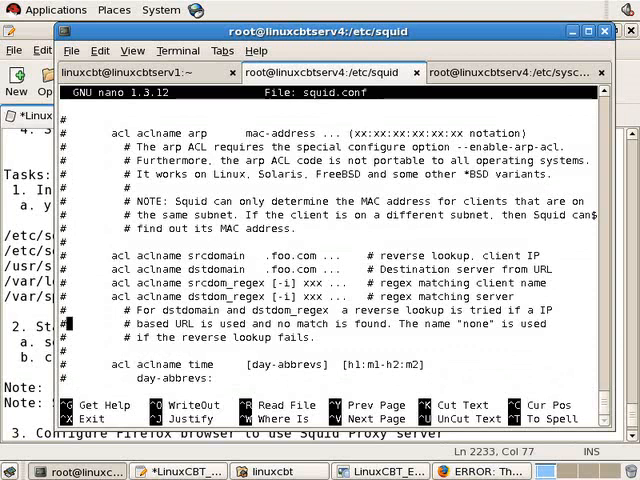
scroll("down", 3)
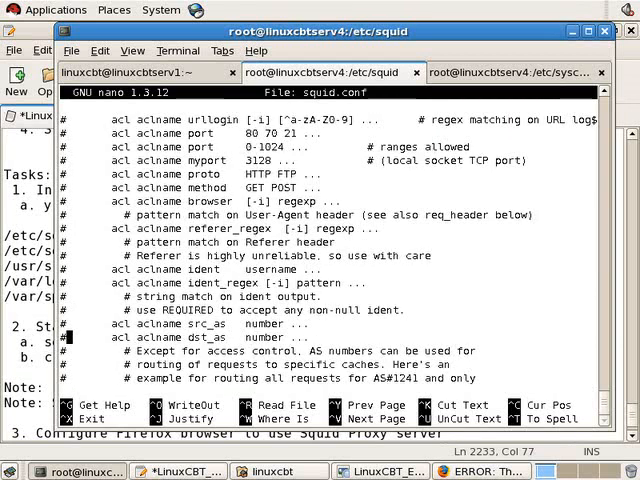
scroll("down", 3)
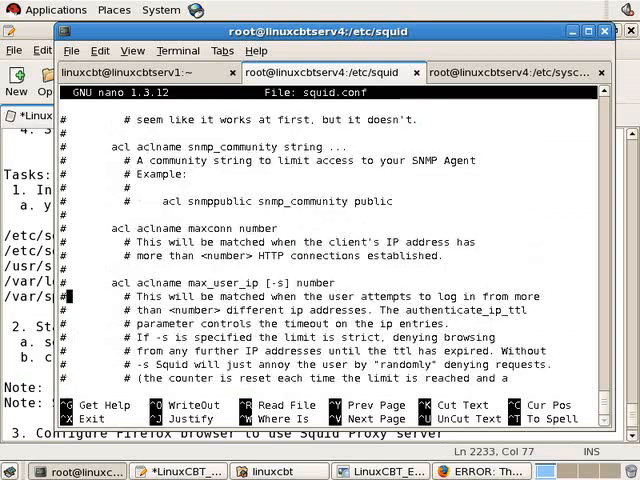
scroll("down", 3)
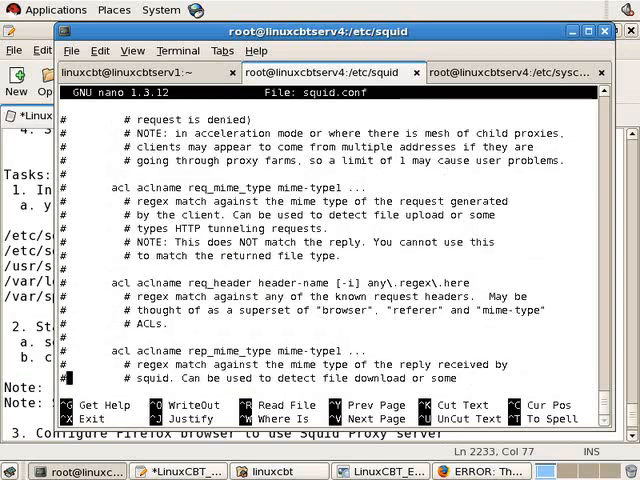
scroll("down", 3)
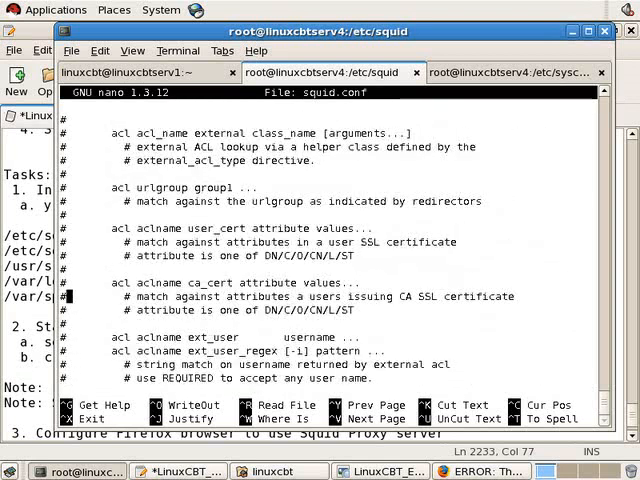
scroll("down", 3)
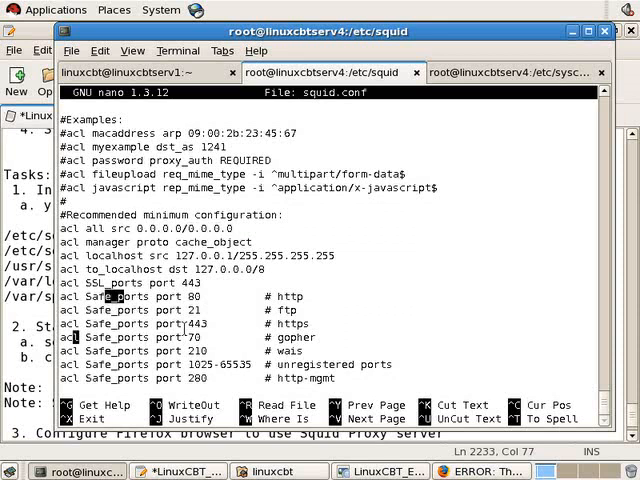
scroll("down", 3)
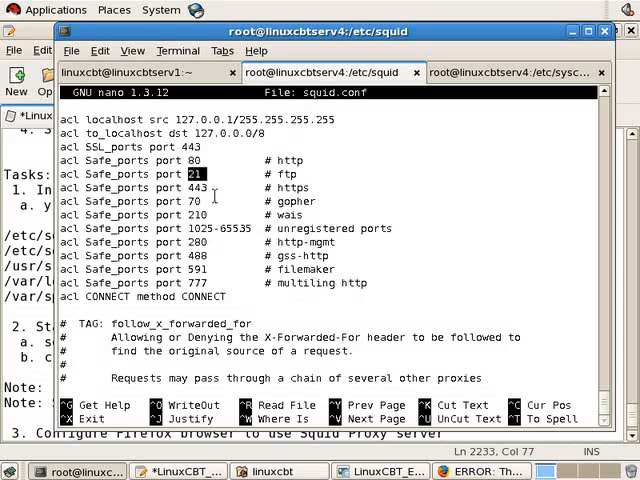
scroll("down", 3)
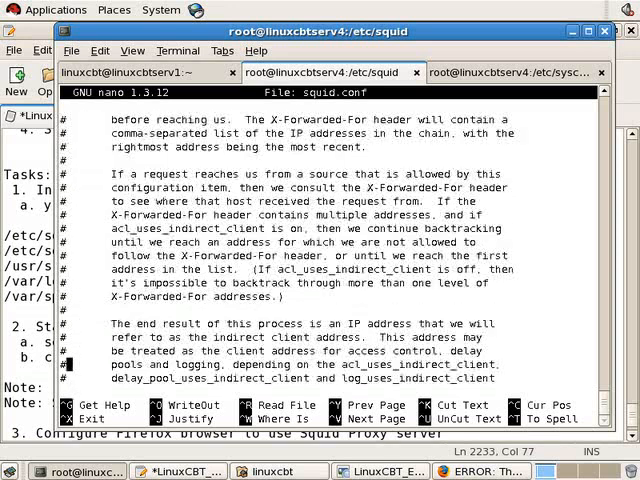
scroll("down", 3)
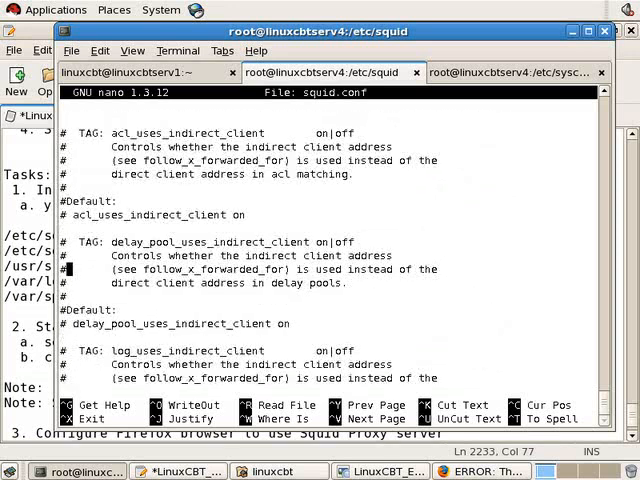
scroll("down", 3)
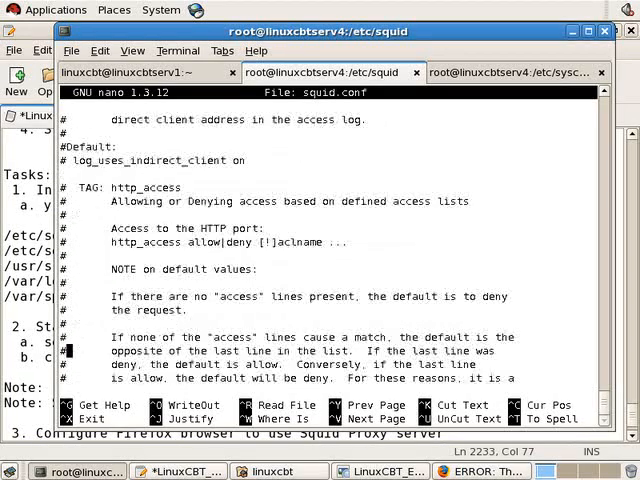
scroll("down", 3)
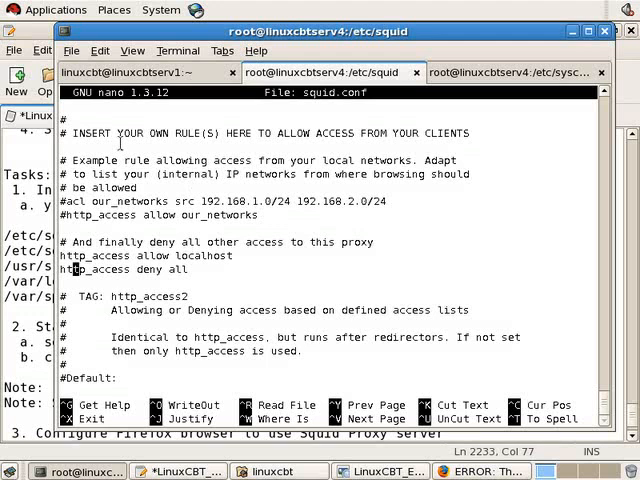
Locate the 'http_access allow localhost' rule and start a new http_access line beneath it
double_click(96, 268)
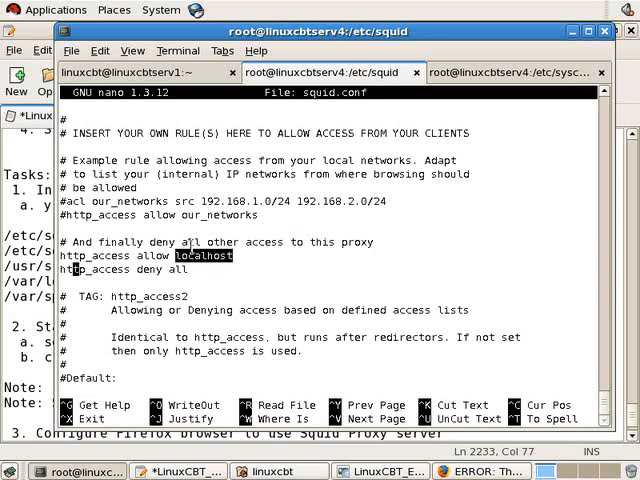
scroll("down", 3)
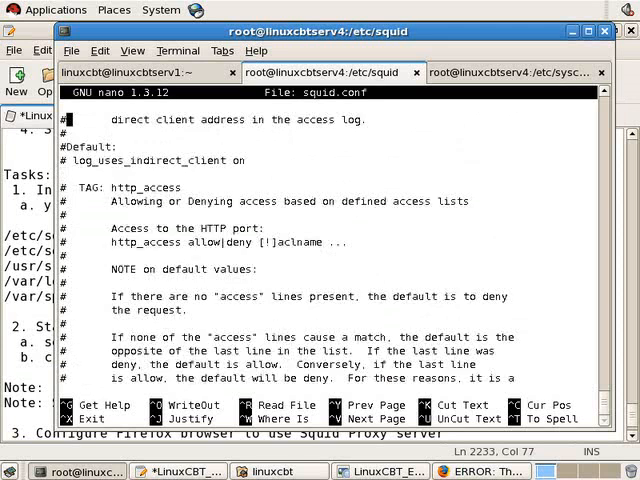
scroll("down", 3)
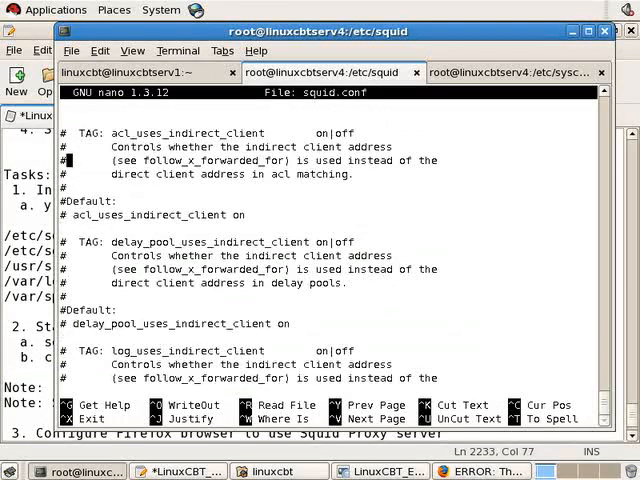
scroll("up", 3)
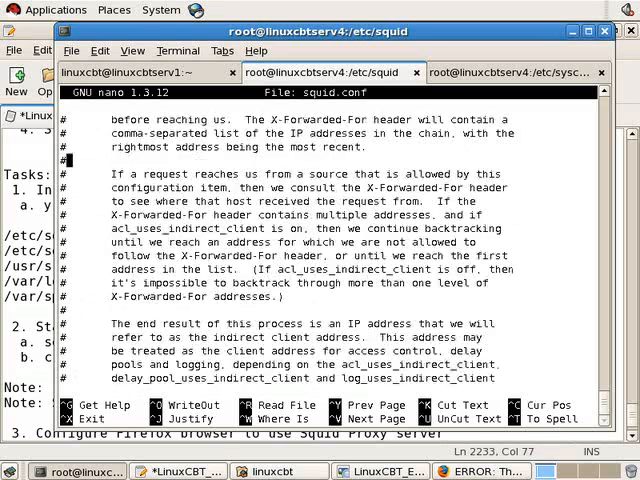
scroll("down", 3)
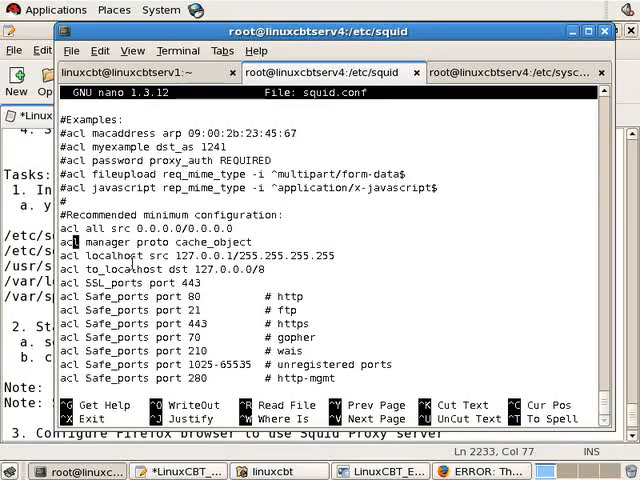
double_click(110, 256)
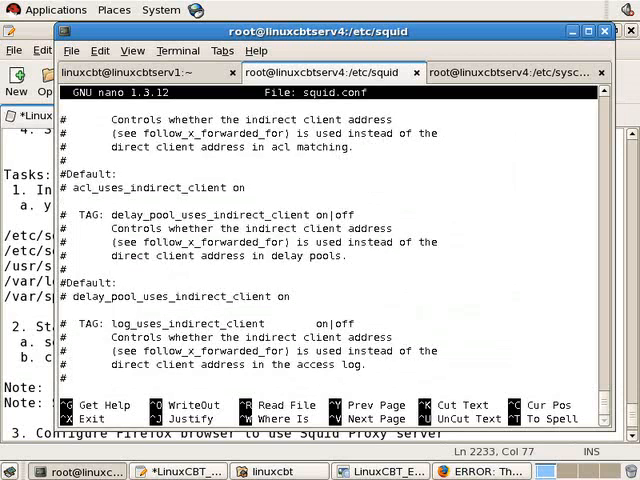
scroll("down", 3)
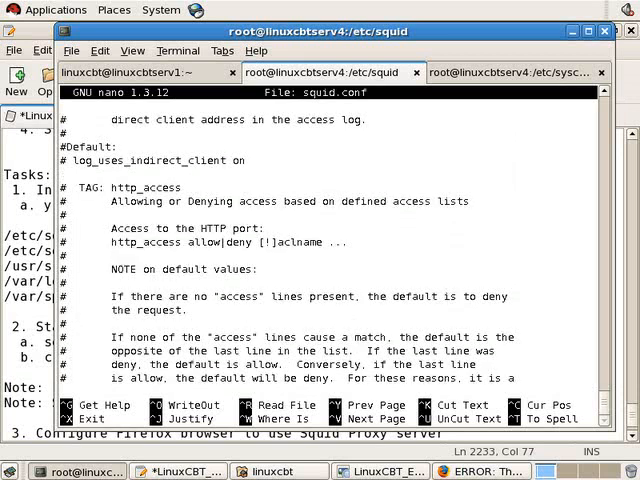
scroll("down", 3)
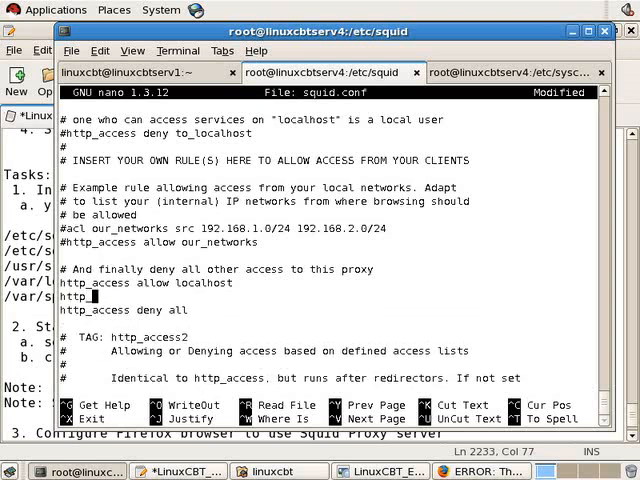
Add the comment '### TO PERMIT ACCESS THROUGH PROXY SERVER' for the 192.168.75.0 LAN
type("access")
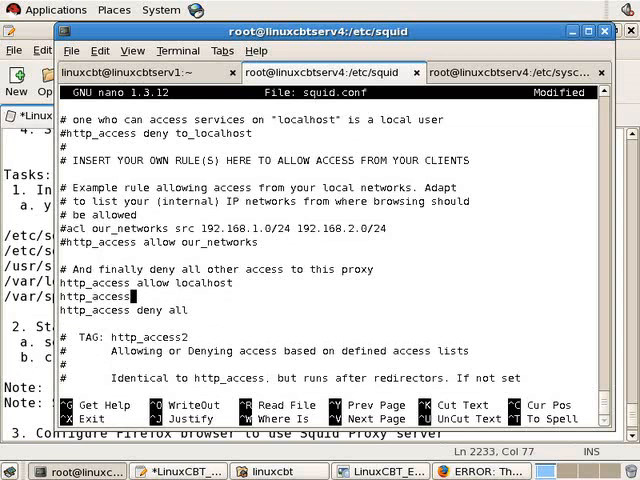
type("###")
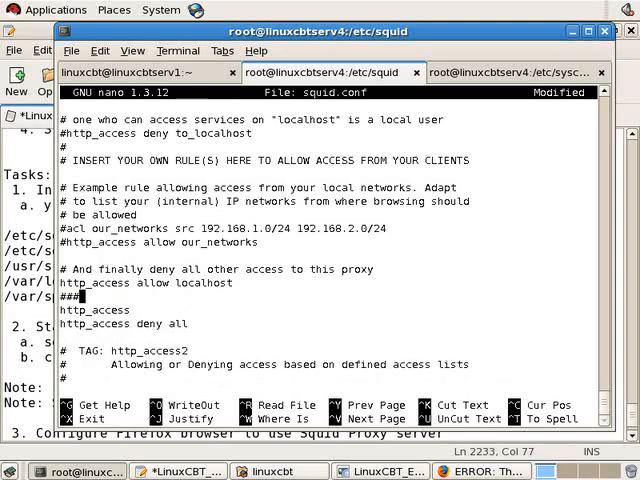
type("TO PERMI")
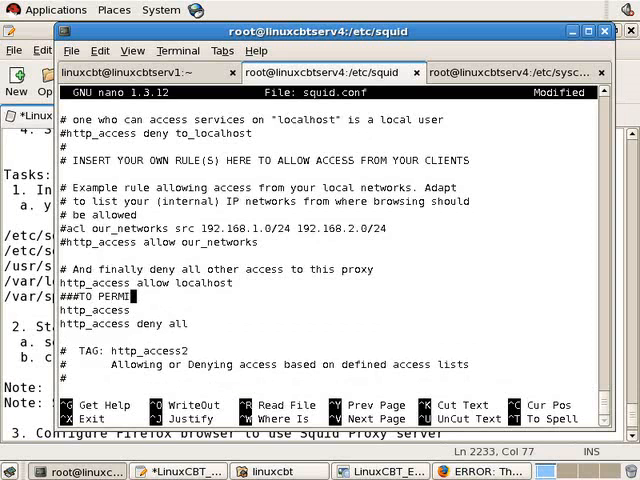
type("ACCESS THROUGH")
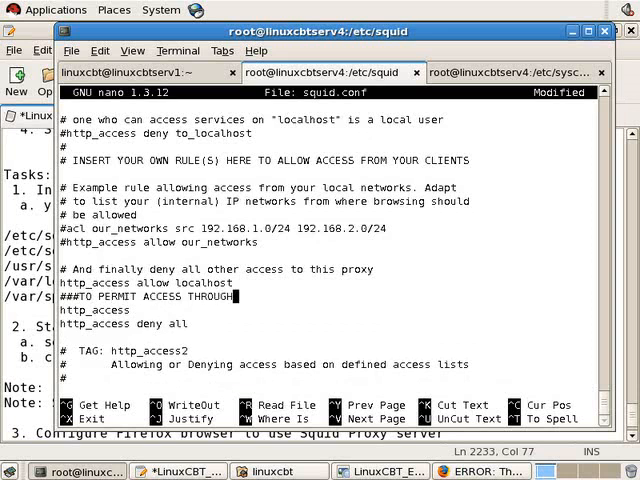
type("PROXY SERVER BY MEMBERS OF: 192.")
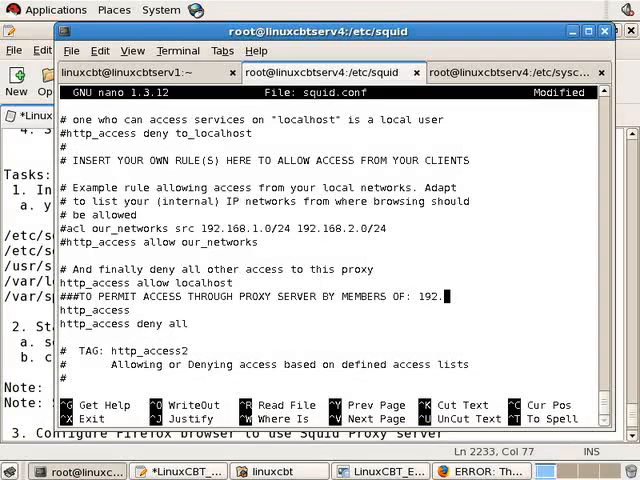
type("168.75.0/24###")
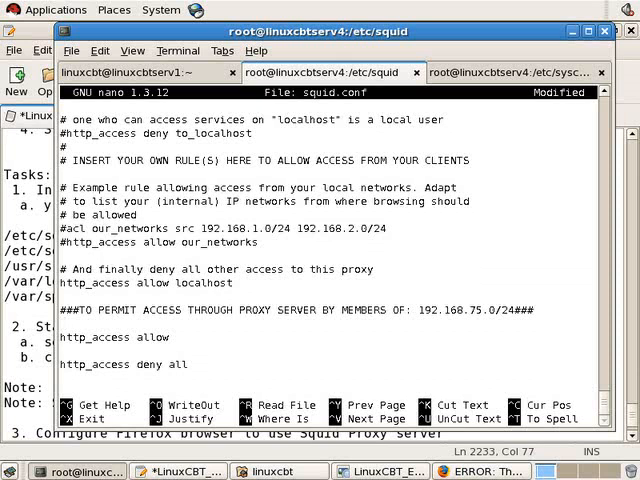
Define 'acl lan_users src 192.168.75.0/24' and 'http_access allow lan_users', then exit nano
type("acl")
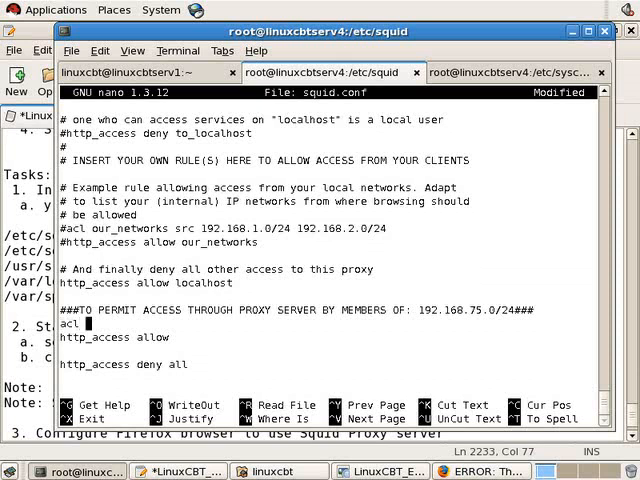
type("lan_users sr")
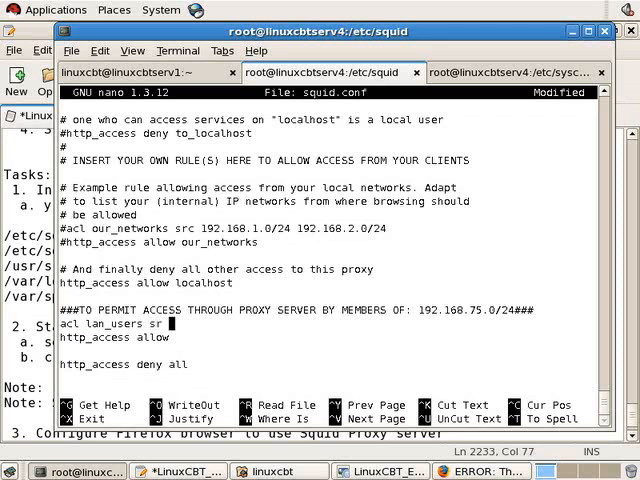
type("192.1")
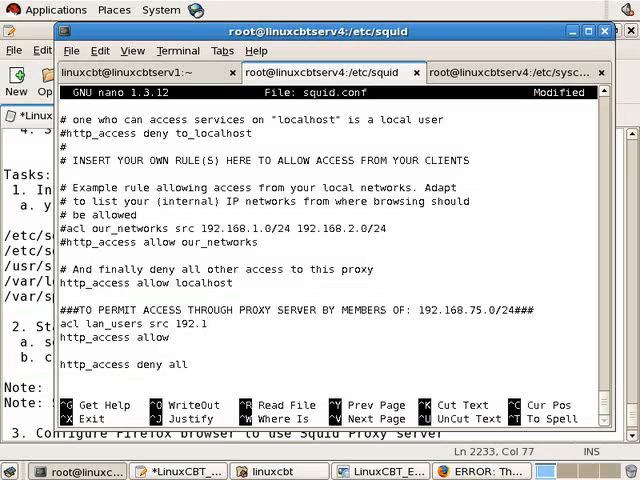
type("68.75.")
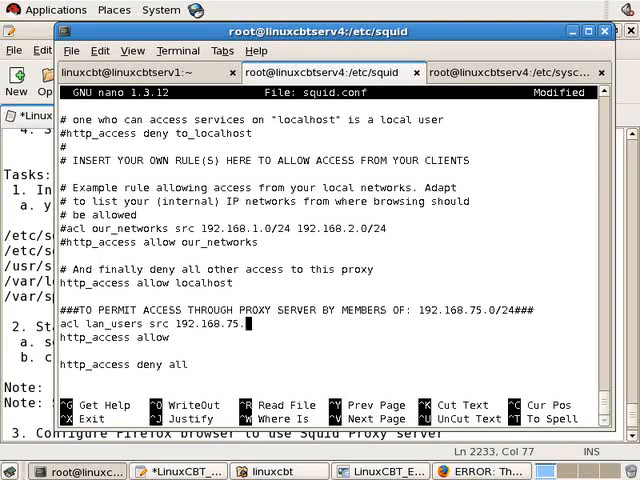
type("0/24")
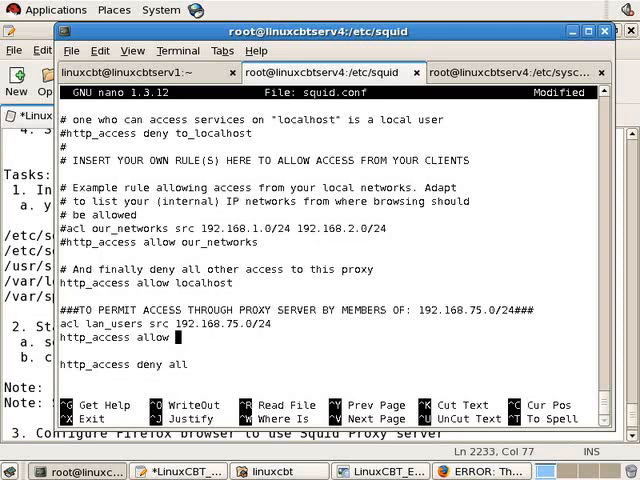
type("lan_users")
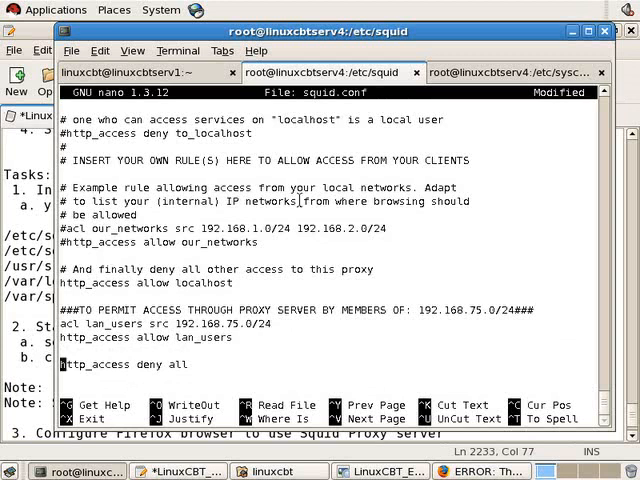
key("ctrl+x")
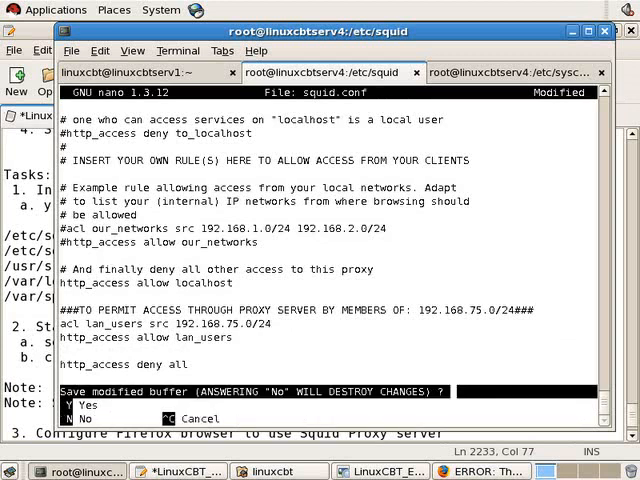
Save squid.conf and run 'service squid restart'
key("y")
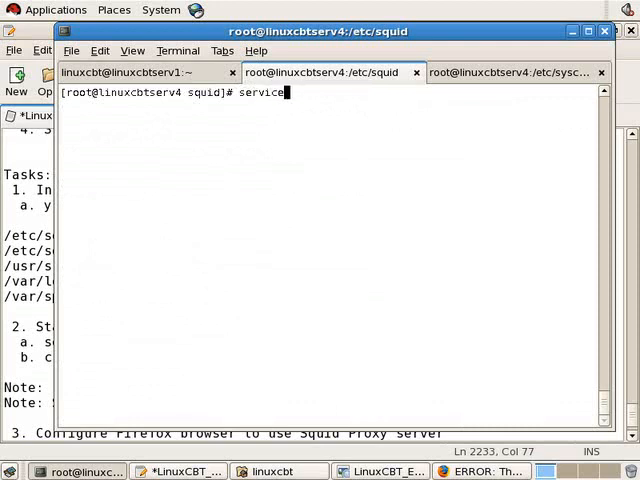
type("squid restar")
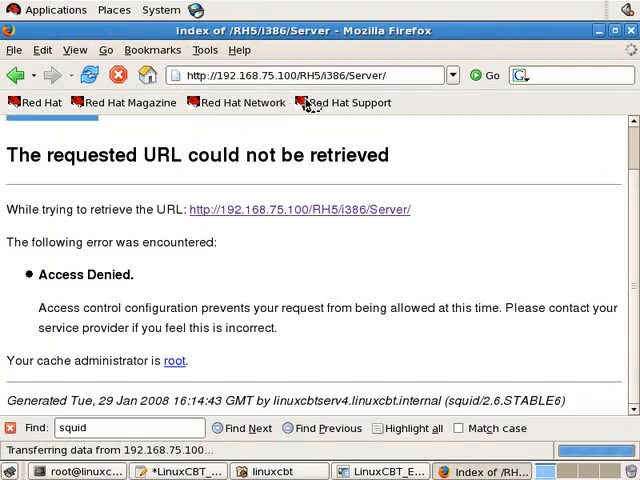
Reload the RH5/i386/Server repository index in Firefox through the proxy
left_click(490, 76)
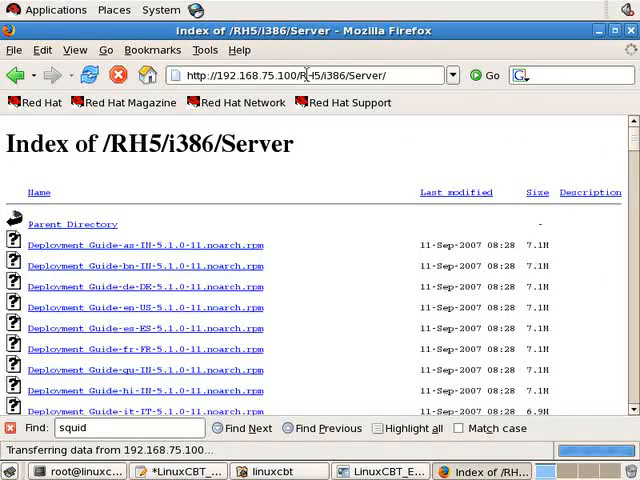
mouse_move(330, 262)
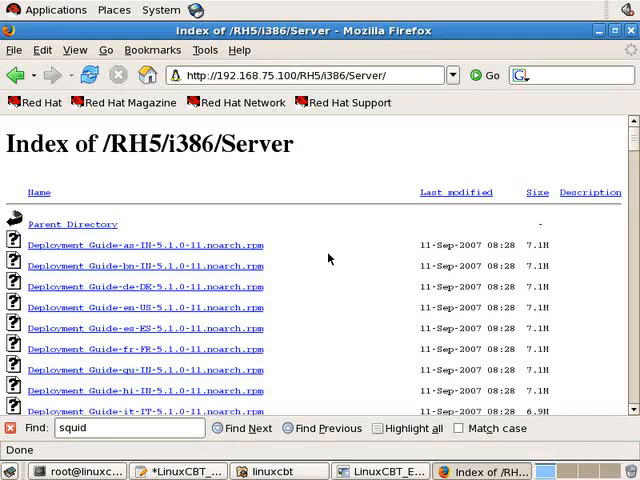
mouse_move(400, 348)
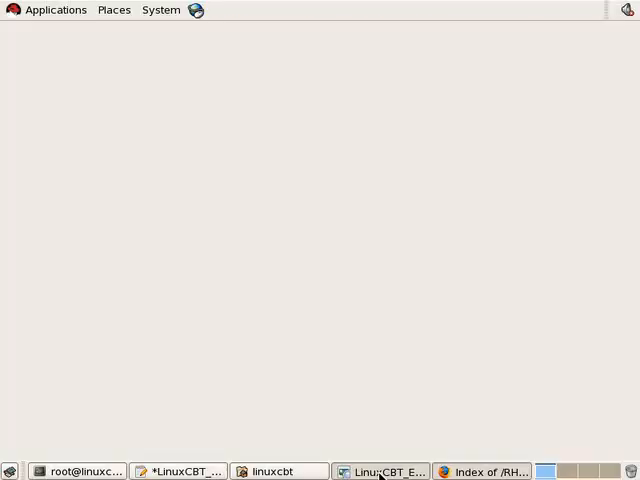
View the classroom topology diagram in Eye of GNOME and scroll over it
left_click(380, 472)
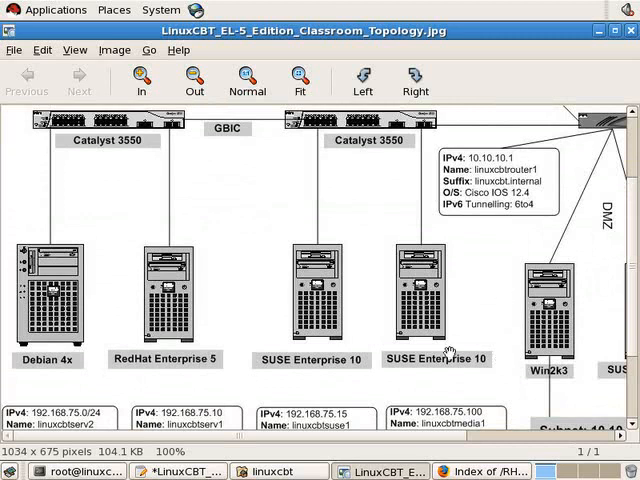
scroll("down", 3)
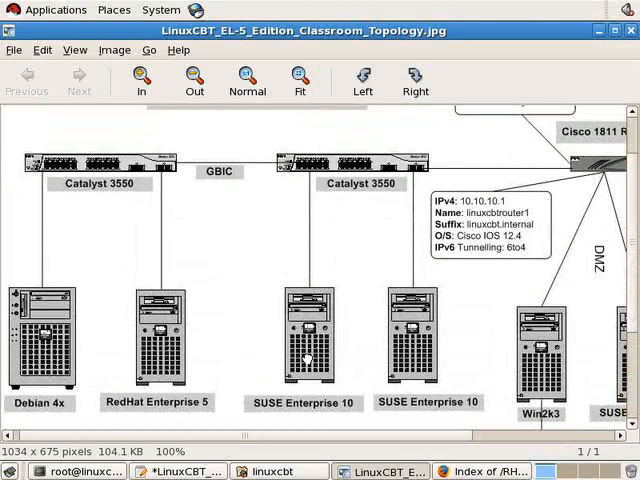
scroll("down", 3)
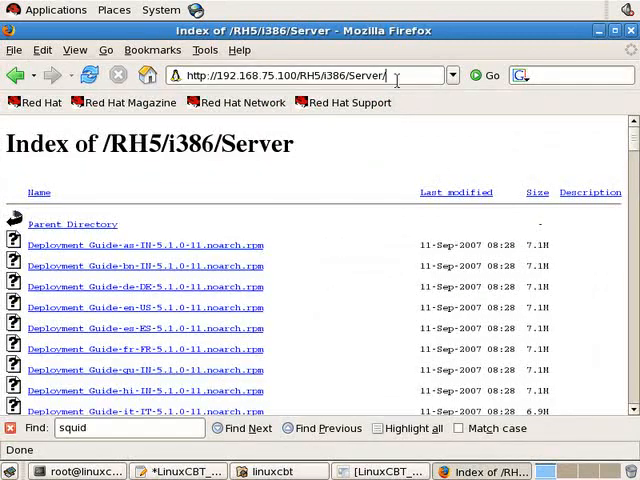
type("www.linux")
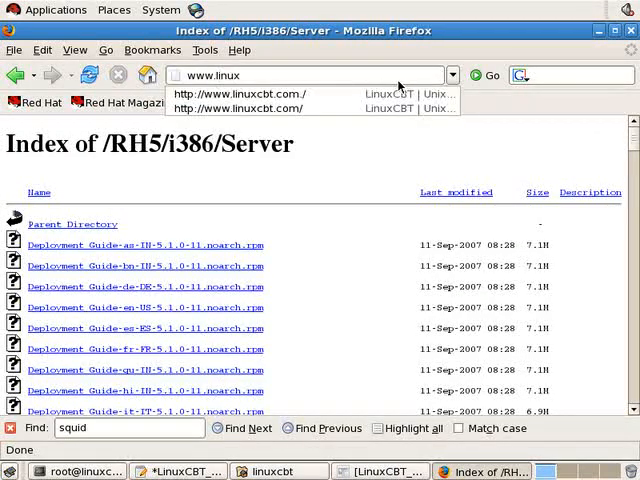
left_click(240, 92)
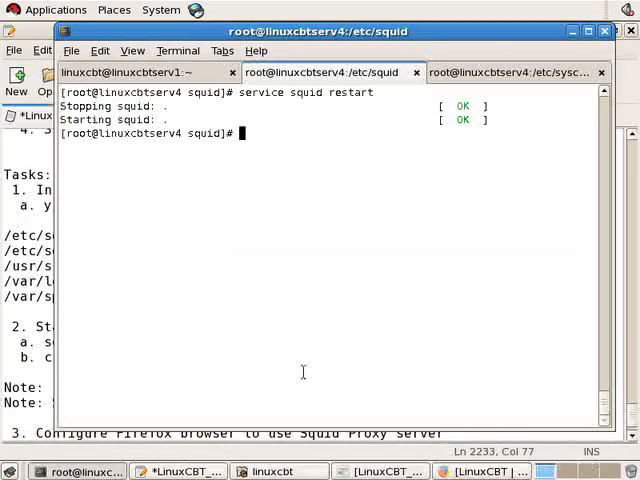
mouse_move(236, 192)
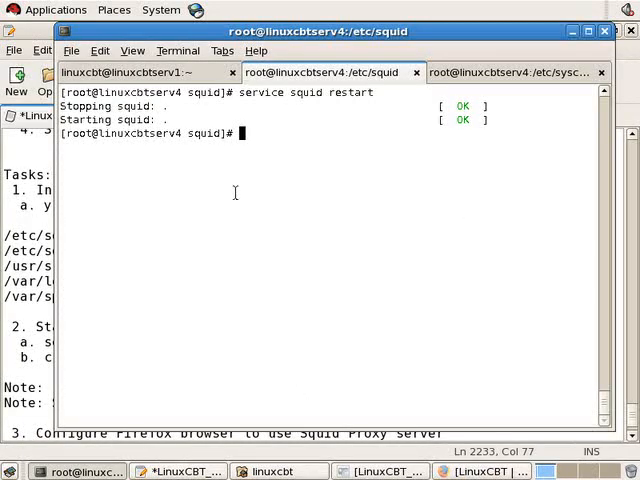
List /var/log/squid and tail access.log to show recent proxied requests
type("cd /var/log/squid/")
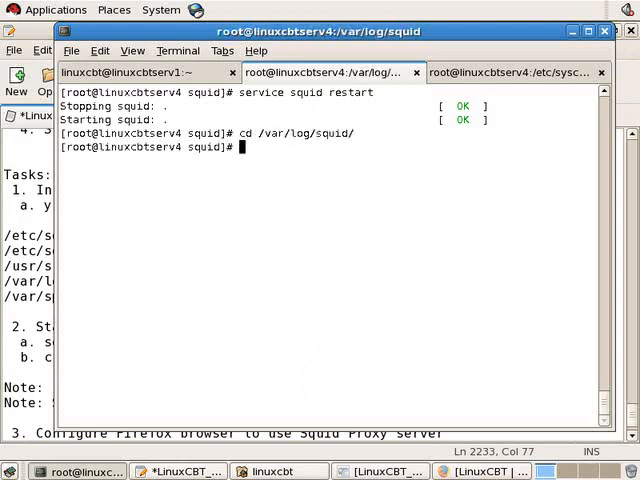
type("ls")
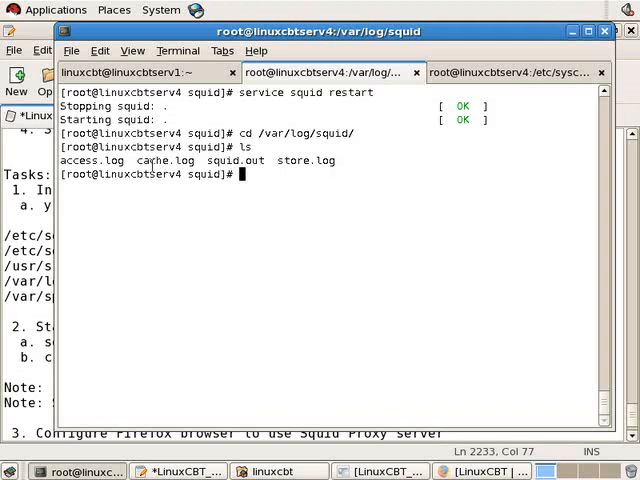
double_click(90, 160)
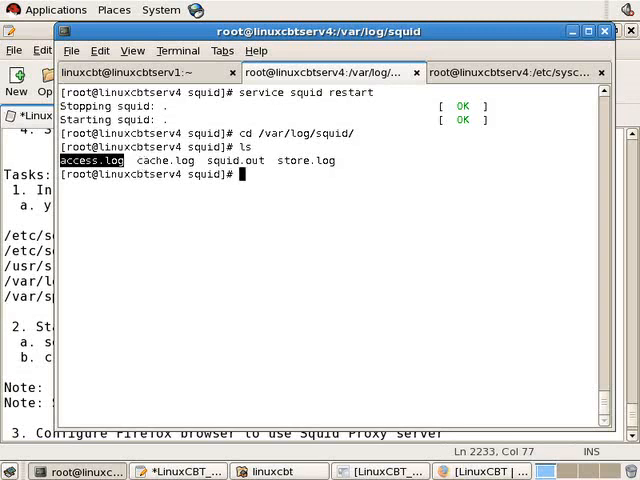
type("tail a")
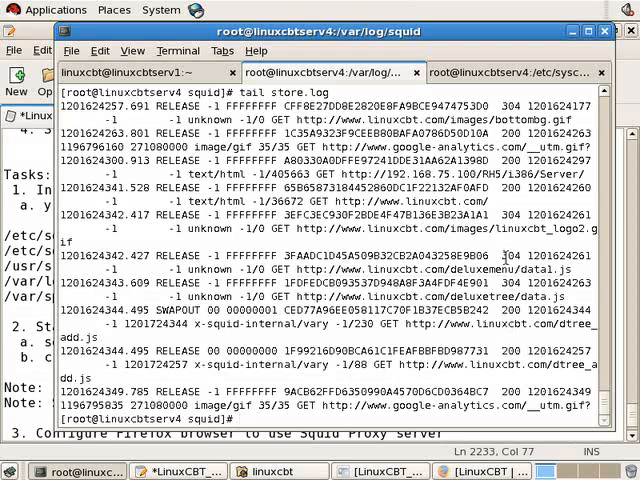
Note a 304 status in access.log, then tail cache.log
double_click(504, 262)
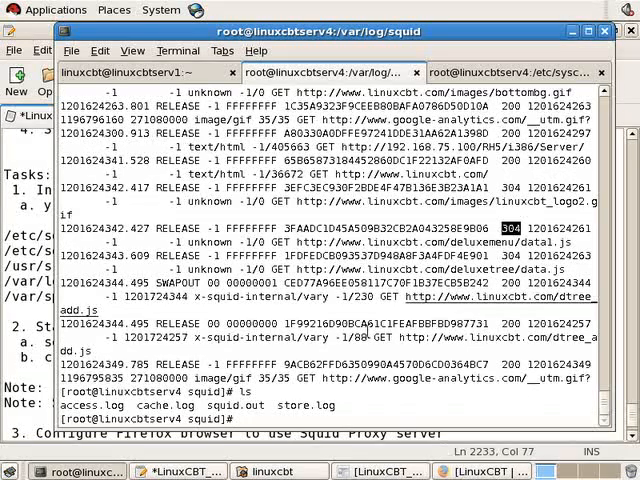
type("tail")
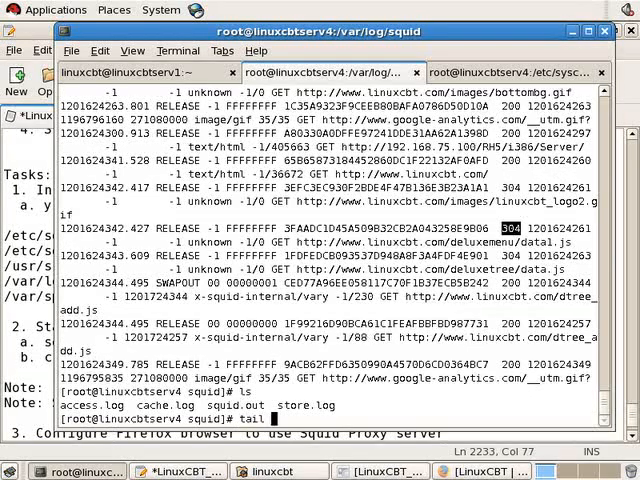
type("cache.log")
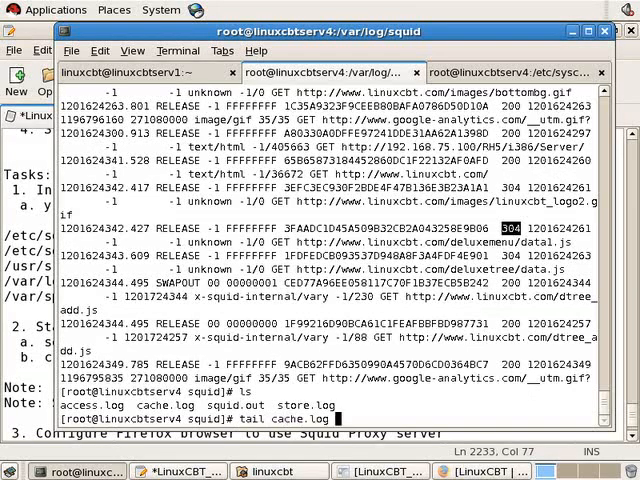
key("Return")
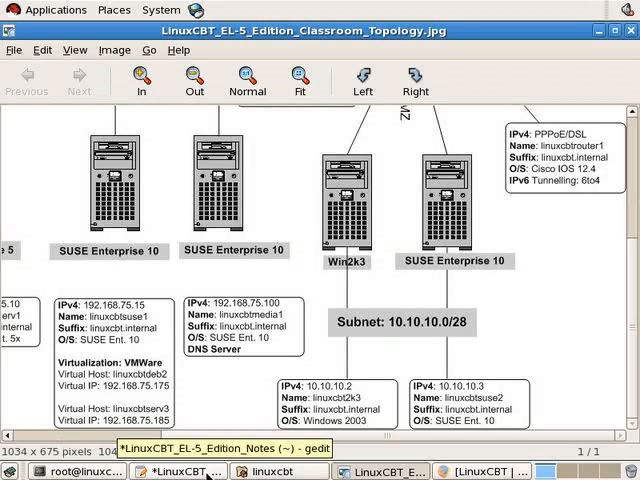
In the notes, write the line 'acl lan_users src 192.168.75.0/24' under step 4
left_click(180, 472)
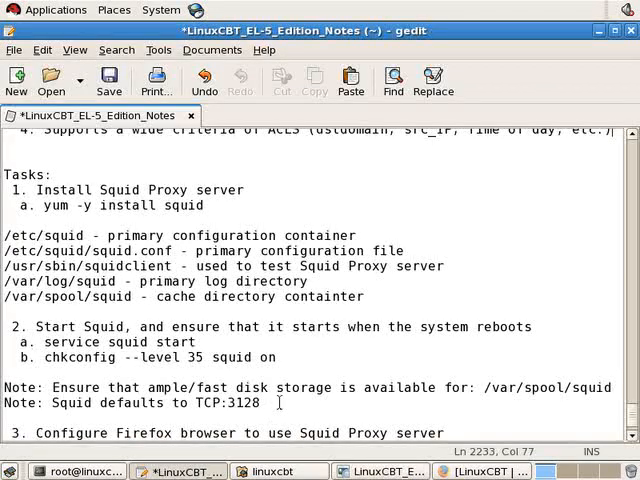
scroll("down", 3)
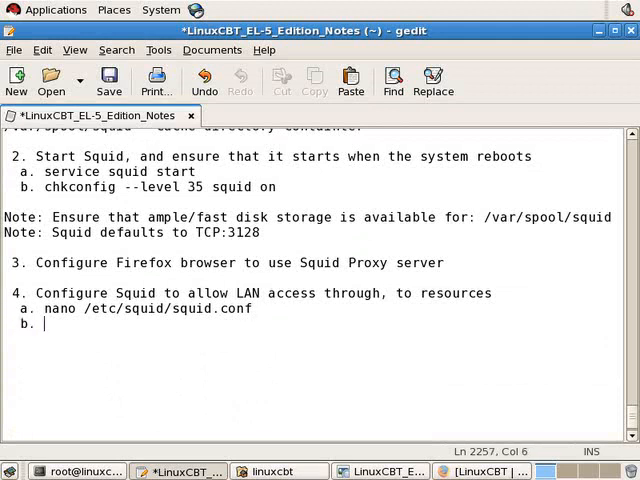
type("acl lan_users")
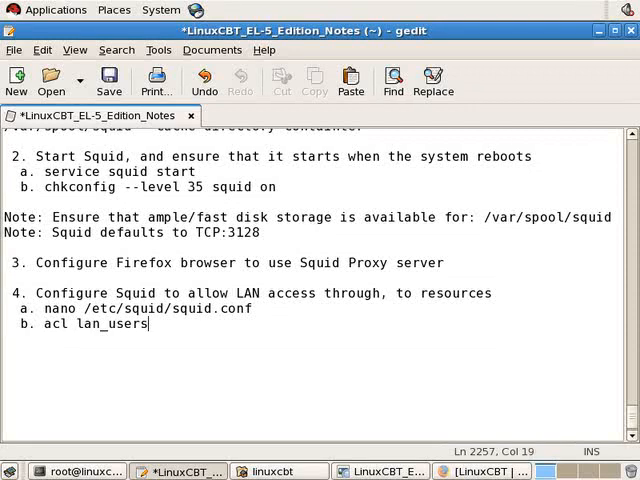
type("\" \"")
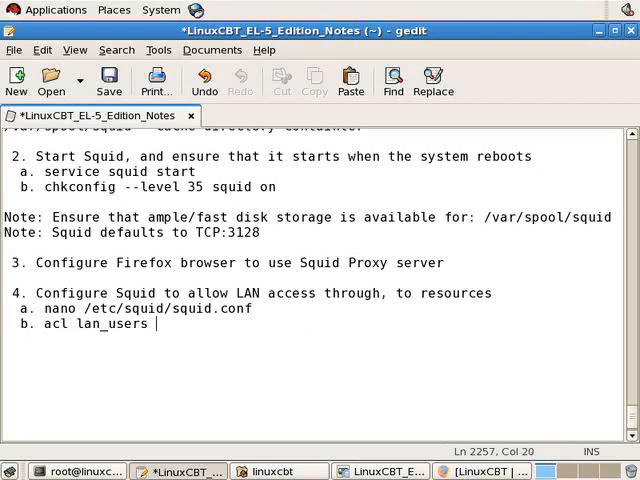
type("src")
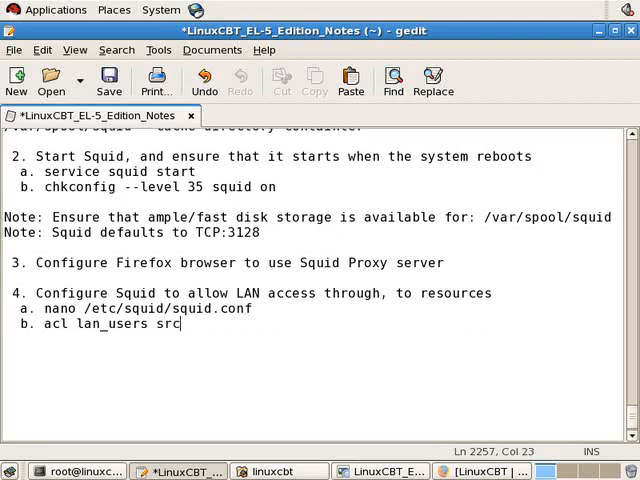
type("192.1")
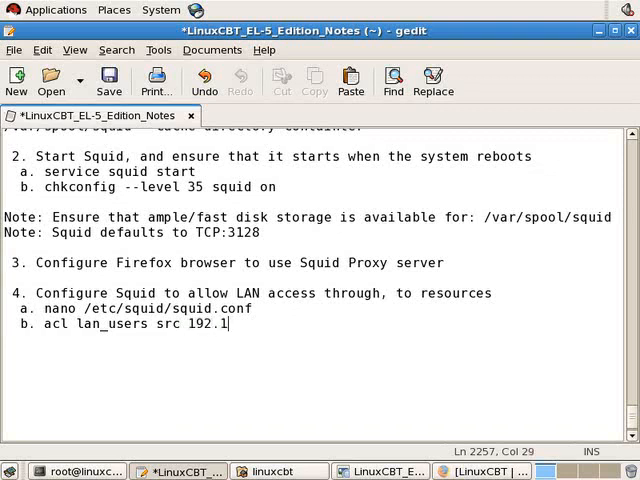
type("68.75.0/24")
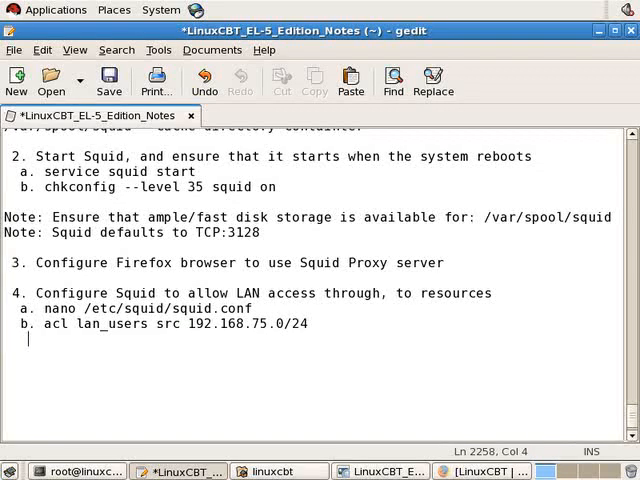
Add item c. 'http_access allow lan_users' to step 4 of the notes
type("c. http")
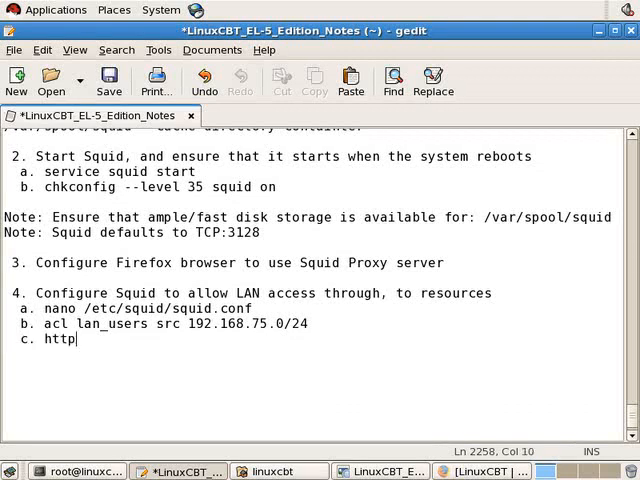
type("_access")
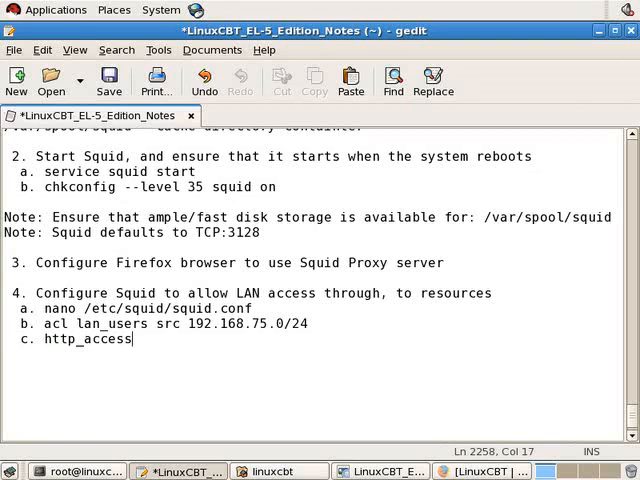
type("allow")
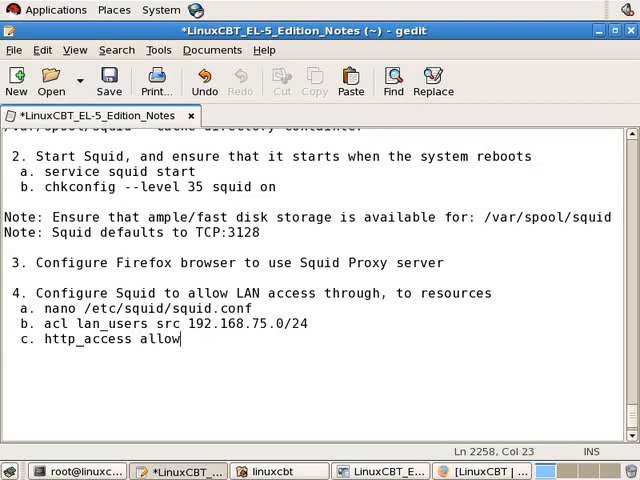
type("lan_")
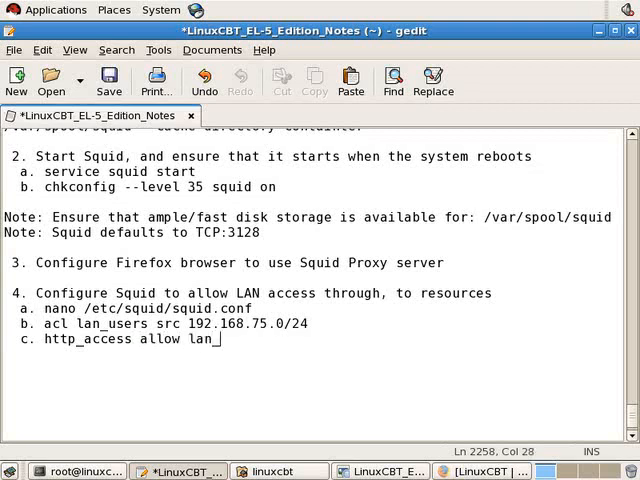
type("users")
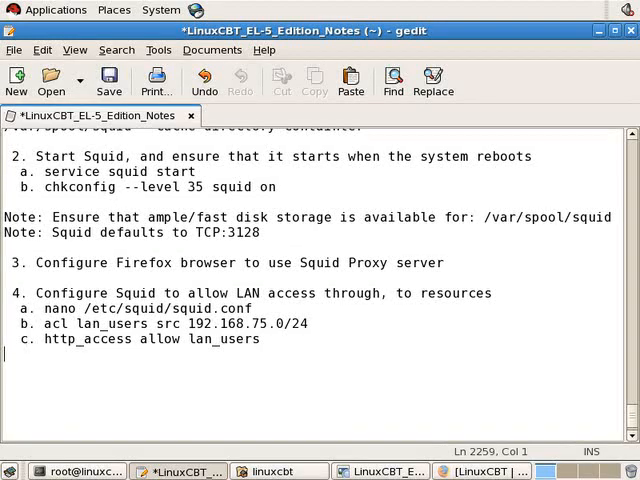
Write step 5: 'Deny 192.168.75.10, but allow ALL other users from the local subnet'
type("5")
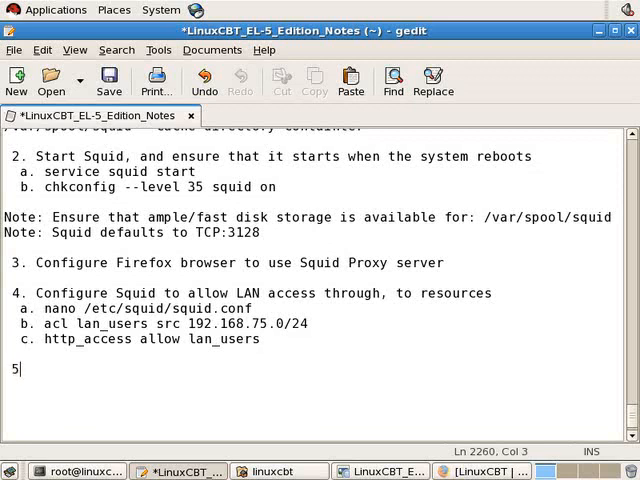
type("Deny")
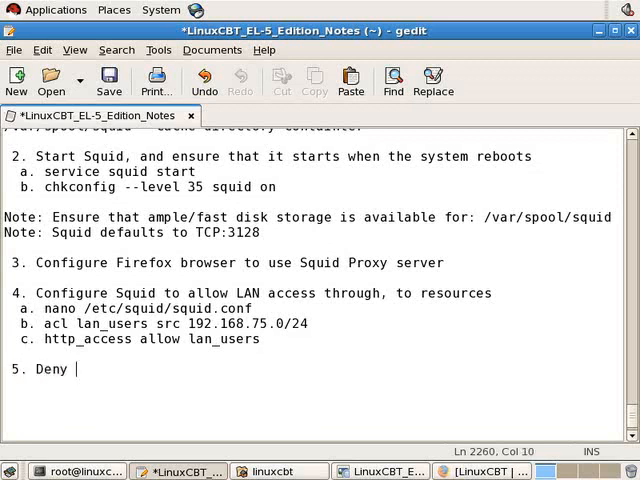
type("192.")
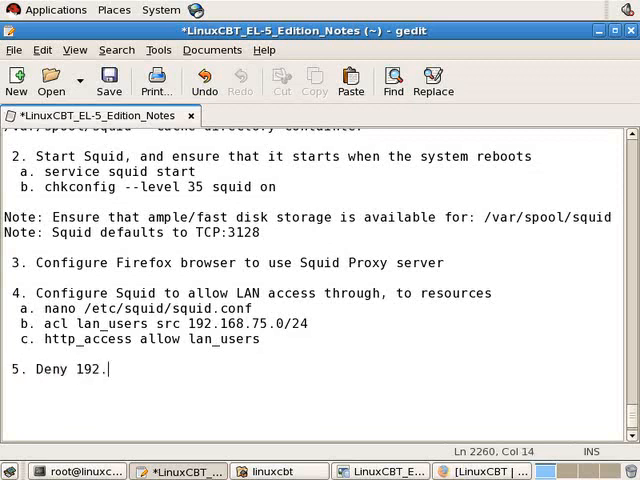
type("168.75.10")
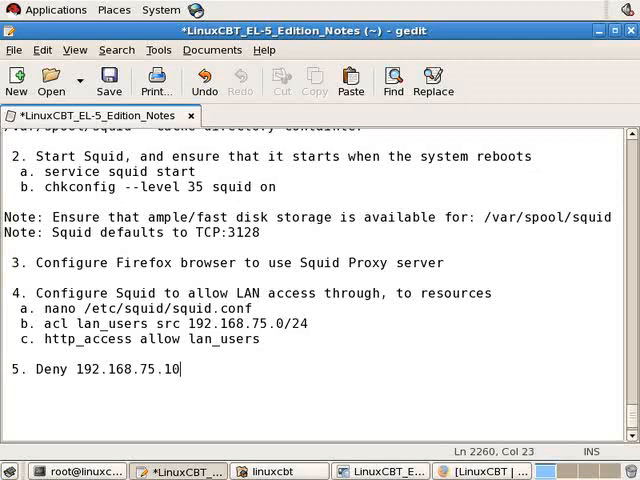
type(", but allow")
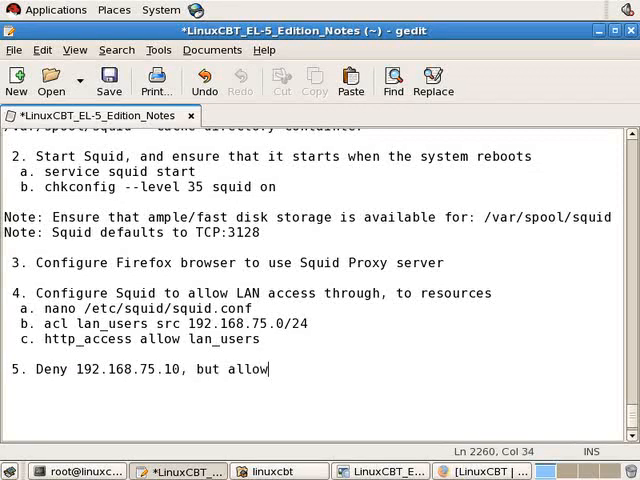
type("ALL other us")
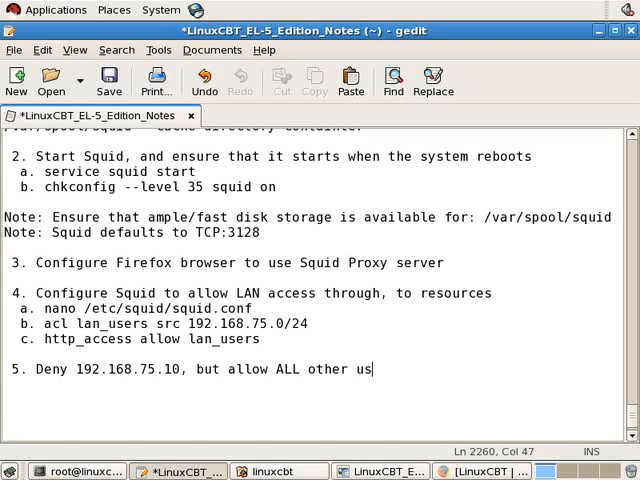
type("ers from the local subnet")
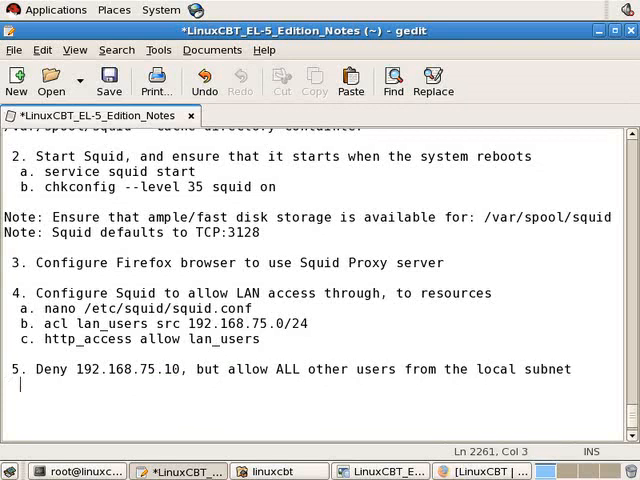
Under step 5 add the acl lan_bad_users src line and begin an http_access deny acl_lan_bad_users line
type("a.")
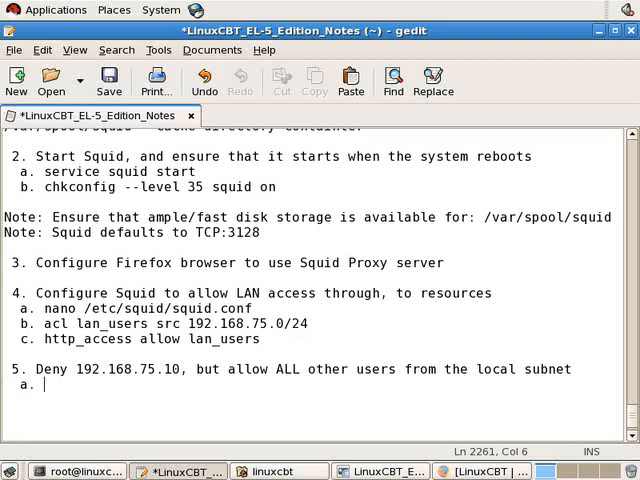
type("acl")
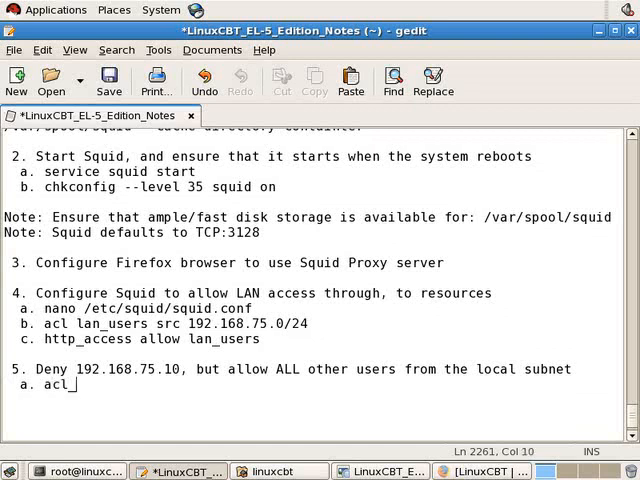
type("bad")
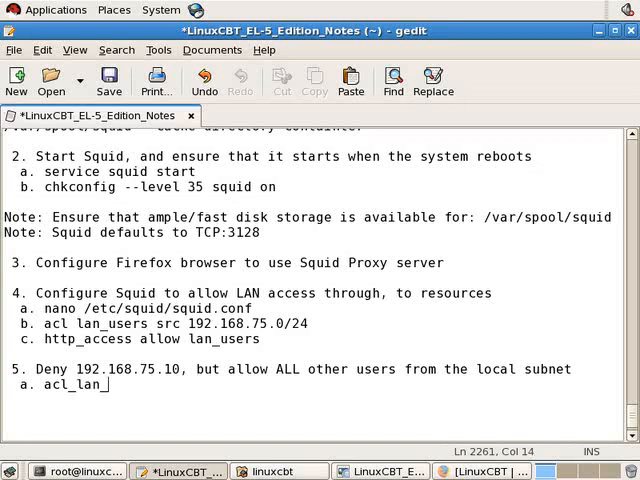
type("bad_users")
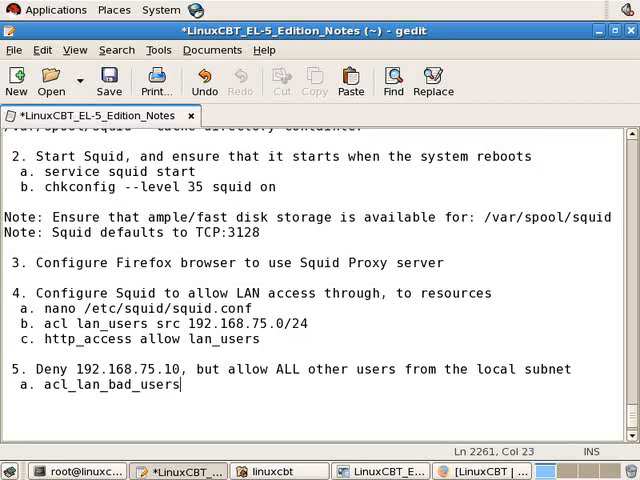
type("src 192.168.75.")
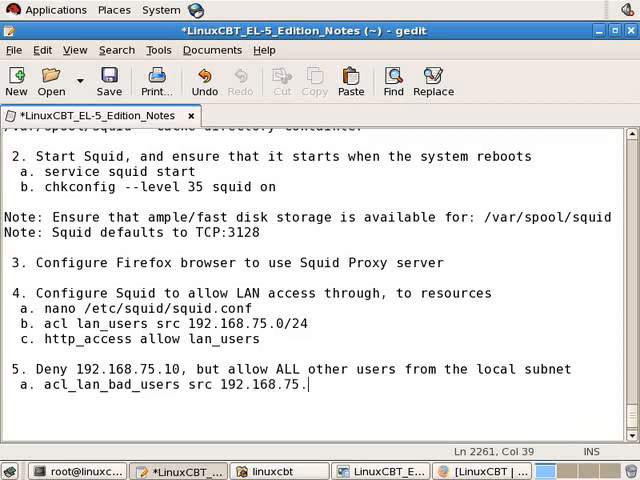
type("10")
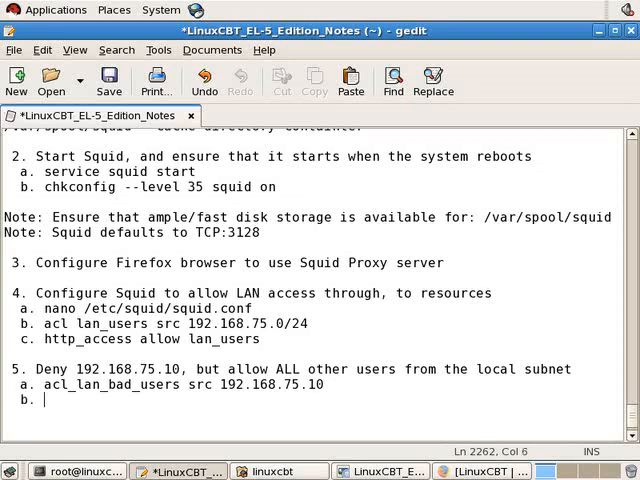
key("BackSpace")
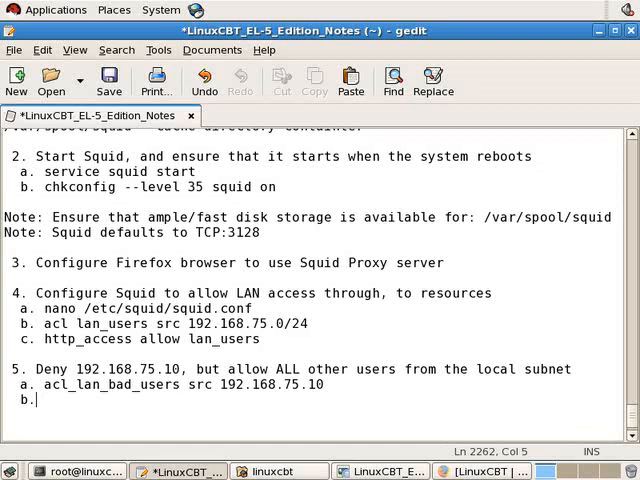
key("BackSpace")
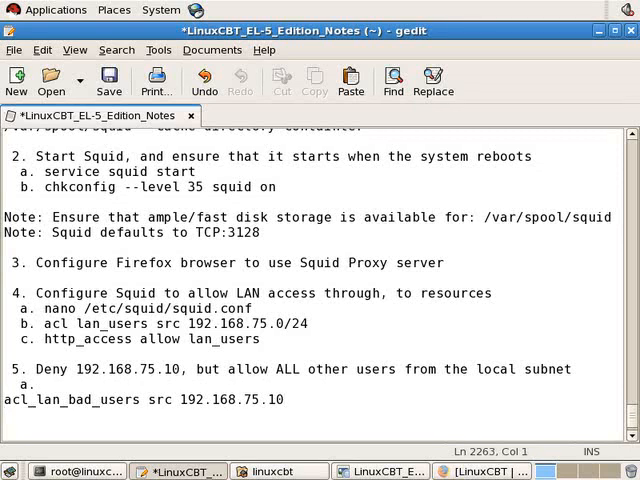
type("http_access deny")
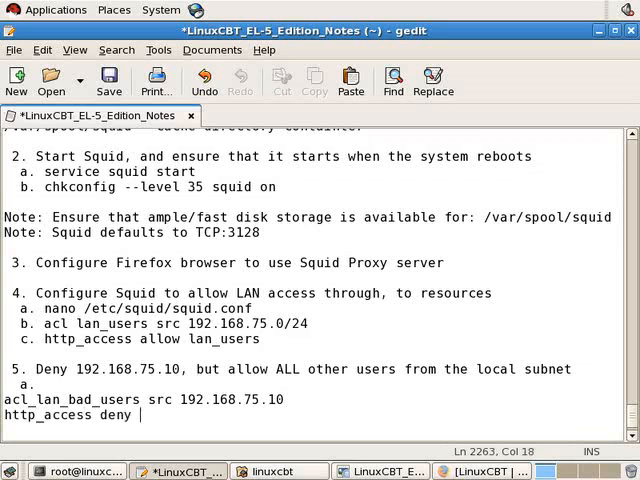
type("acl_la")
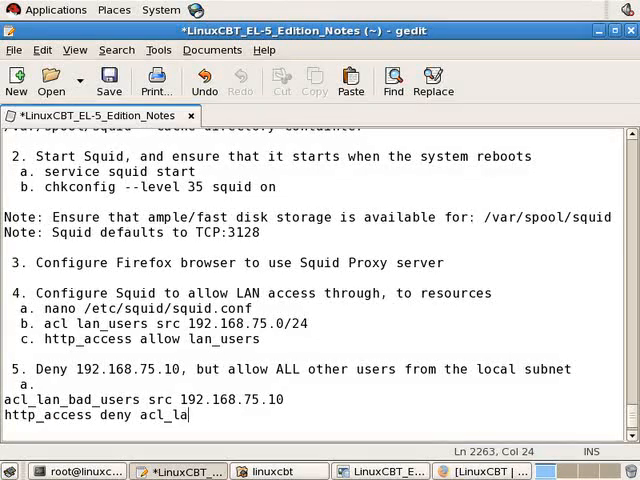
type("n_bad_users")
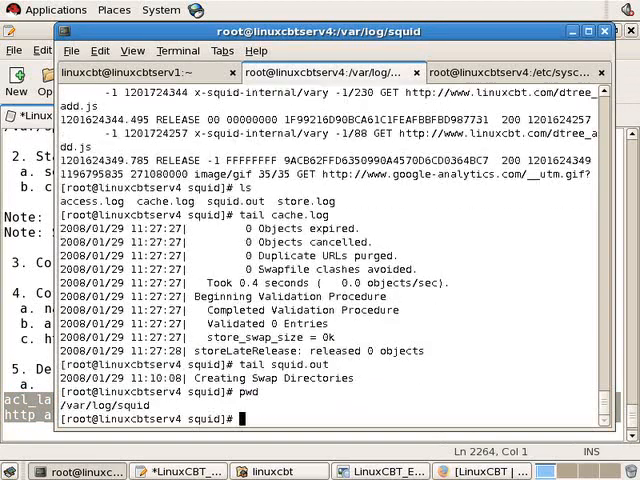
Edit /etc/squid/squid.conf in nano, adding 'acl_lan_bad_users src 192.168.75.10' with its deny rule, and save
type("cd /etc/")
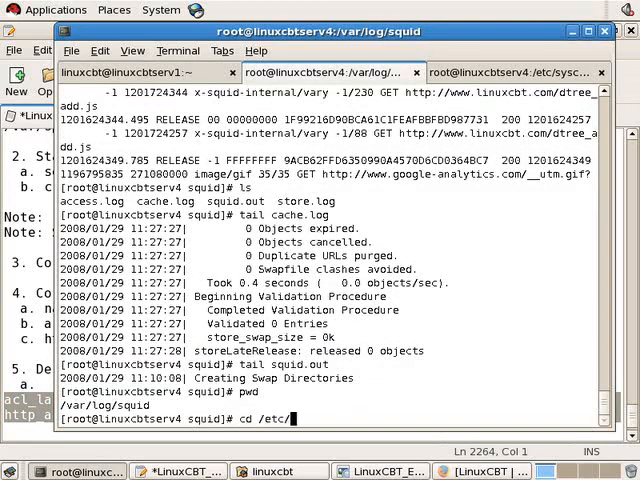
type("nano squid.conf")
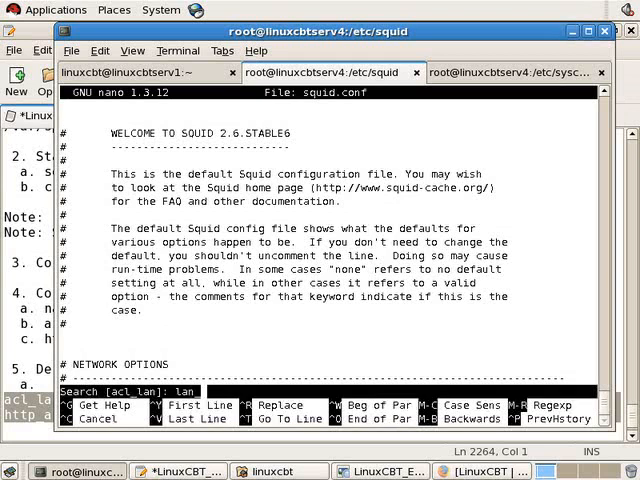
type("_user")
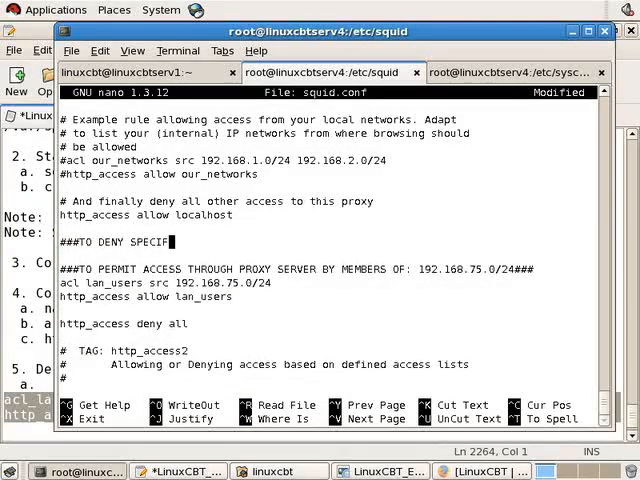
type("IC HOSTS###")
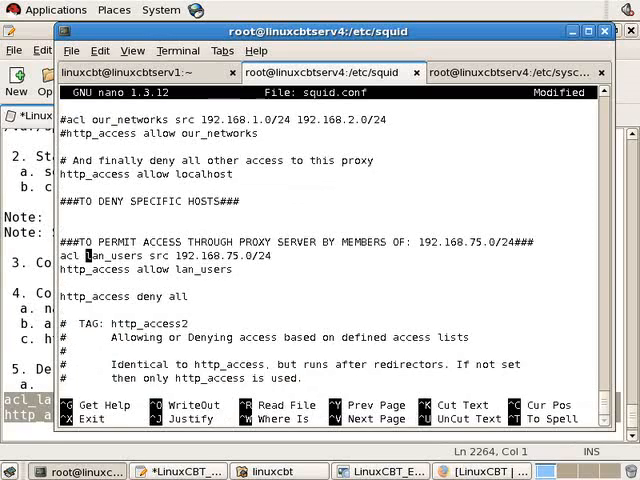
type("acl_lan_bad_users src 192.168.75.10")
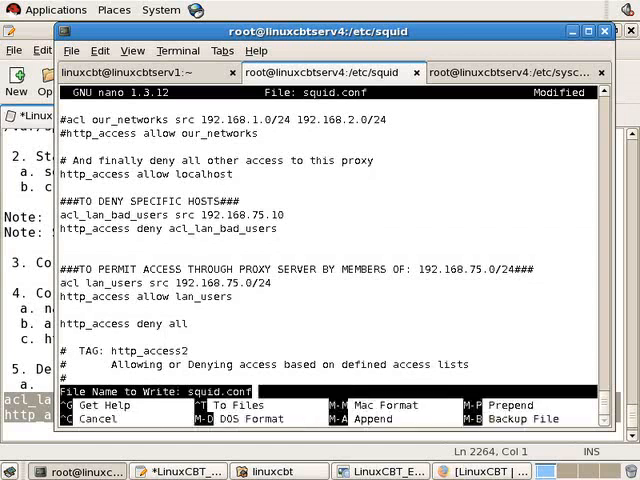
key("Return")
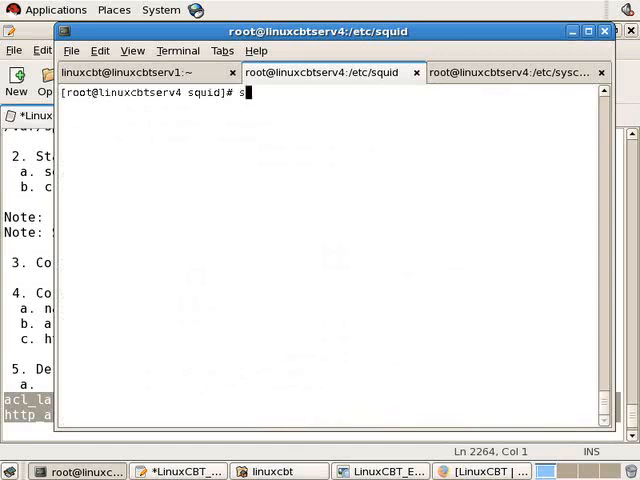
Run service squid restart, see it fail, and clear the terminal before reopening squid.conf
type("ervice")
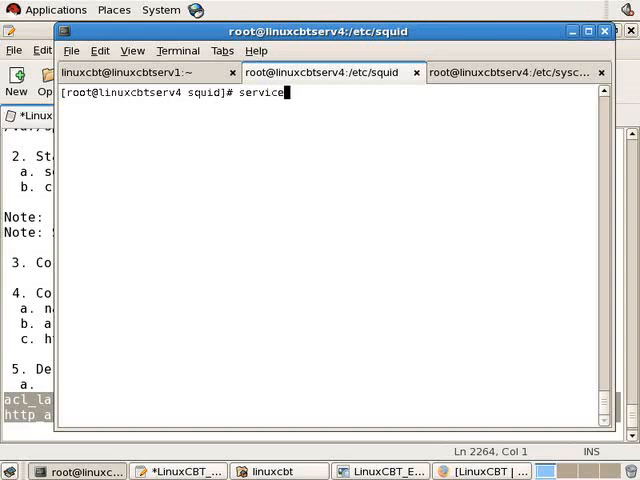
key("Return")
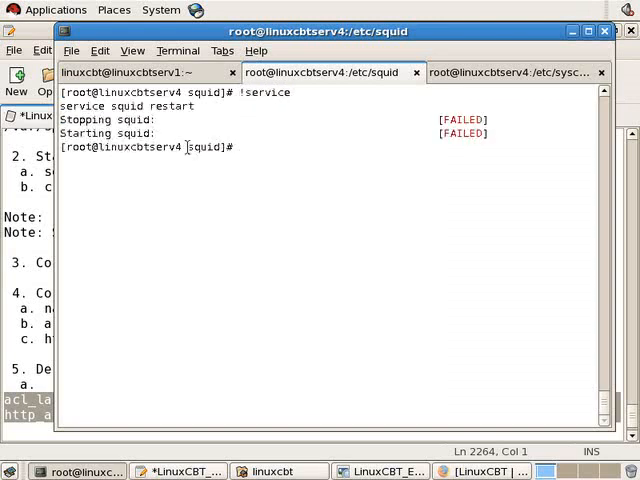
type("clear")
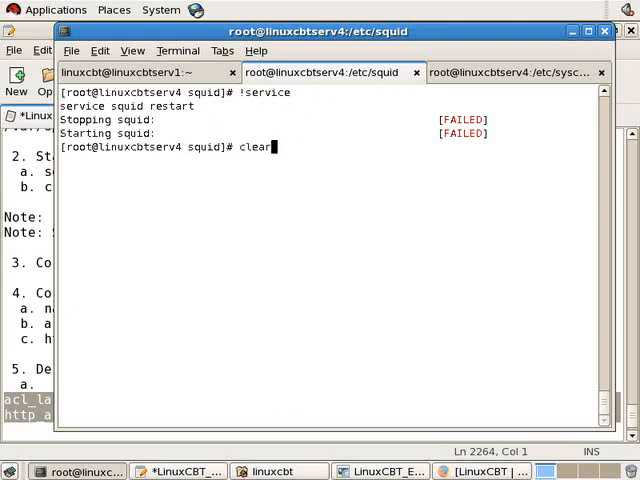
key("Return")
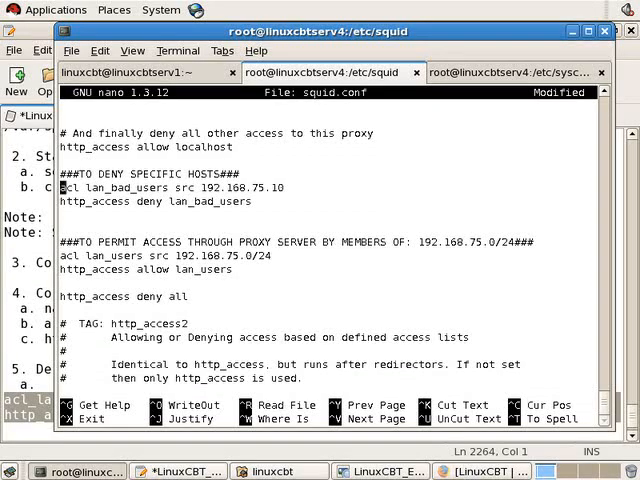
Save squid.conf from nano, restart squid and verify its processes with ps -ef | grep -i squid
key("ctrl+x")
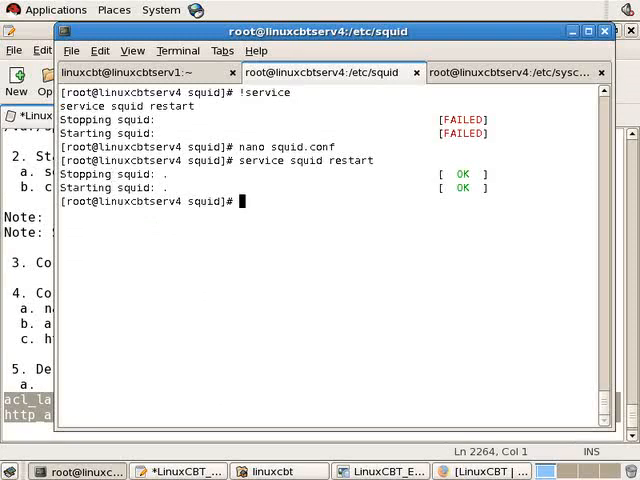
type("ps -ef | grep -i")
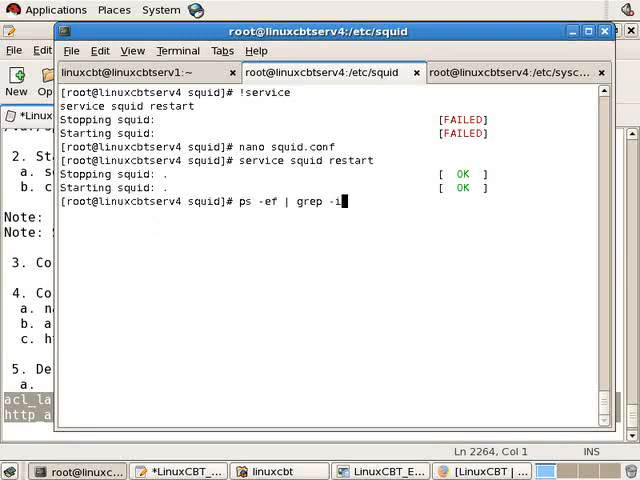
type("squid")
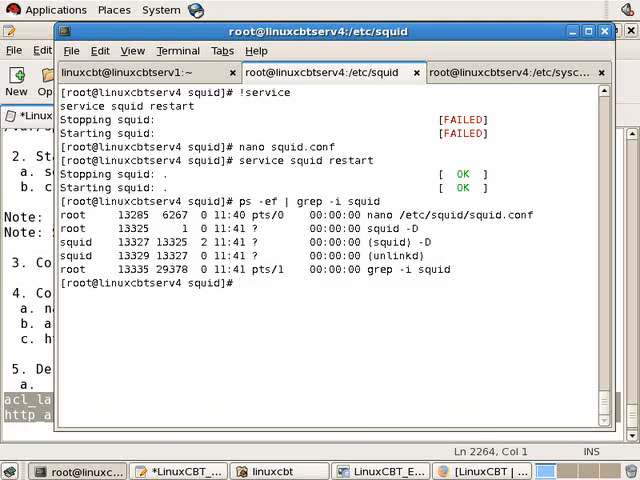
type("clear")
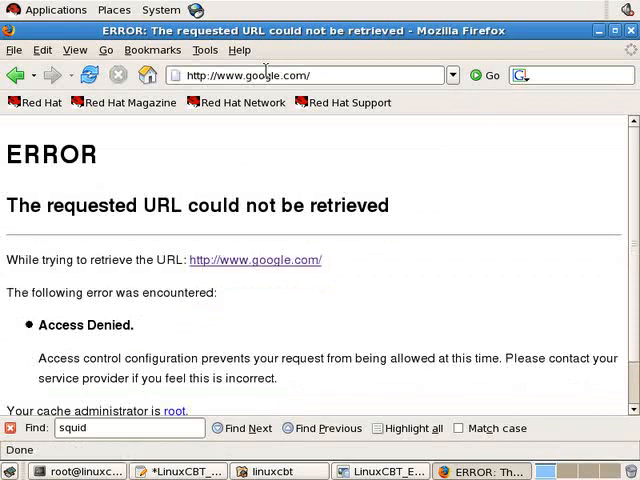
Check Firefox's Access Denied page for google.com and go back to the terminal
type("192")
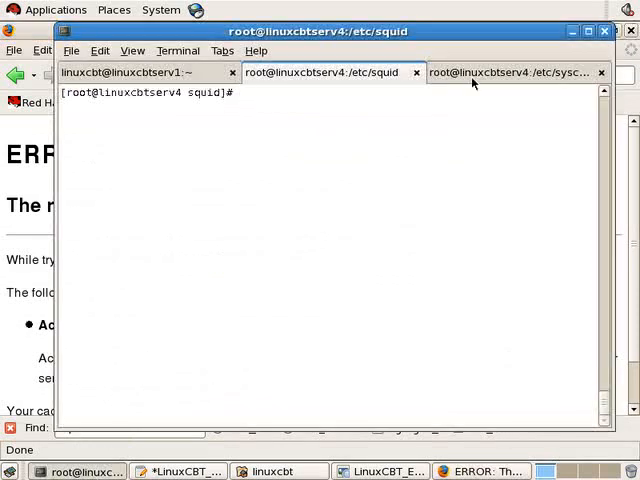
ssh into linuxcbtmedial as root and confirm wget is installed with which wget
left_click(510, 72)
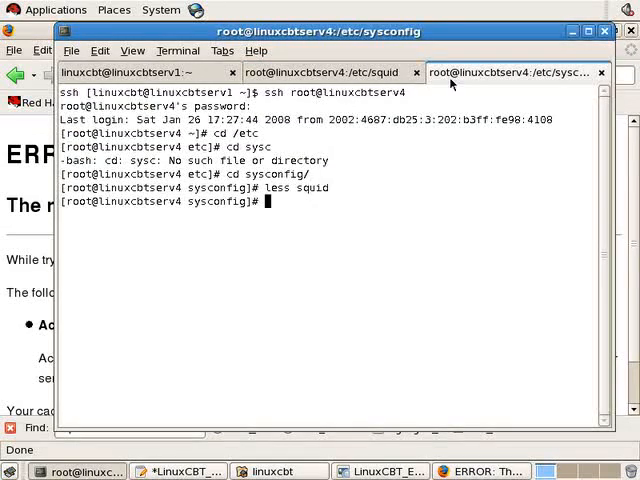
mouse_move(376, 72)
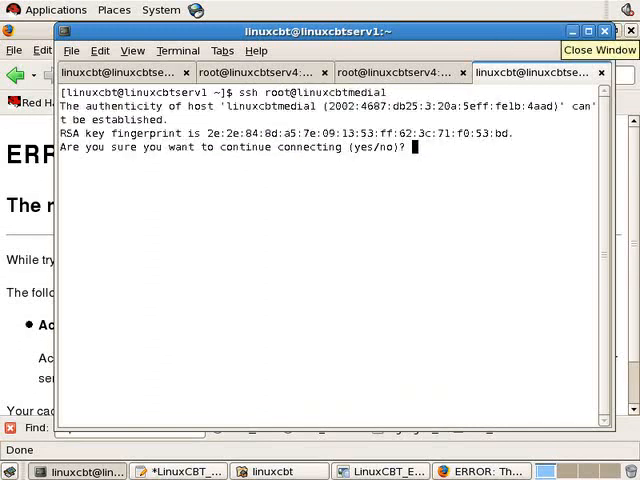
type("yes")
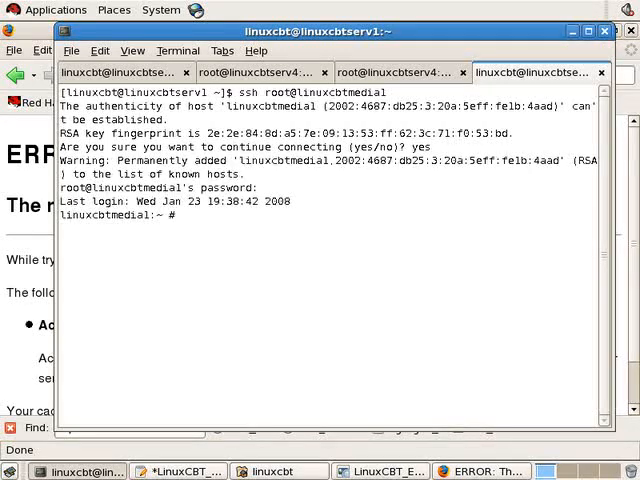
type("which wge")
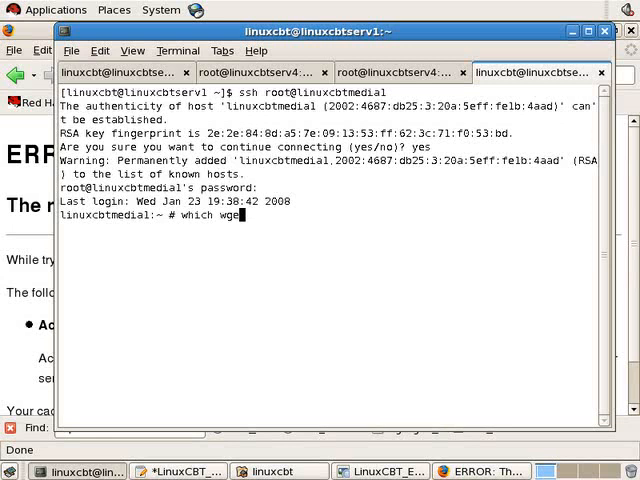
key("Return")
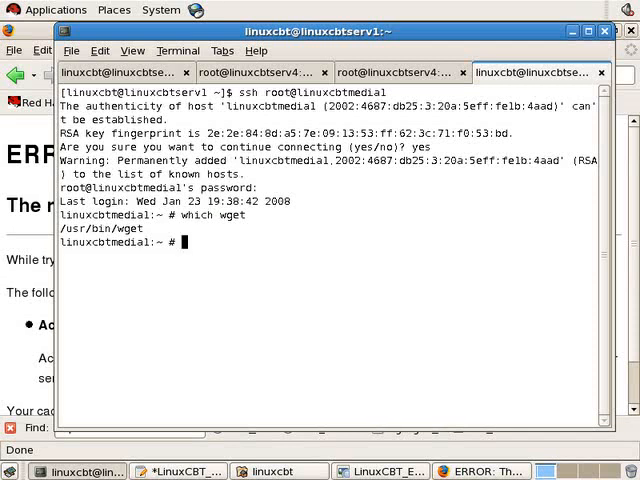
mouse_move(444, 332)
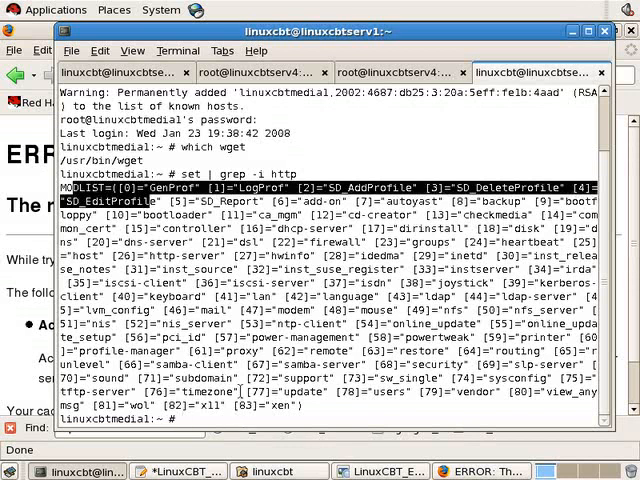
type("clear")
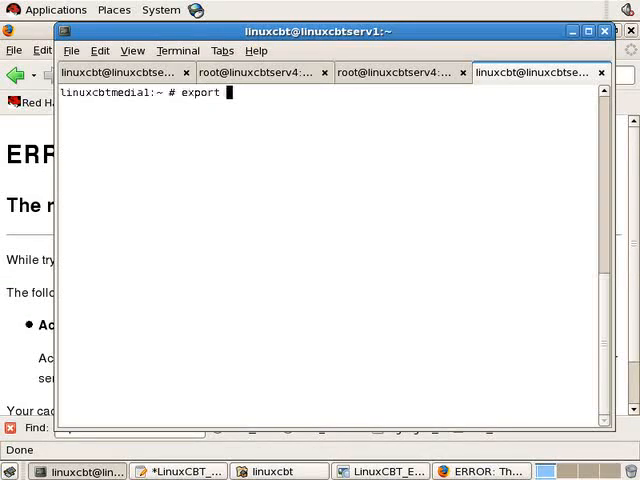
type("http_proxy")
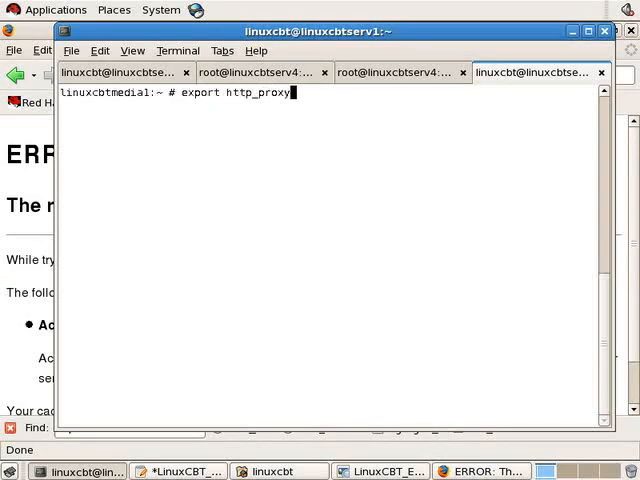
type("=http://")
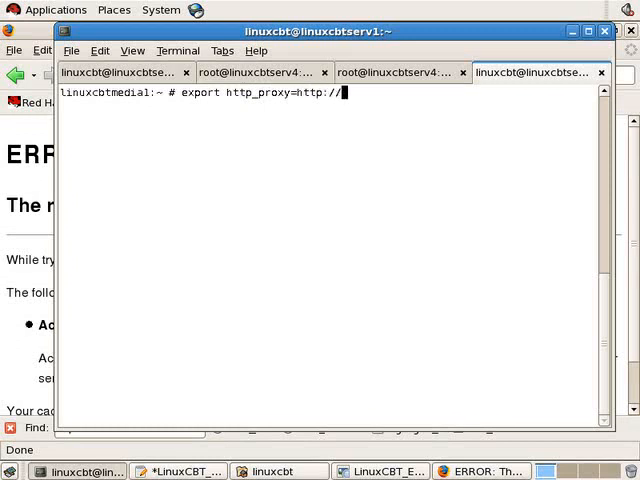
type("192.168.7")
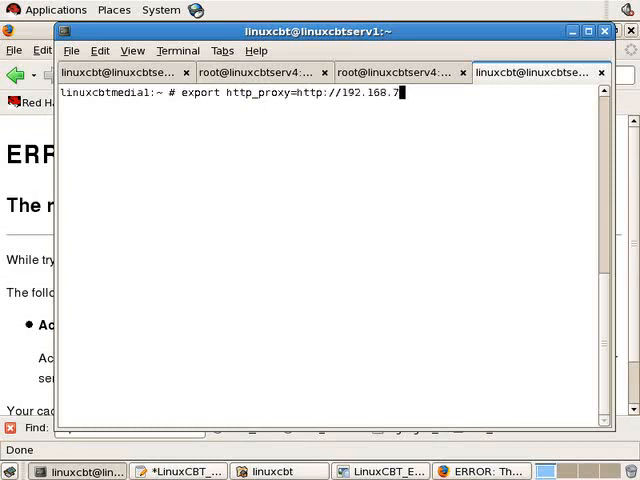
type("5.199:3128")
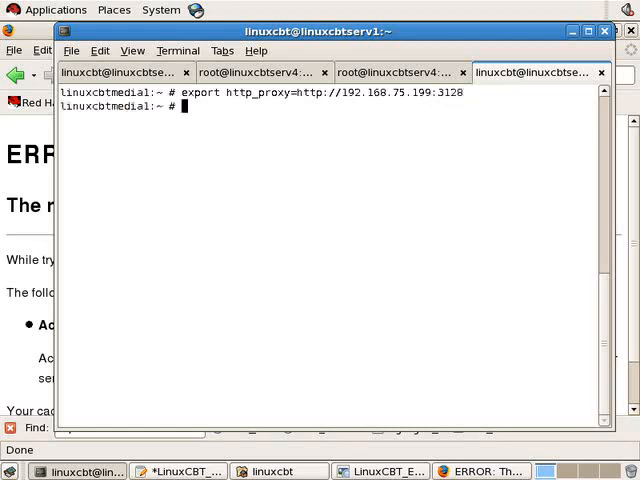
type("set | grep -i http_")
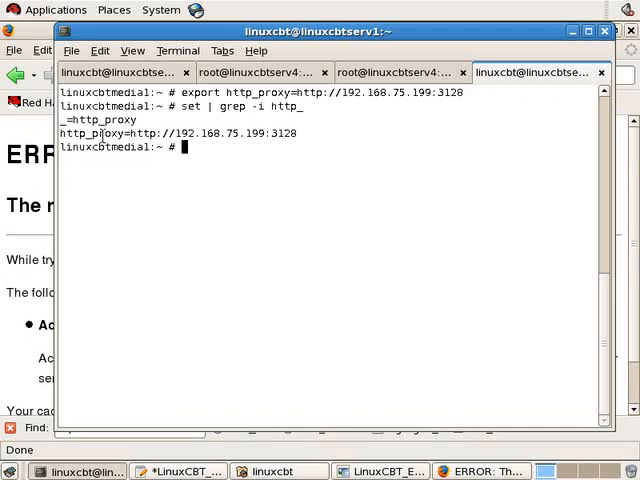
type("wget")
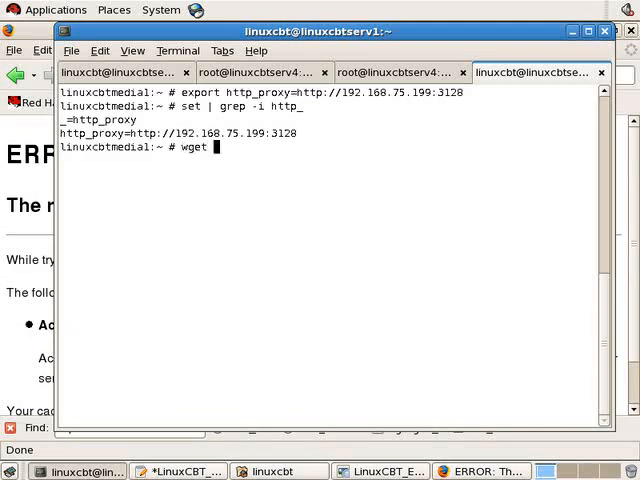
type("http")
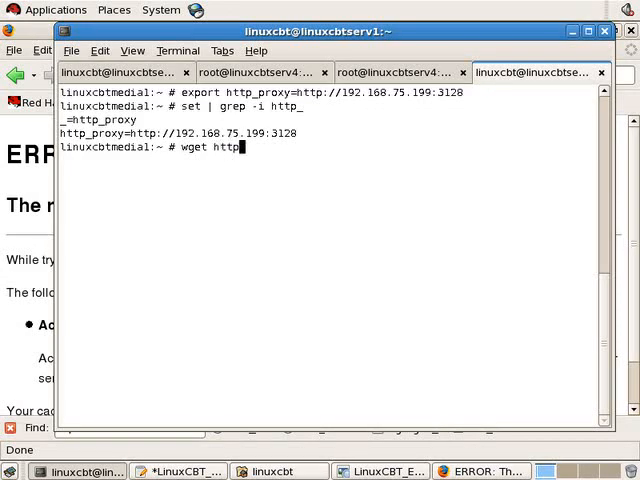
type("//www.lin")
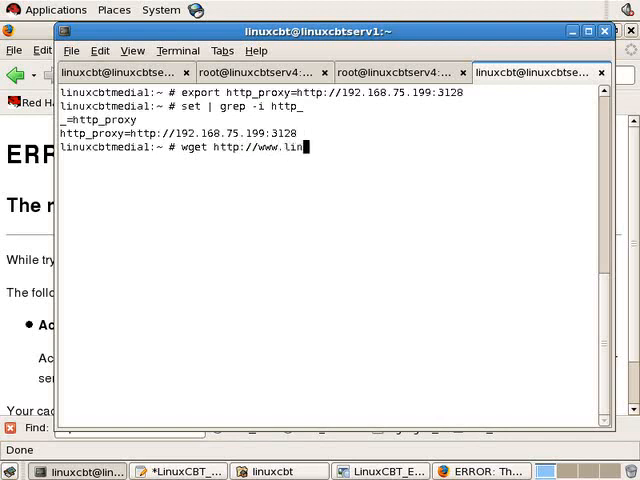
type("uxcbt.com/")
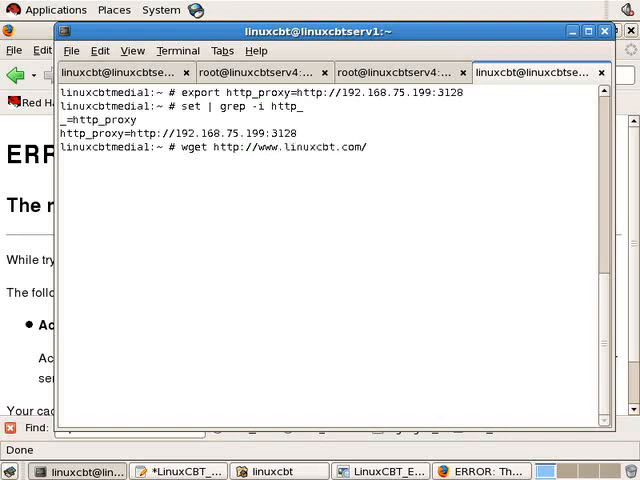
type("index.php")
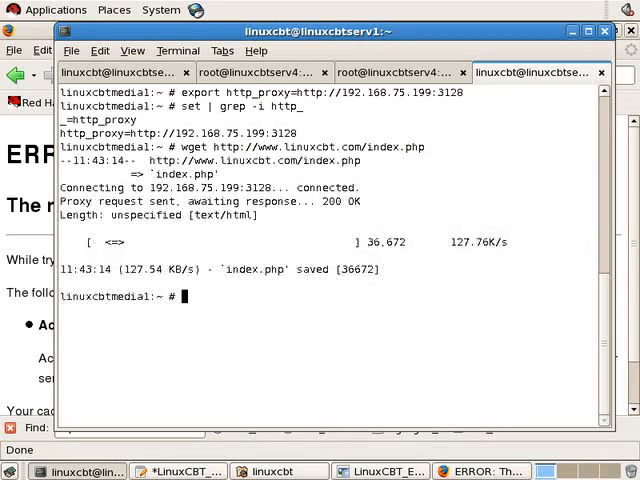
type("less squid")
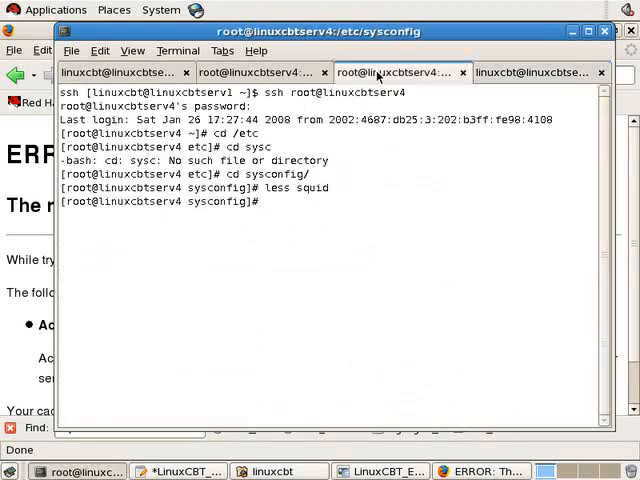
On the server, cd /var/log/squid/ and tail access.log to see the proxied and denied requests
type("cd")
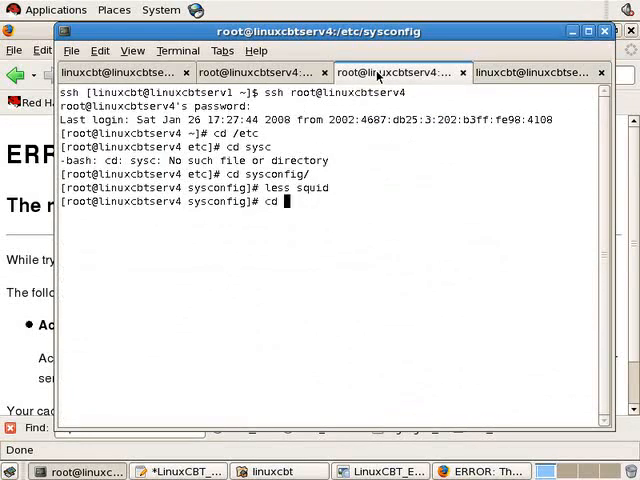
type("/var/log/squid/")
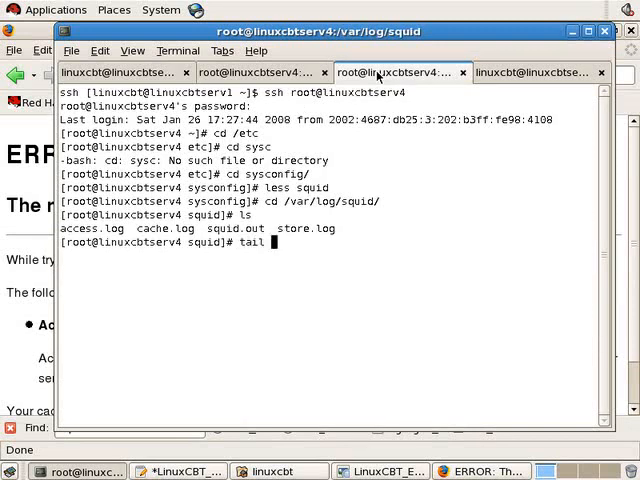
type("access.log")
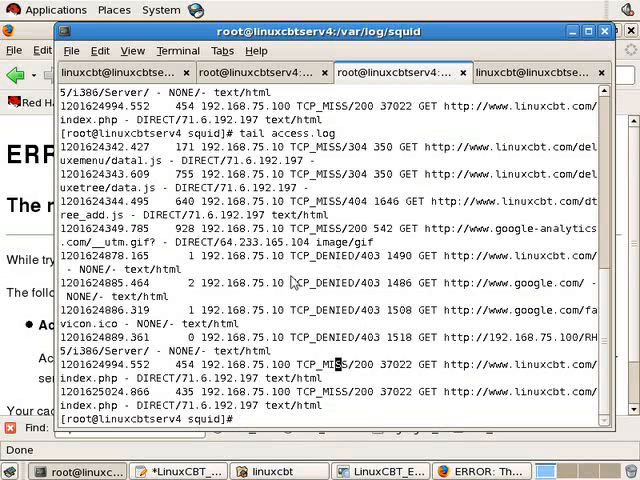
type("client")
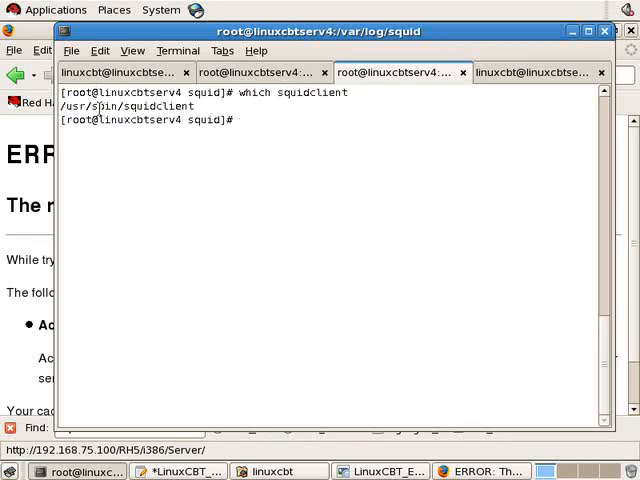
double_click(160, 104)
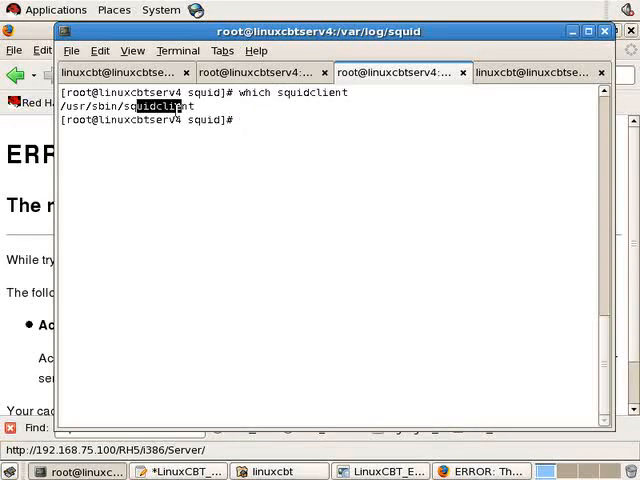
type("squidclient")
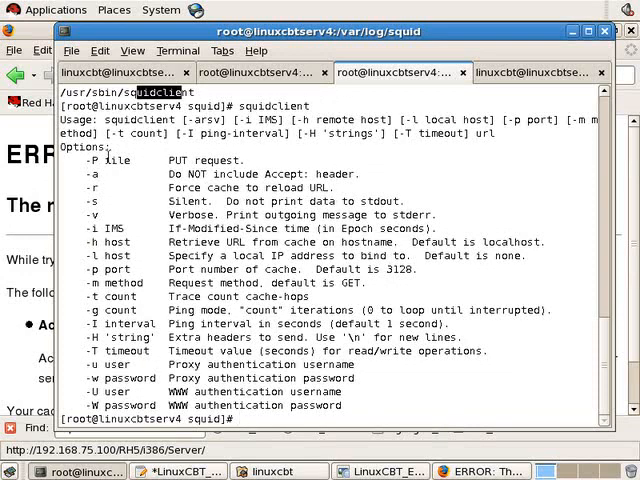
mouse_move(132, 296)
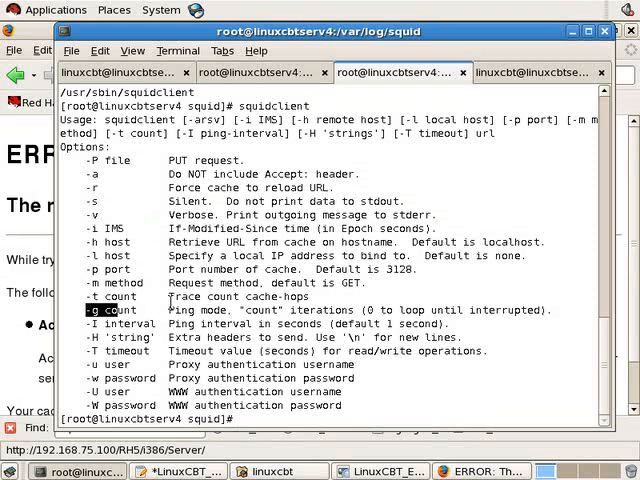
type("squidclient -g 3")
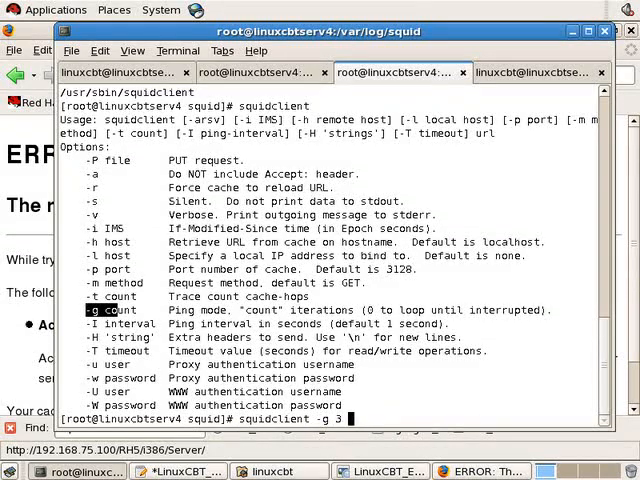
type("http://www.linuxcbt.com")
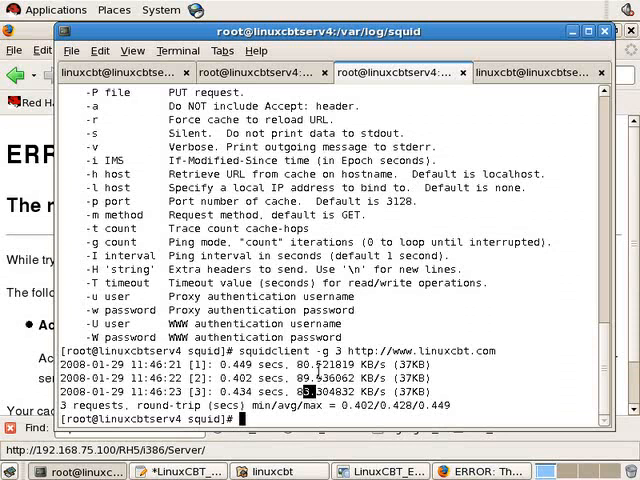
type("squidclient -g 3 http://www.linuxcbt.com")
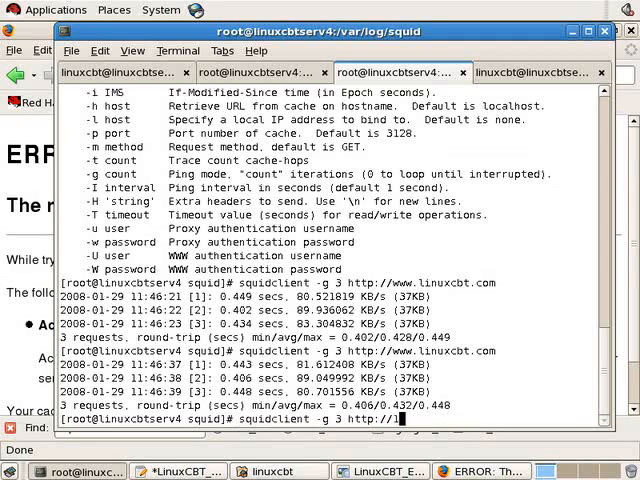
type("92.168.75.100/")
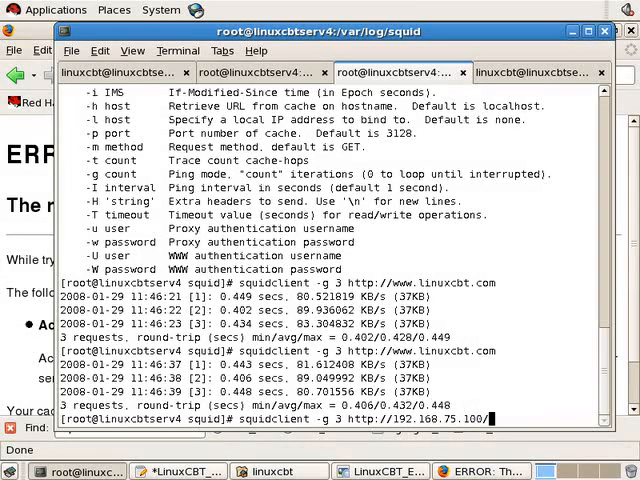
type("RH5")
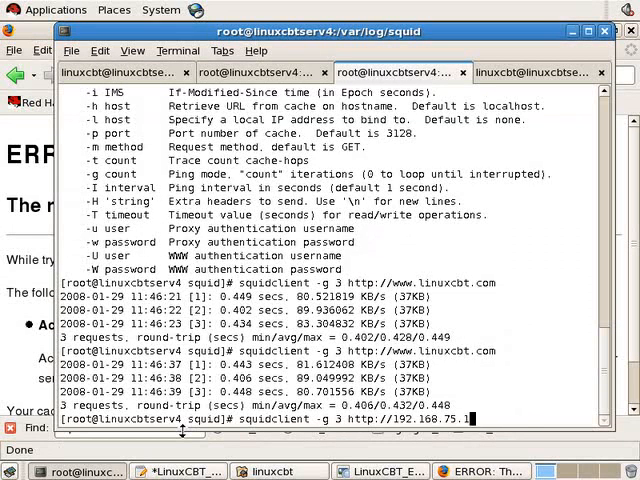
type("/RH5/i386/Server/")
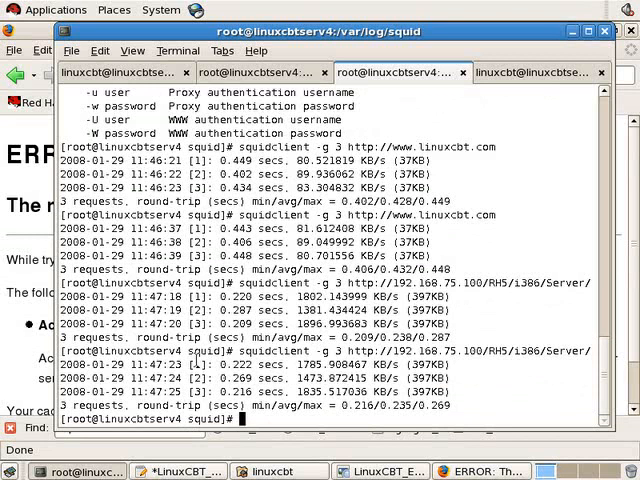
type("squidcli")
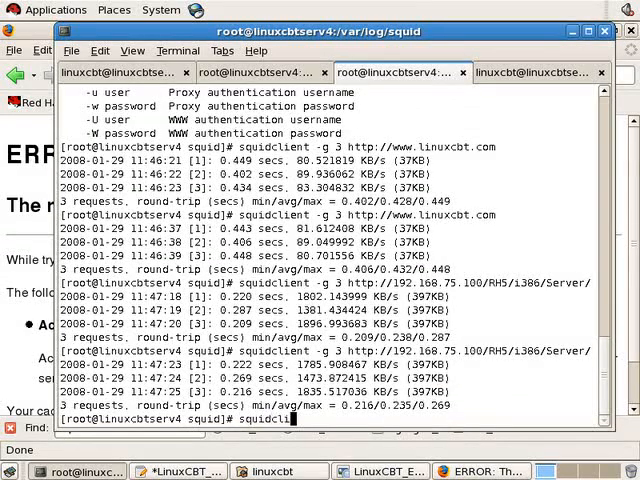
key("Return")
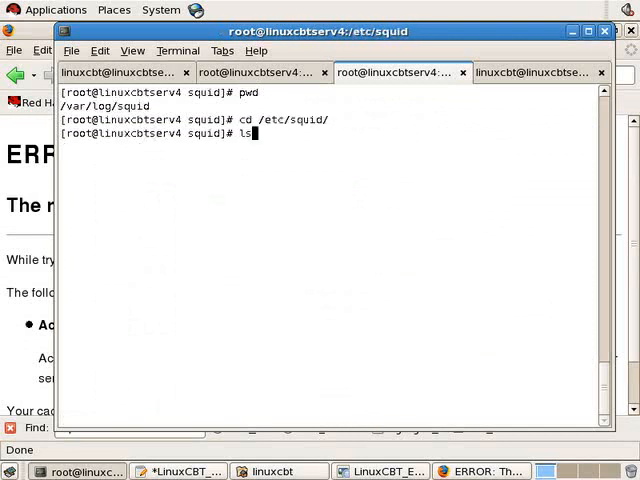
In nano, find the lan_bad_users rule in squid.conf and comment out its http_access deny line with #
type("nan")
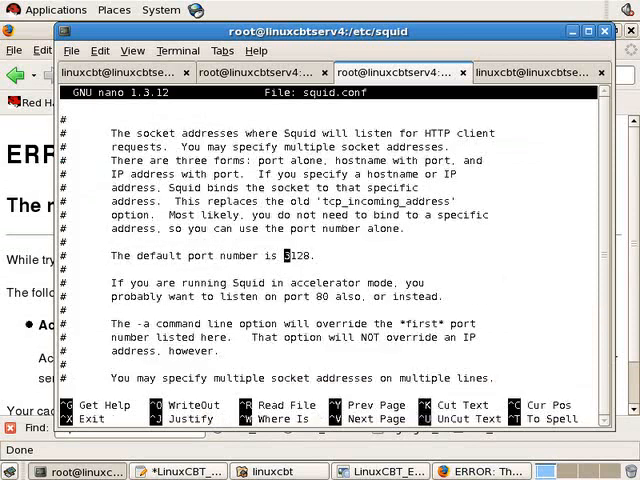
scroll("down", 3)
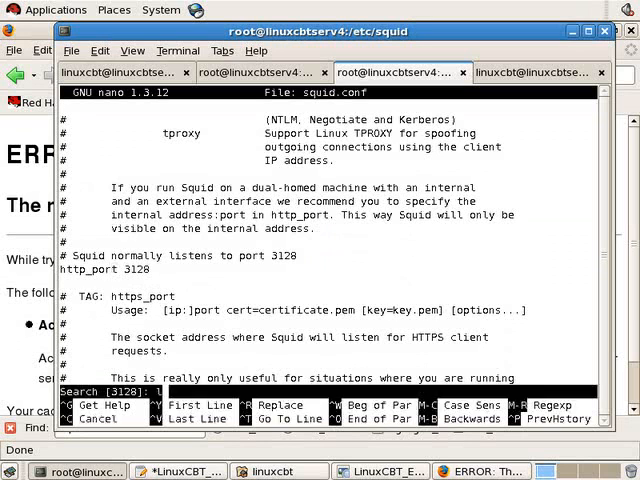
type("lan user")
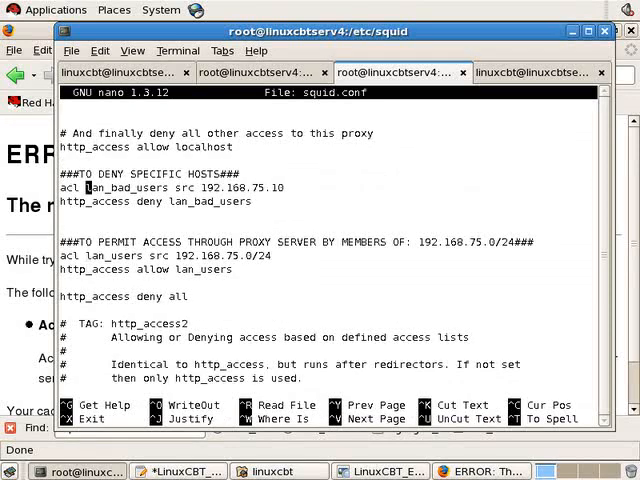
type("#")
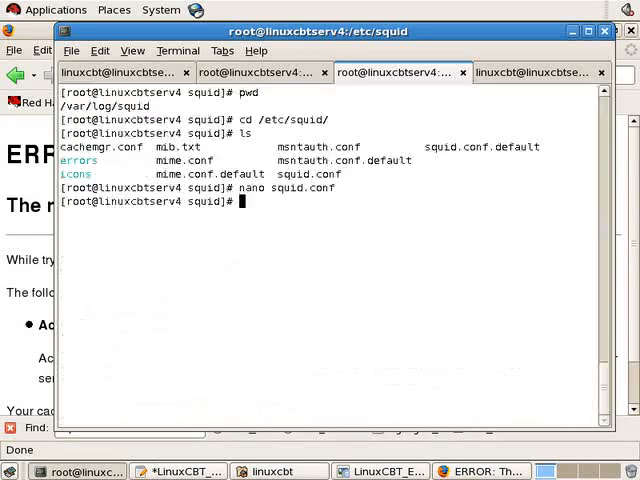
Reload Squid with service squid reload and confirm exit status 0 via echo $?
type("service squid")
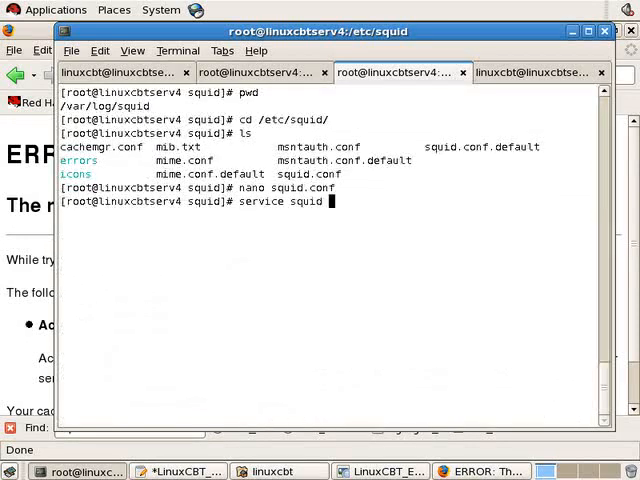
key("Return")
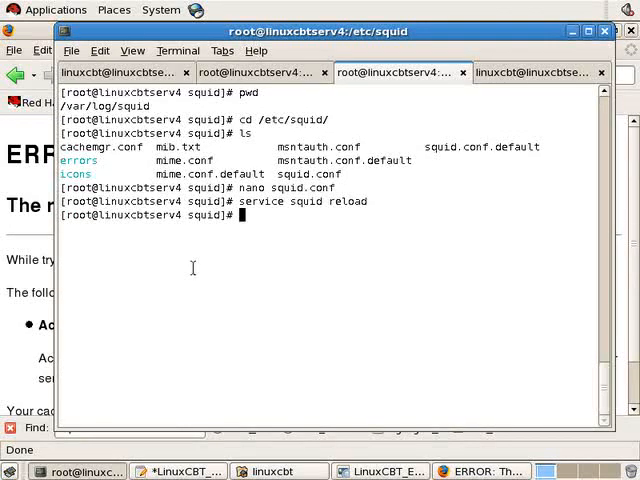
type("echo $?")
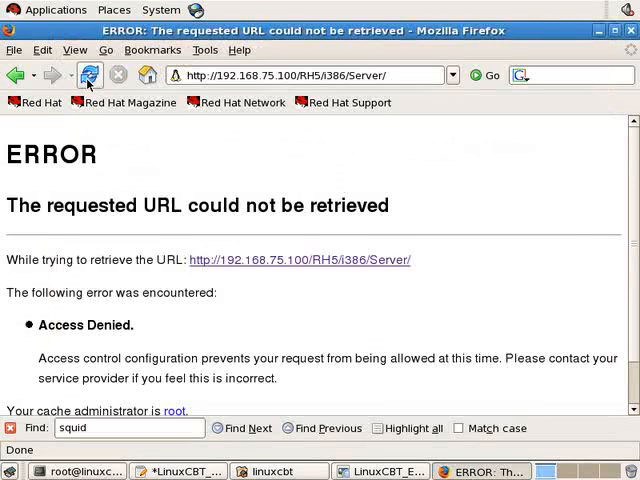
Reload the repository URL in Firefox so the RH5/i386/Server index appears, then return to the notes
left_click(88, 76)
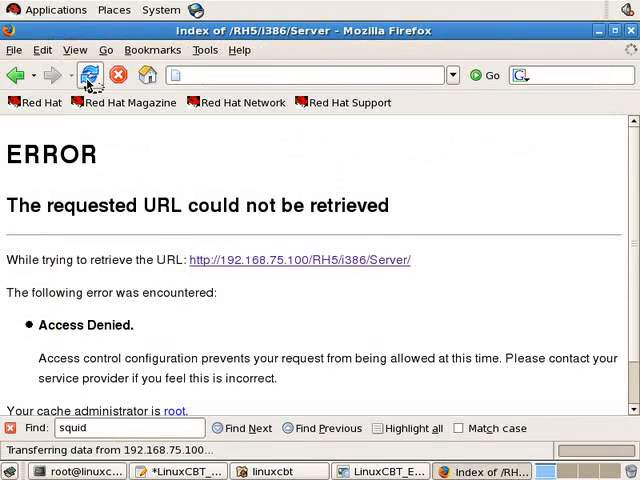
left_click(90, 76)
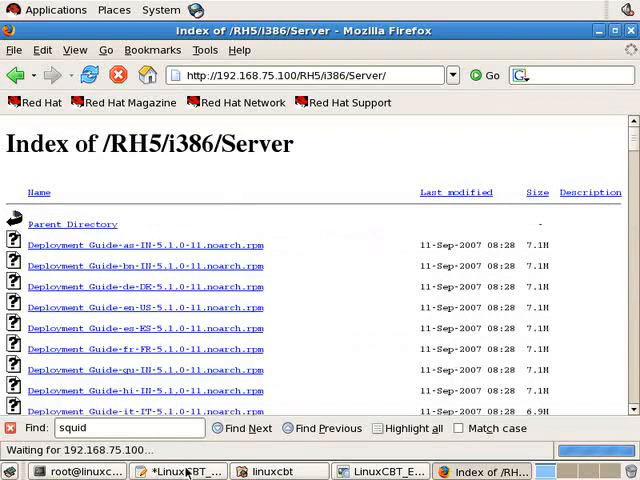
left_click(176, 472)
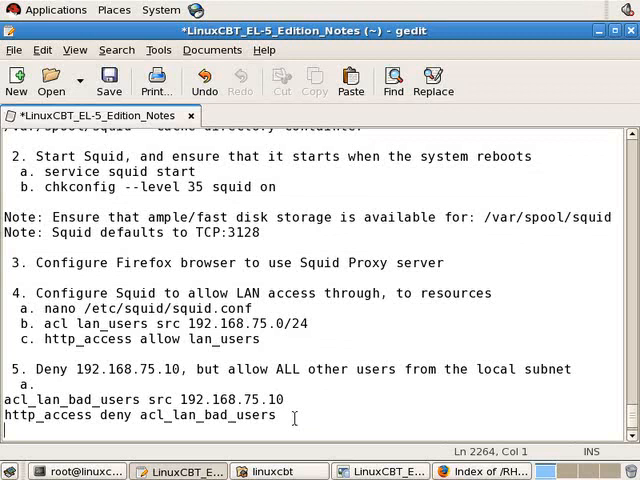
Save the course notes with task 5's deny-192.168.75.10 rule and review the Squid section
key("ctrl+s")
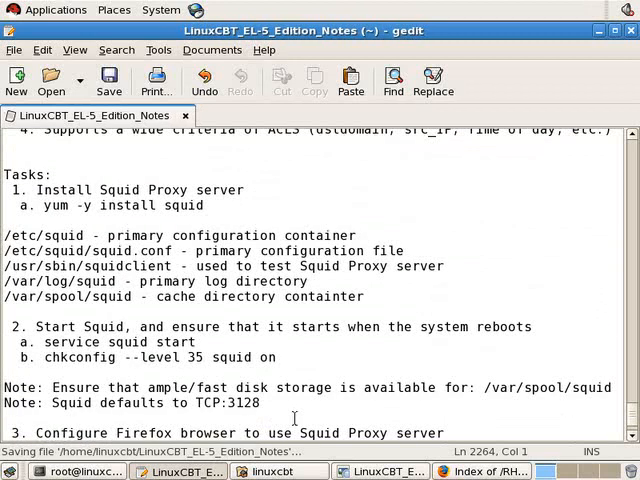
scroll("up", 3)
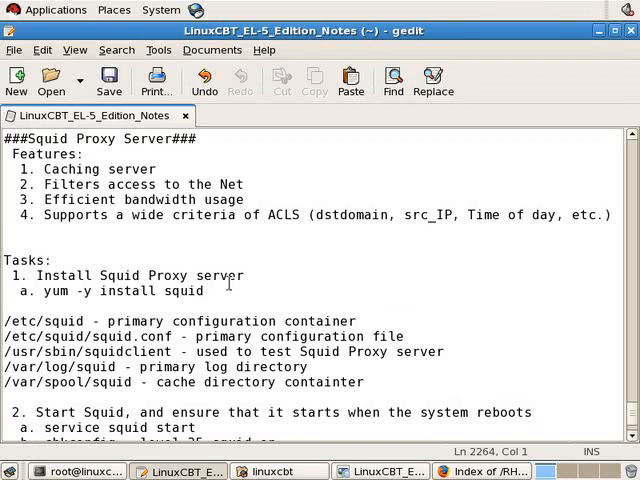
left_click(304, 216)
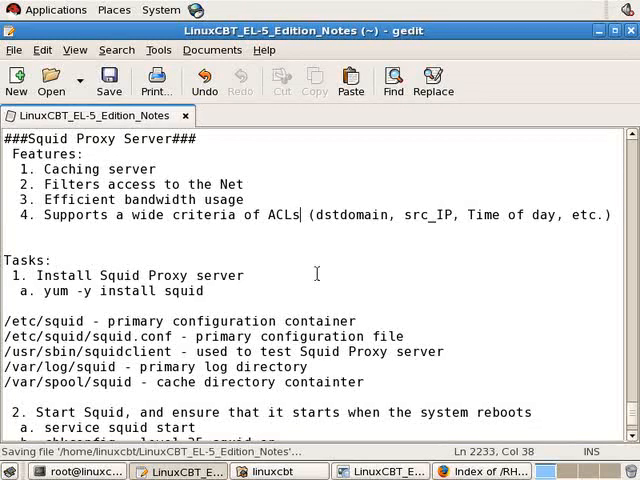
scroll("down", 3)
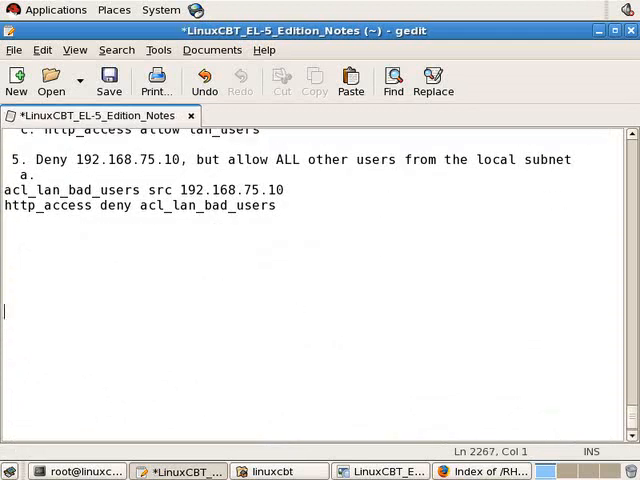
scroll("down", 3)
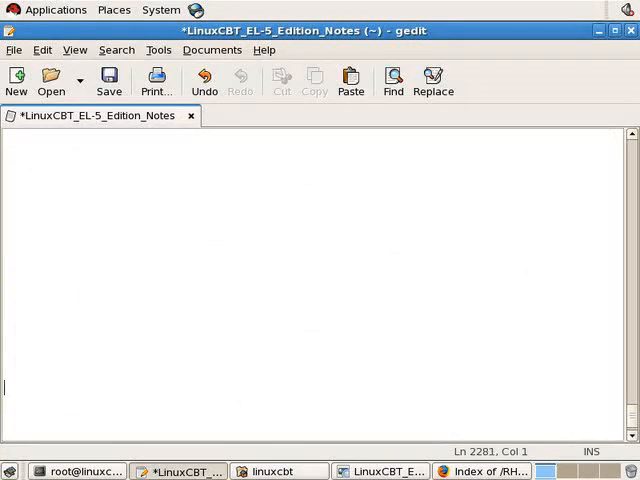